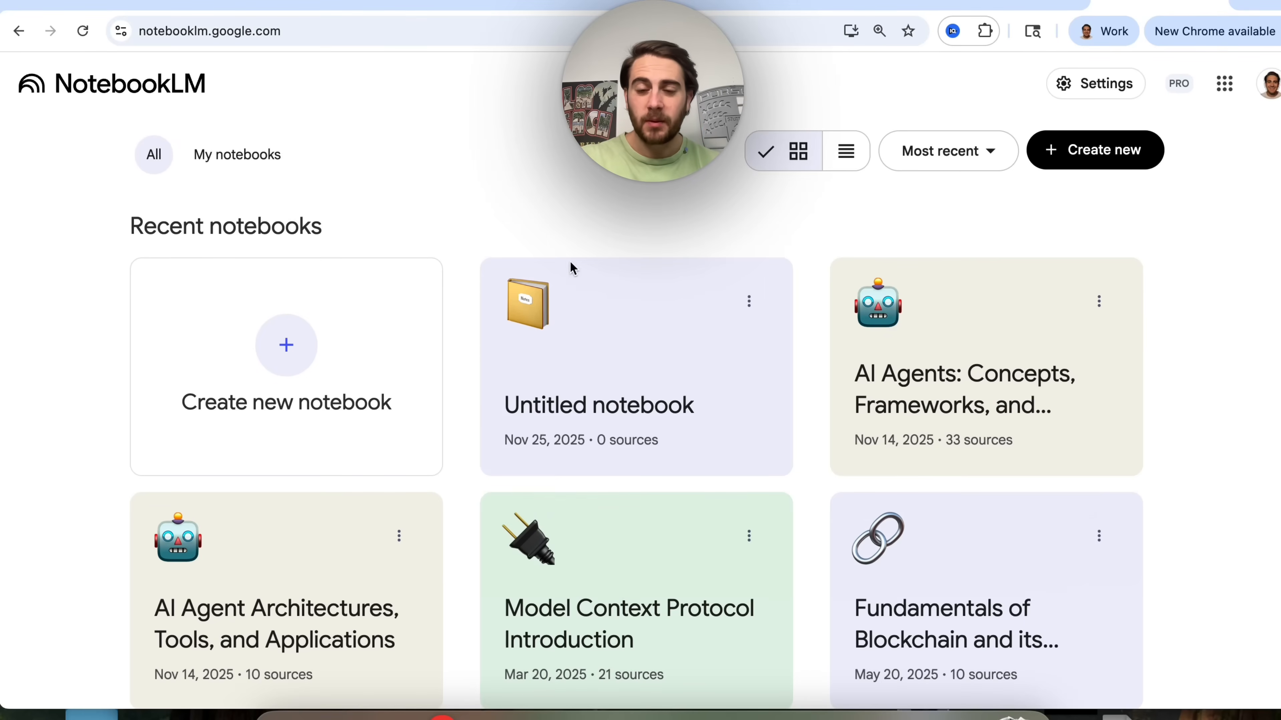
Step: Open the 'AI Agents: Concepts, Frameworks, and Development' notebook from recent notebooks
{"action": "left_click", "coordinate": [985, 367]}
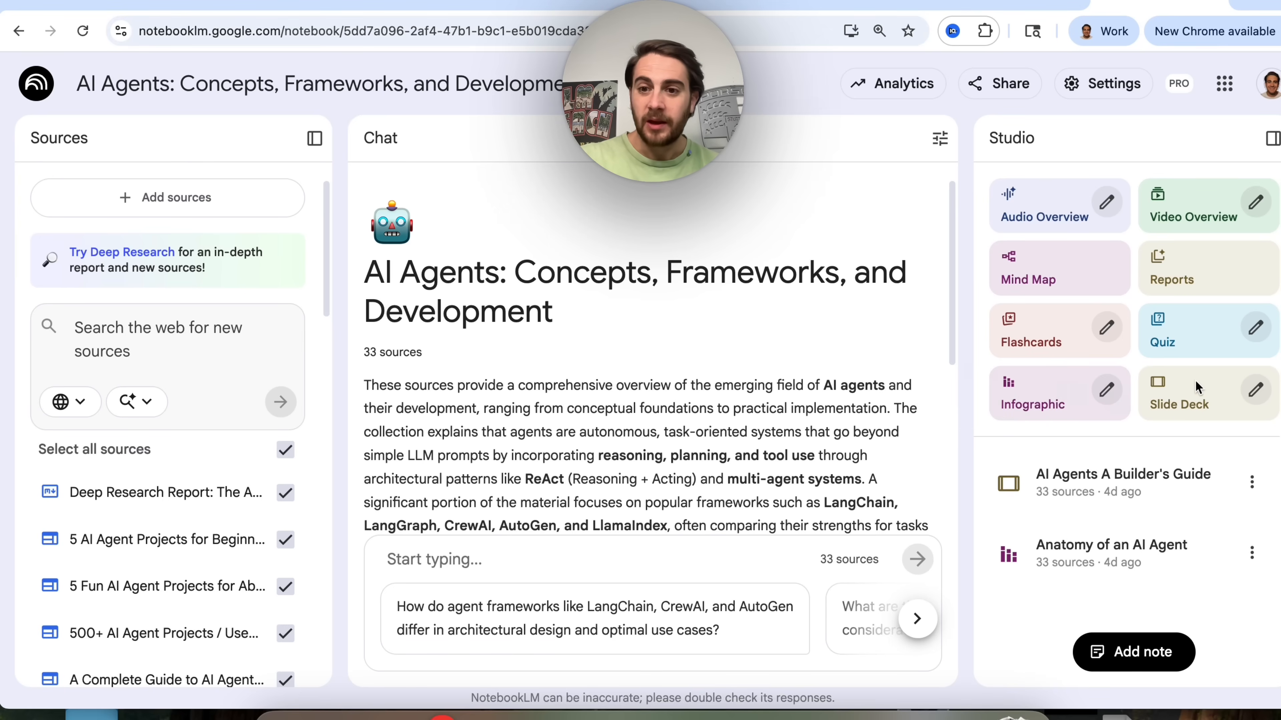
{"action": "mouse_move", "coordinate": [1256, 393]}
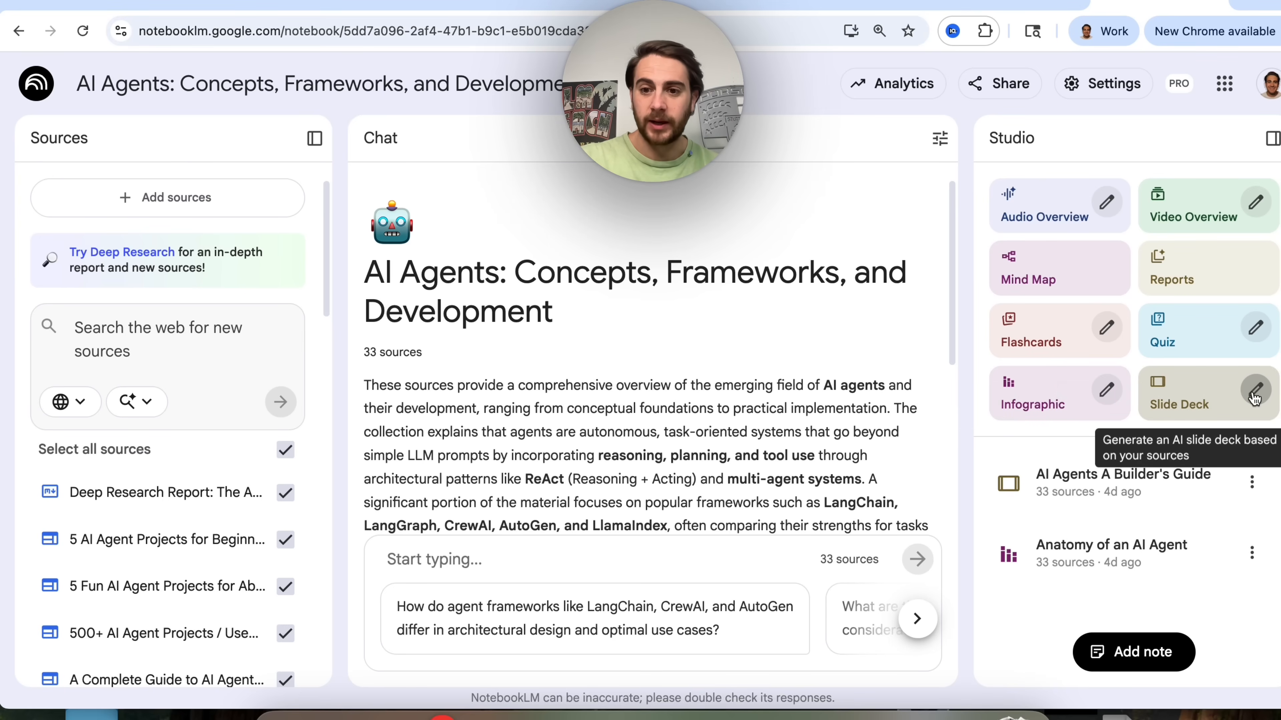
Step: Bring up the Slide Deck customization options from the Studio panel
{"action": "left_click", "coordinate": [1256, 393]}
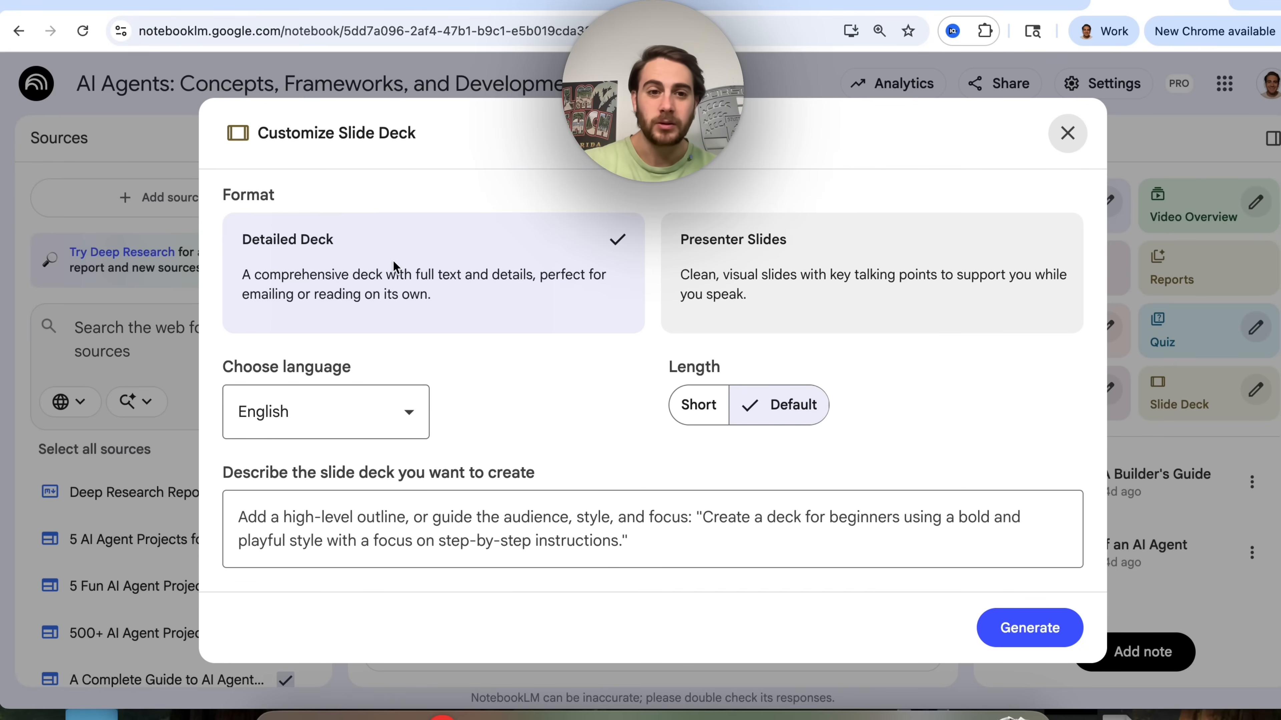
{"action": "mouse_move", "coordinate": [574, 266]}
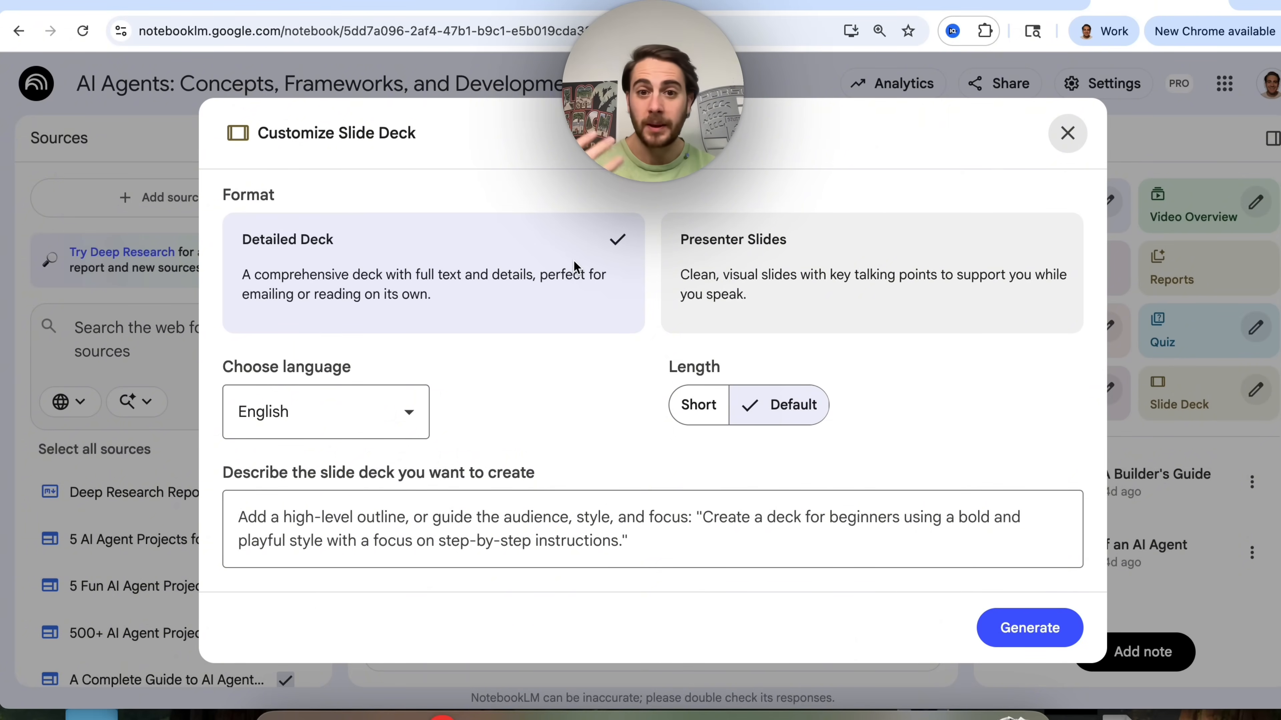
{"action": "mouse_move", "coordinate": [458, 299]}
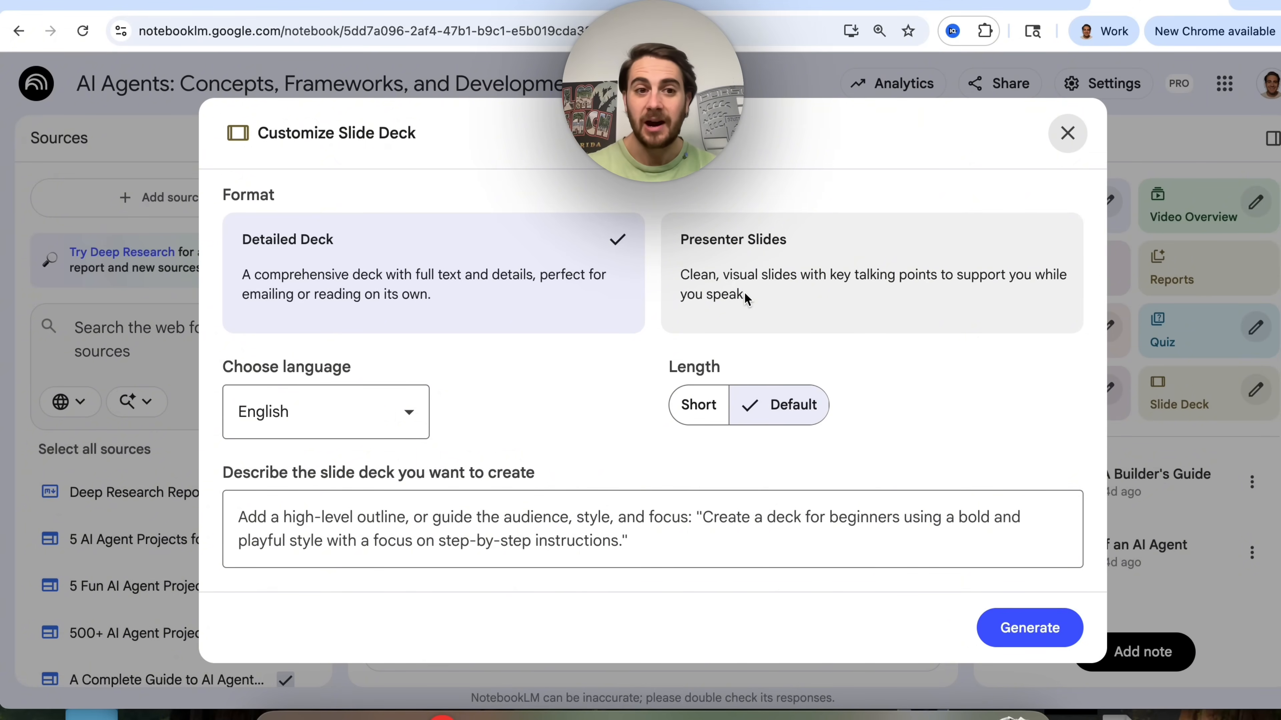
{"action": "mouse_move", "coordinate": [1018, 319]}
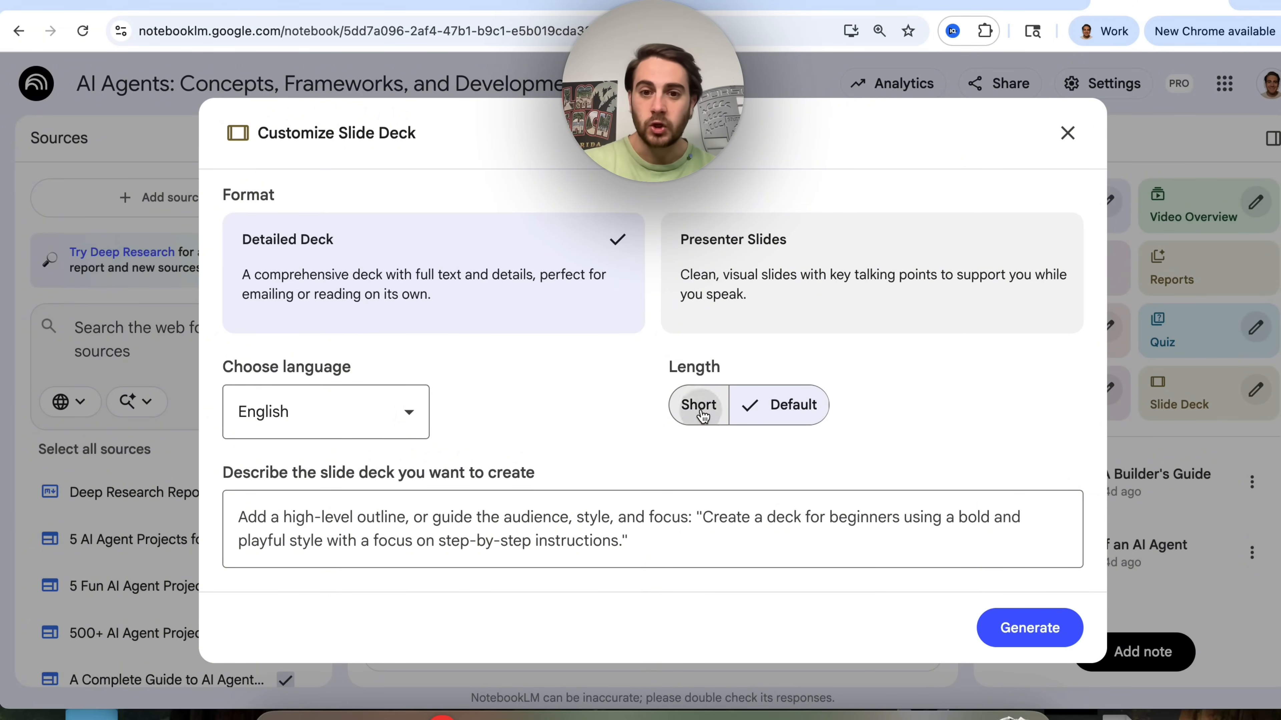
{"action": "mouse_move", "coordinate": [772, 405]}
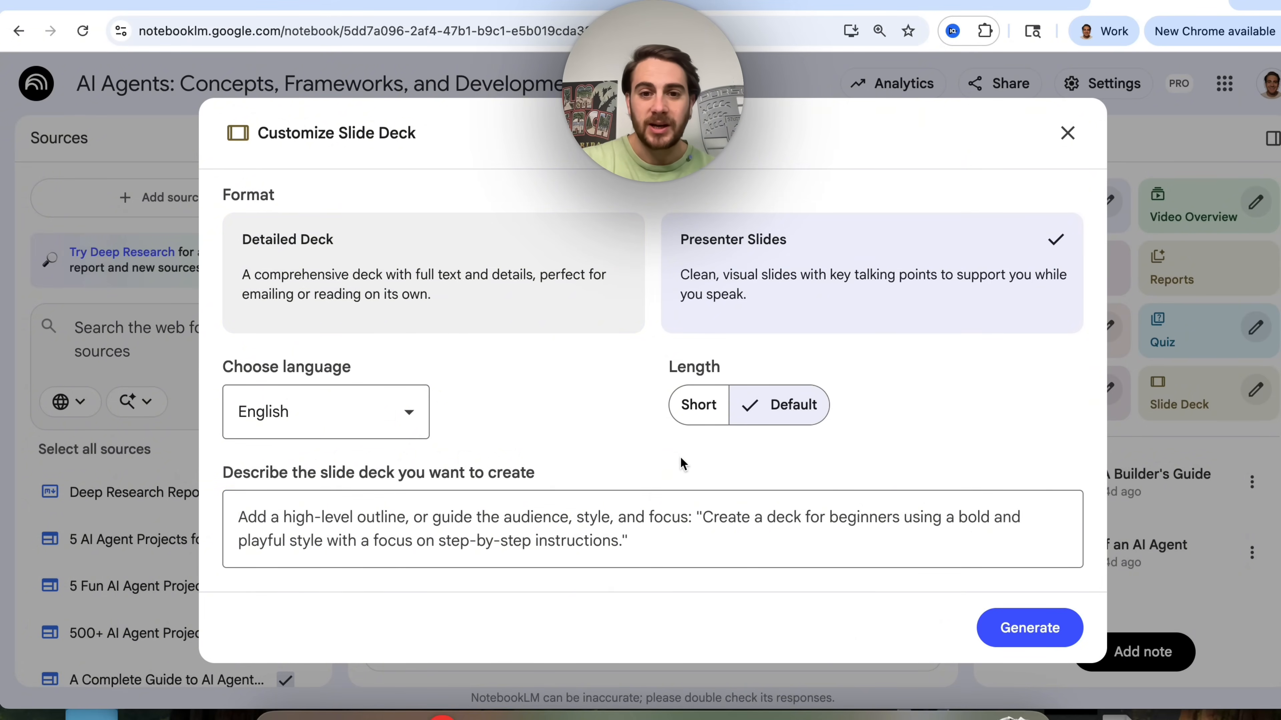
{"action": "mouse_move", "coordinate": [779, 405]}
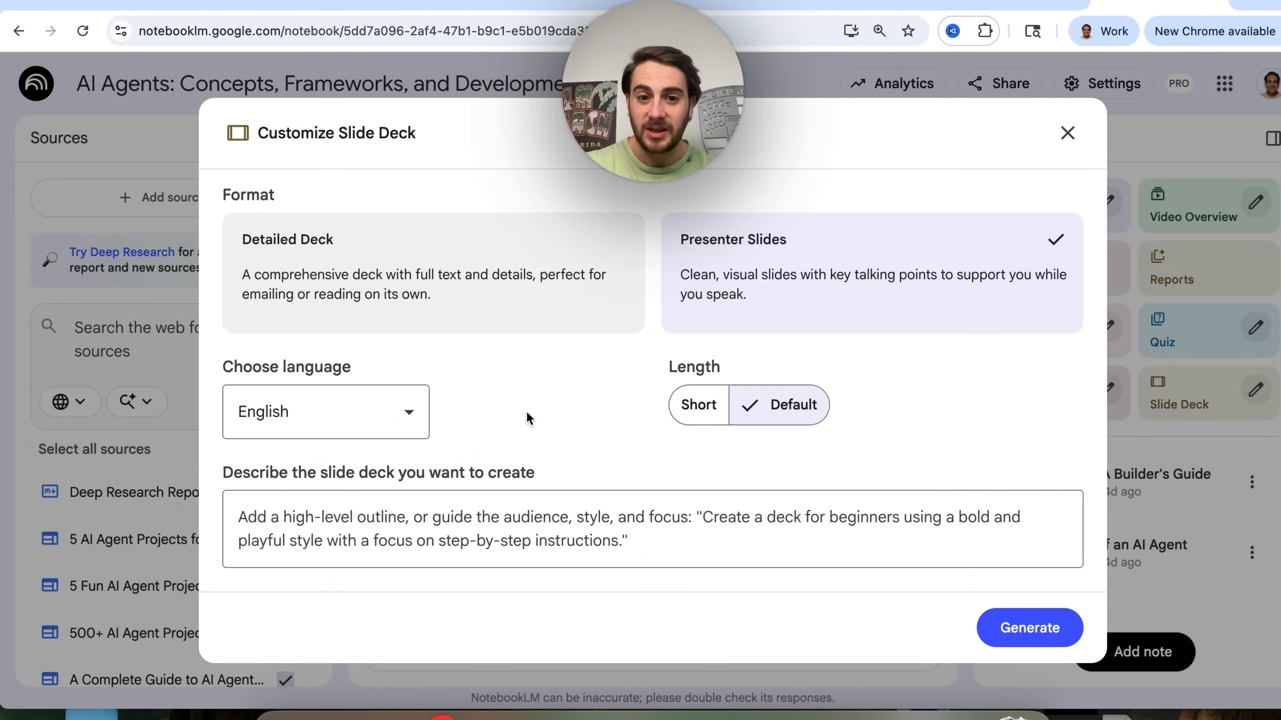
{"action": "mouse_move", "coordinate": [1030, 628]}
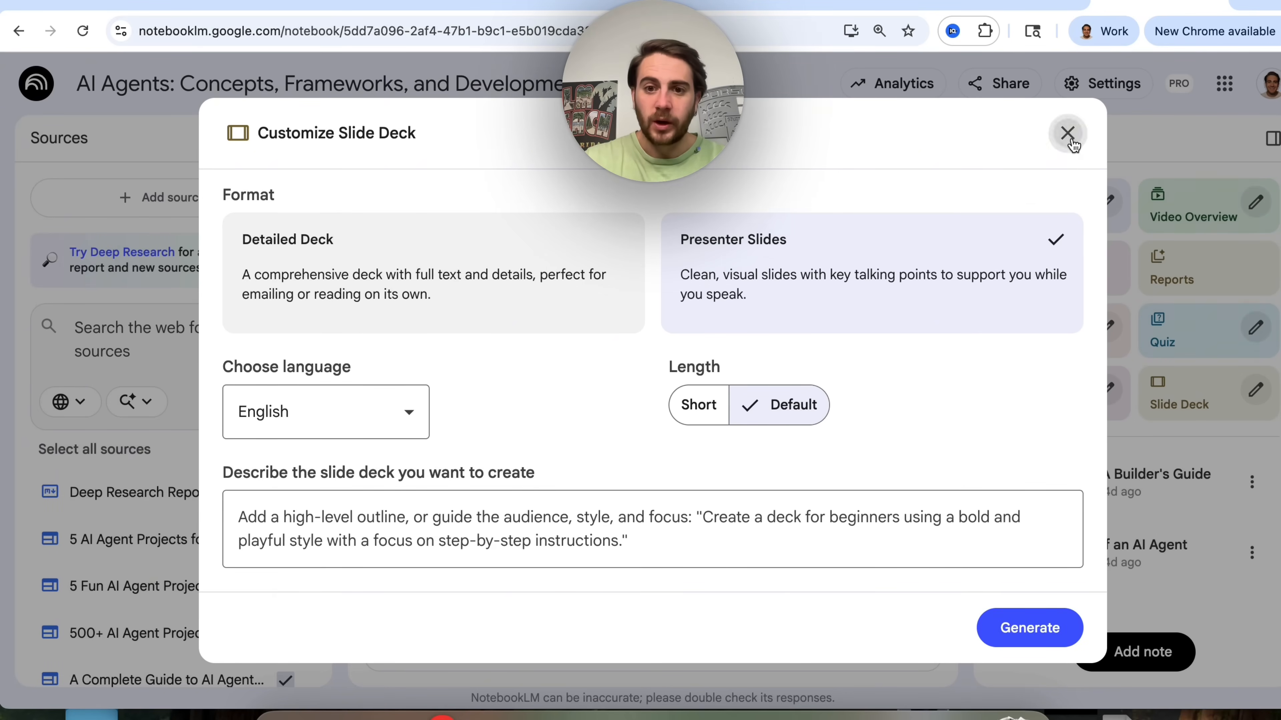
Step: Dismiss the slide deck options and toggle Select all sources to clear the selection before picking three
{"action": "left_click", "coordinate": [1067, 132]}
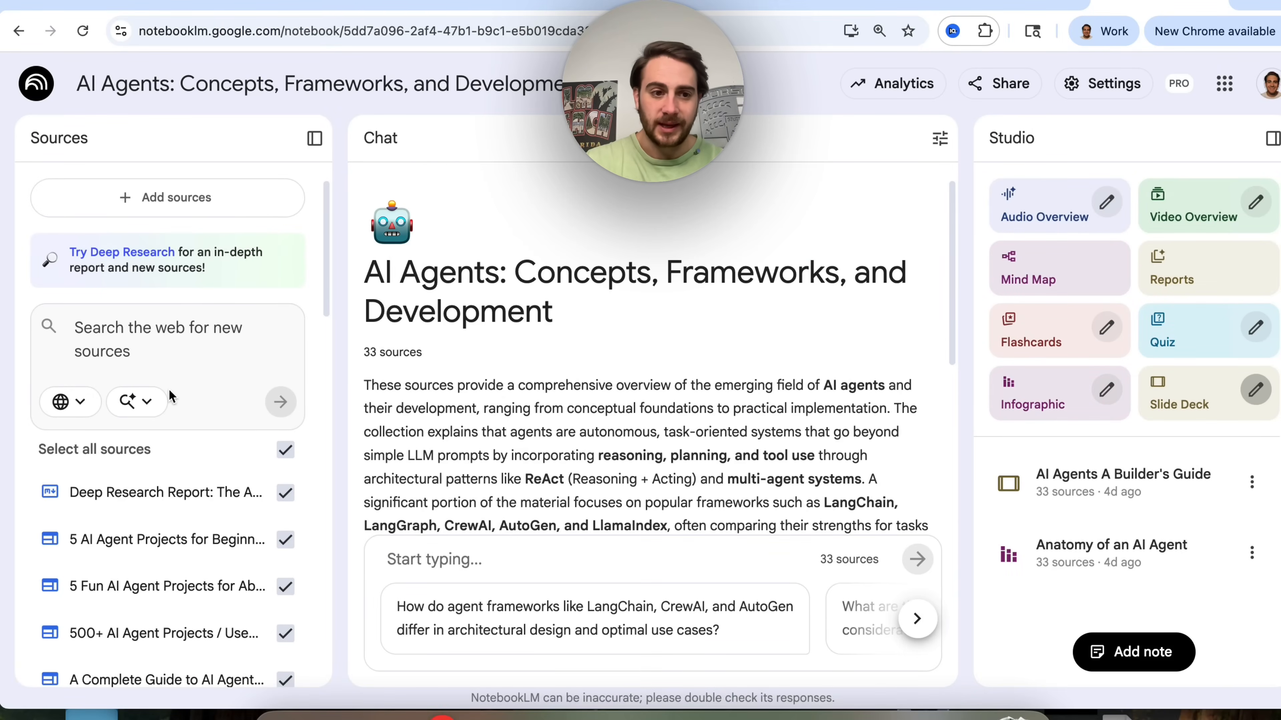
{"action": "left_click", "coordinate": [285, 450]}
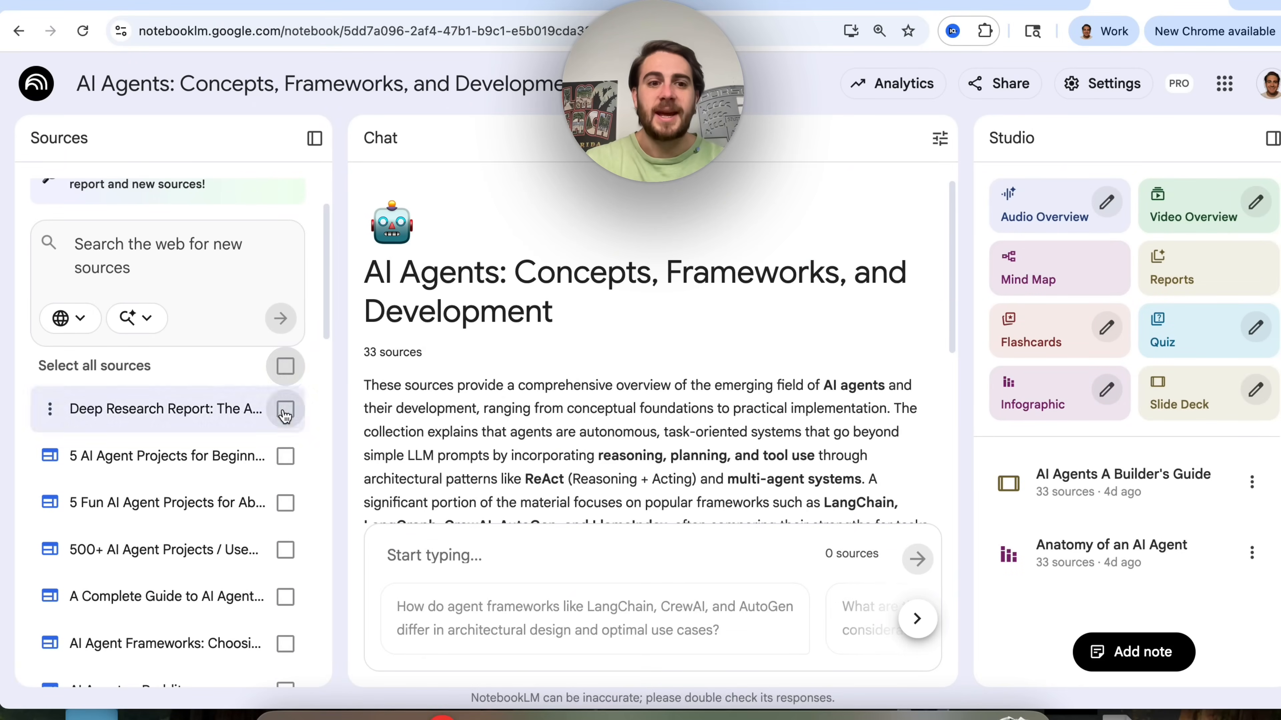
{"action": "left_click", "coordinate": [285, 366]}
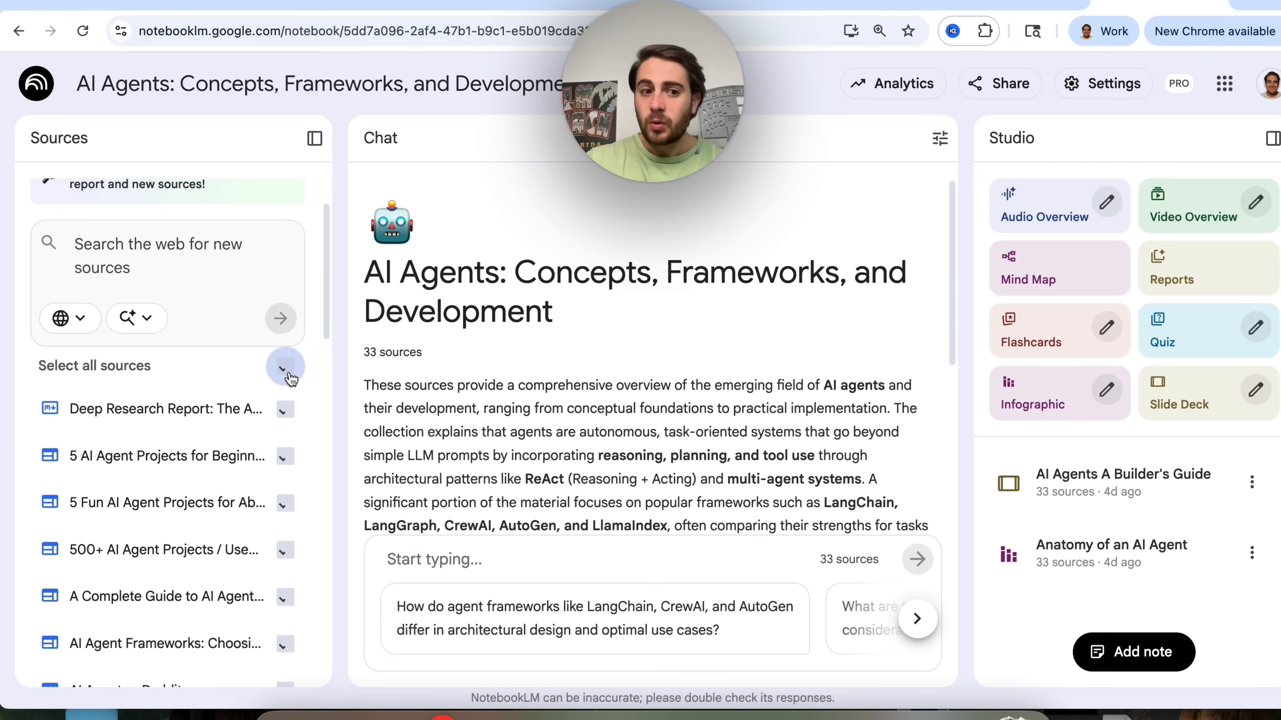
{"action": "left_click", "coordinate": [285, 365]}
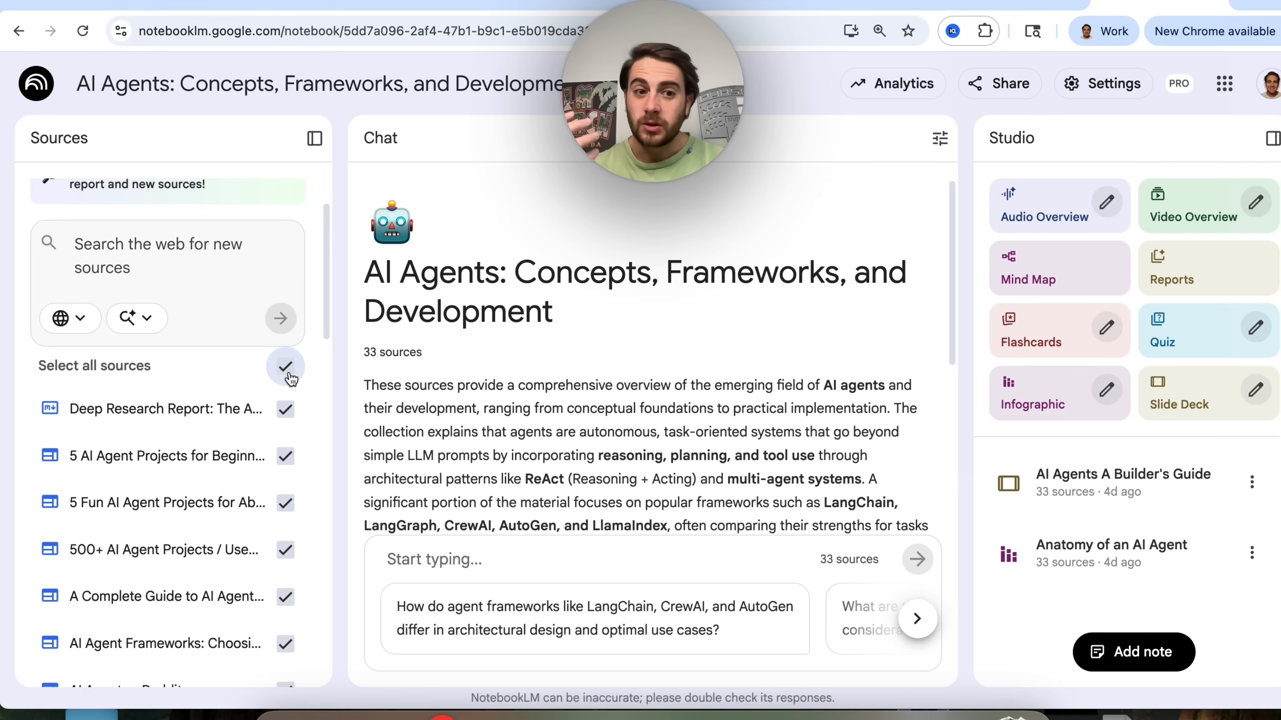
{"action": "left_click", "coordinate": [286, 366]}
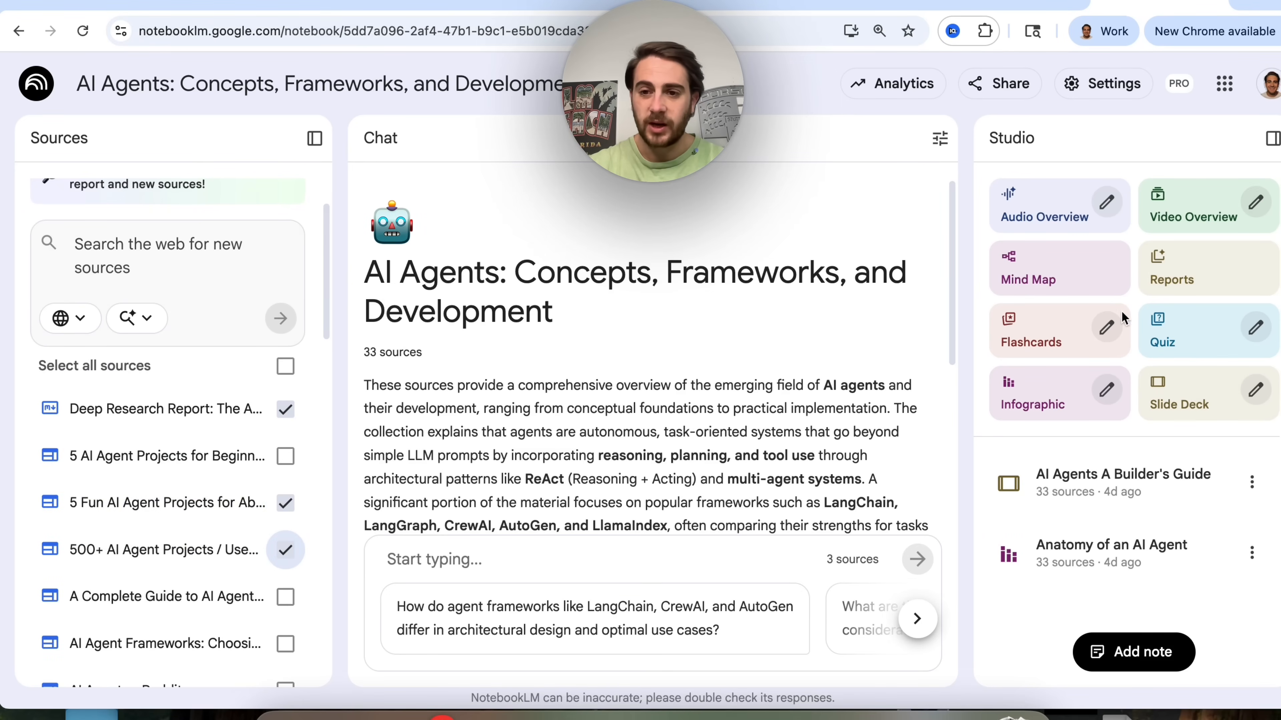
Step: Reopen the Slide Deck customization options, now working from three sources
{"action": "left_click", "coordinate": [1179, 404]}
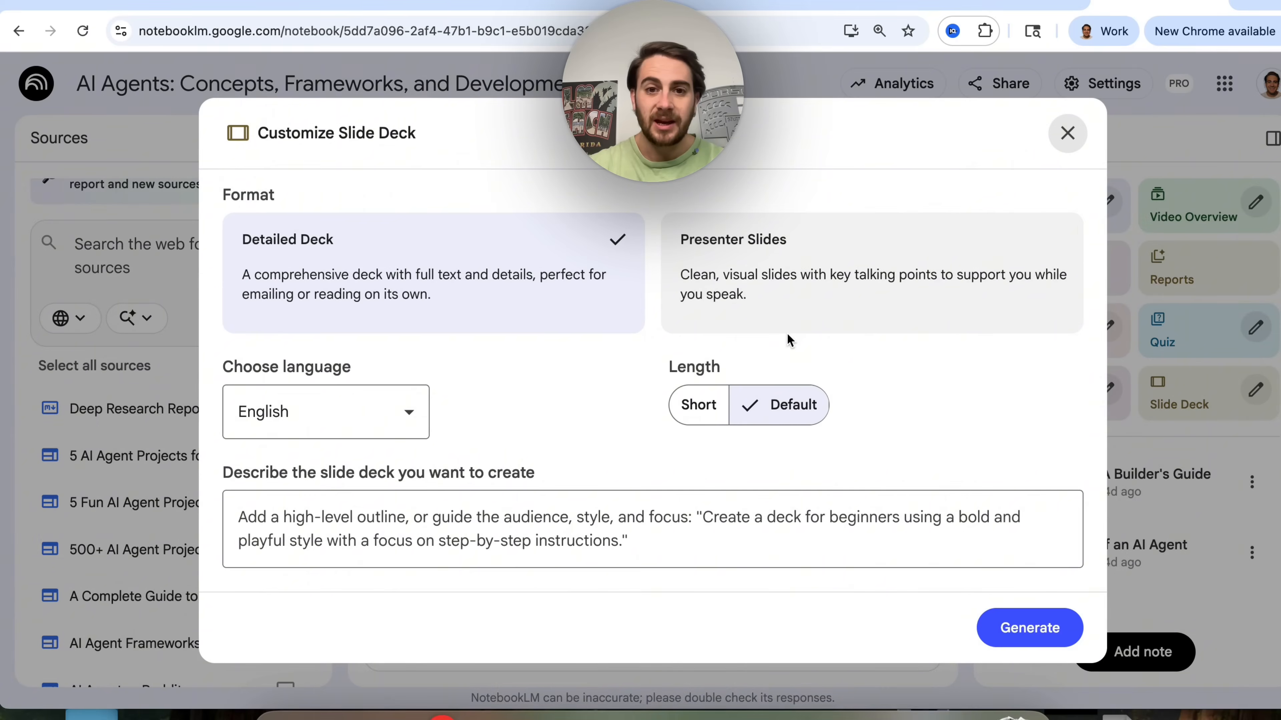
{"action": "mouse_move", "coordinate": [812, 314]}
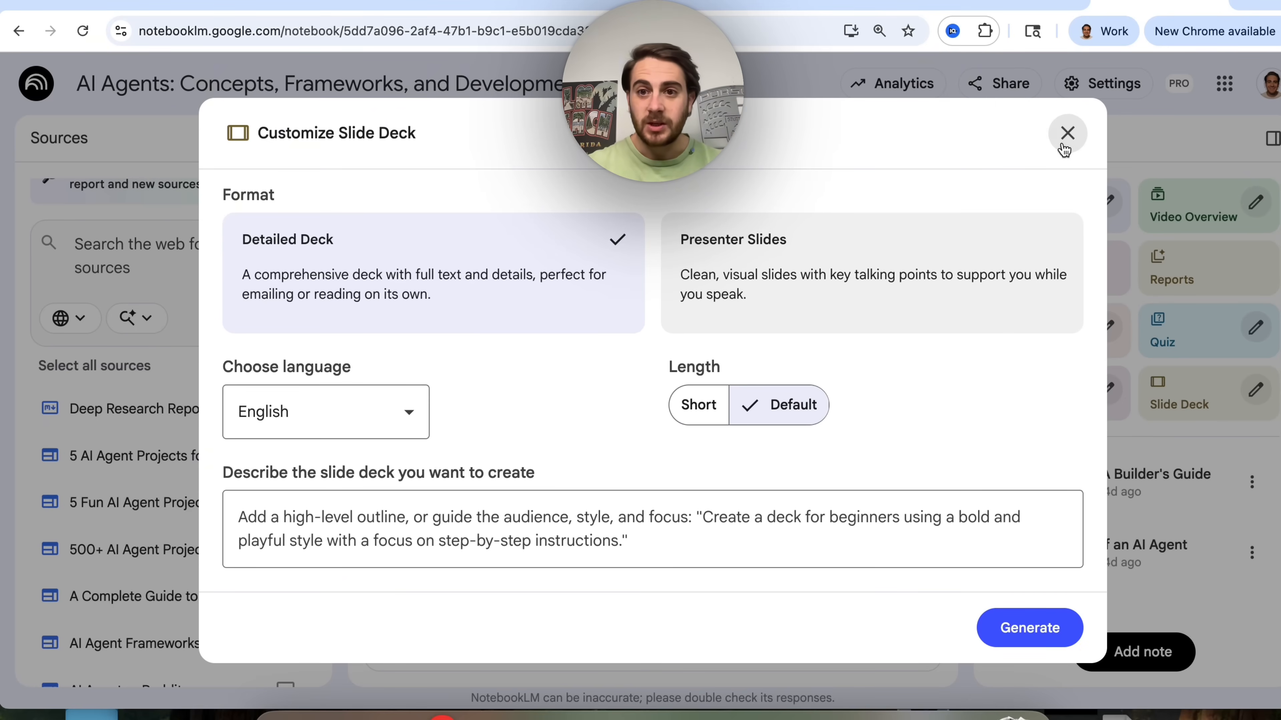
Step: Dismiss the options and view the 'AI Agents A Builder's Guide' deck at full size
{"action": "left_click", "coordinate": [1068, 132]}
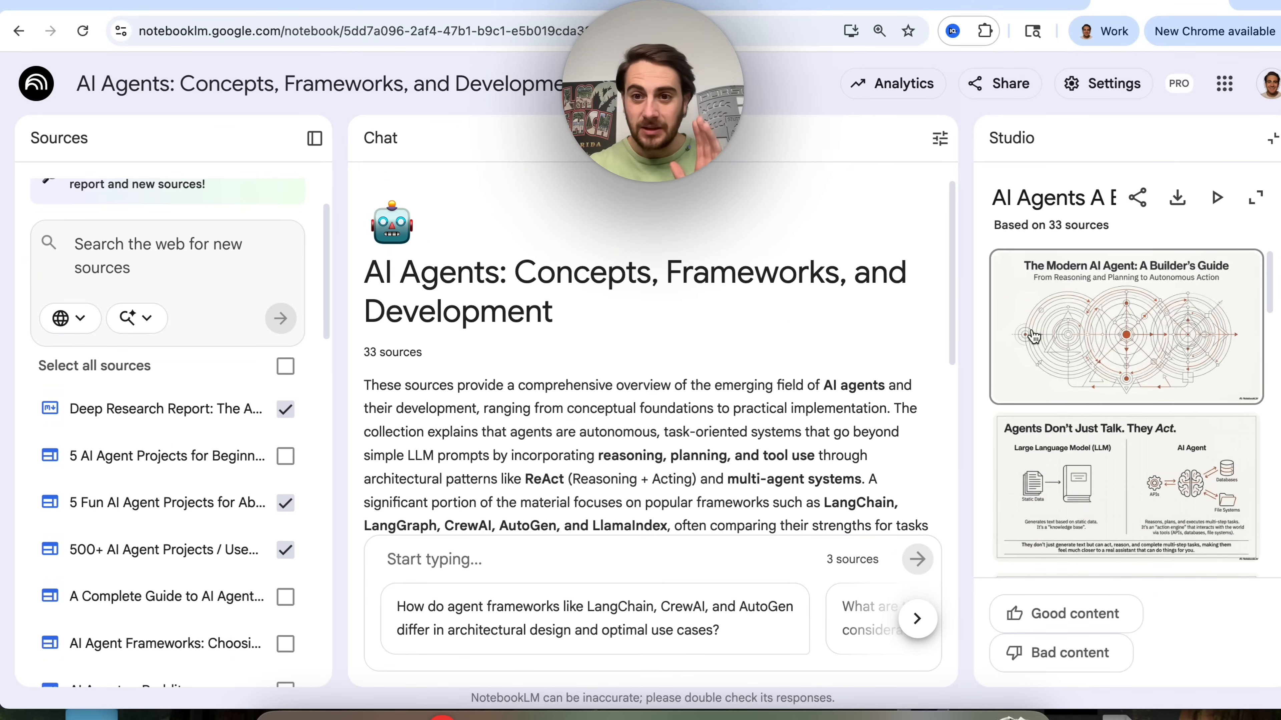
{"action": "mouse_move", "coordinate": [1152, 265]}
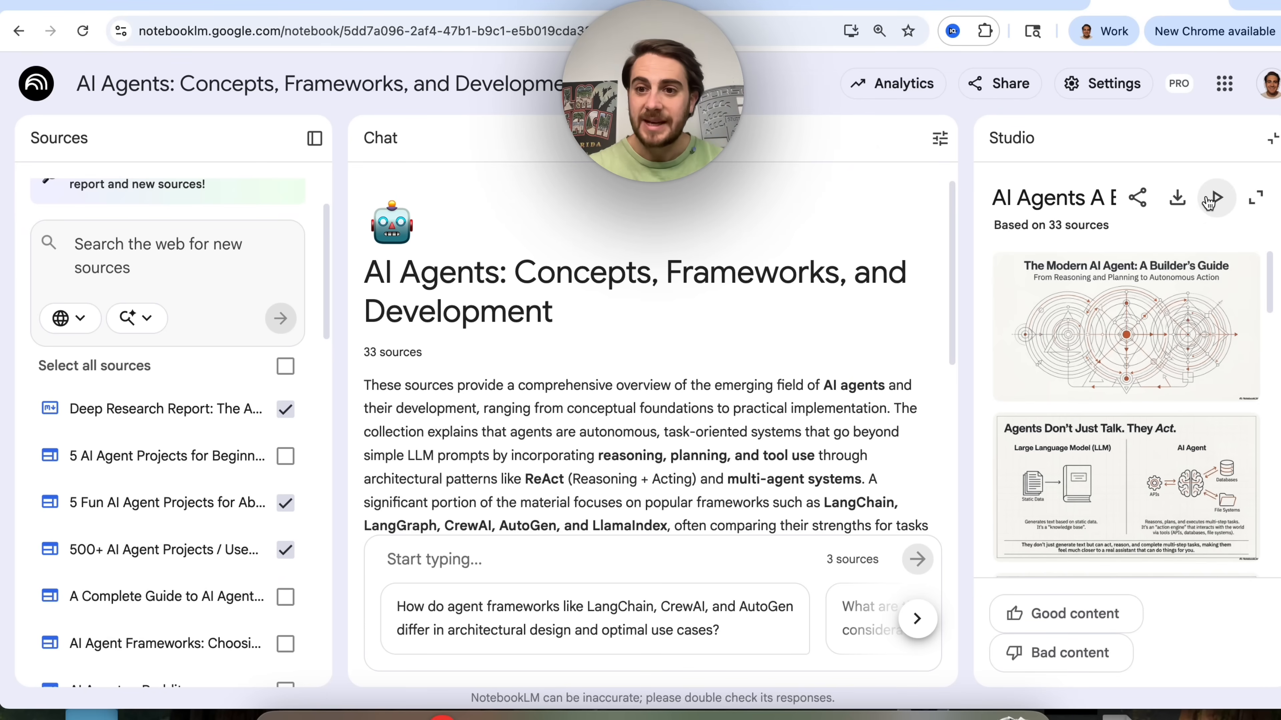
{"action": "left_click", "coordinate": [1255, 197]}
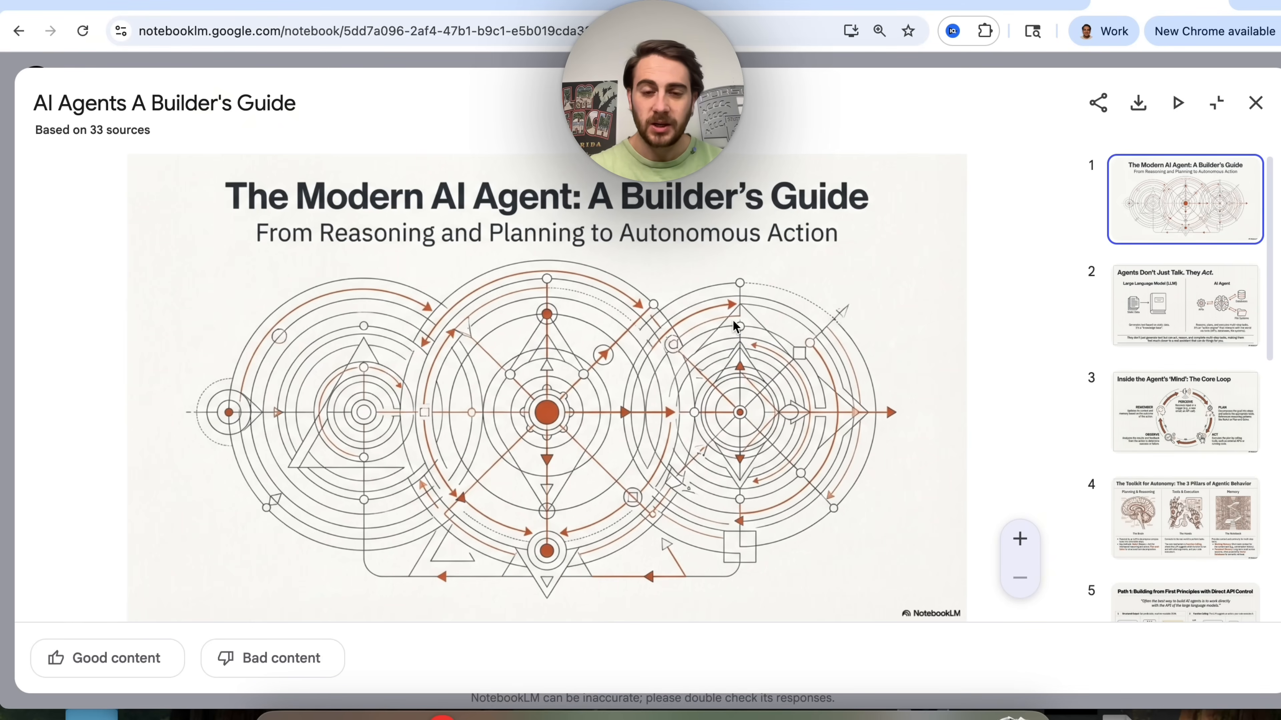
Step: Page through the Builder's Guide slides: three pillars, building from first principles, and onward
{"action": "left_click", "coordinate": [1184, 304]}
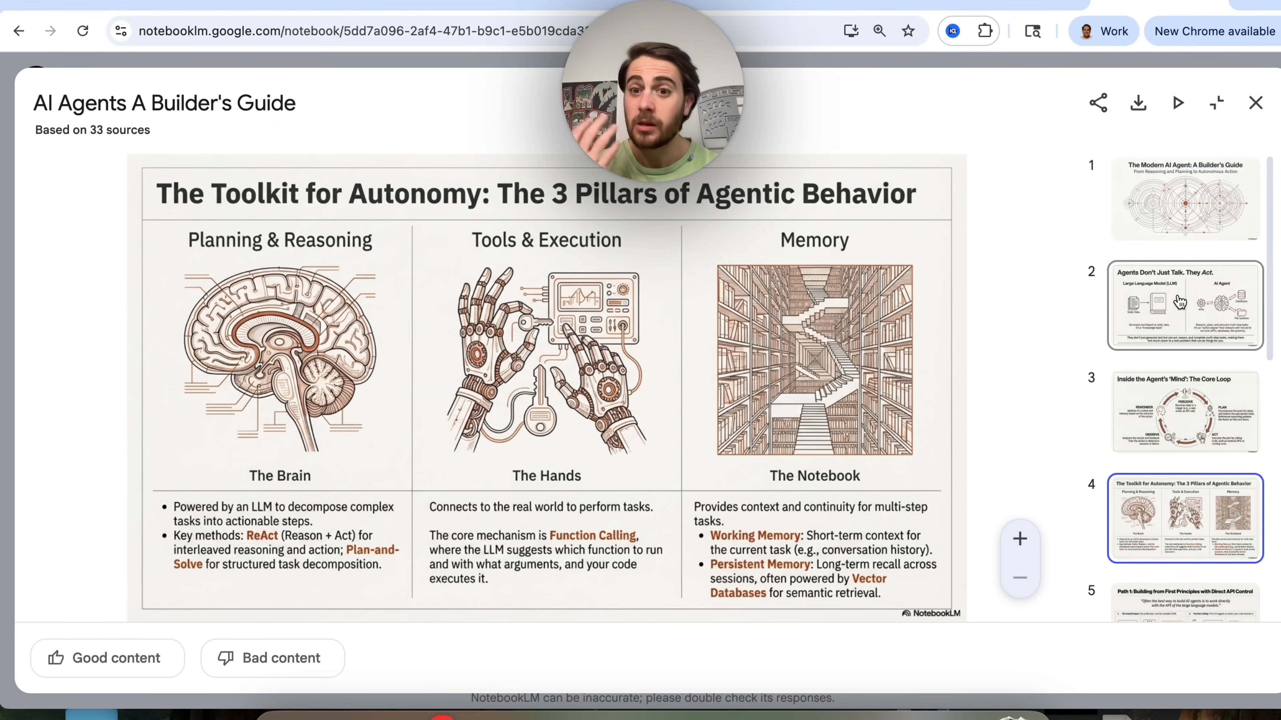
{"action": "left_click", "coordinate": [1185, 575]}
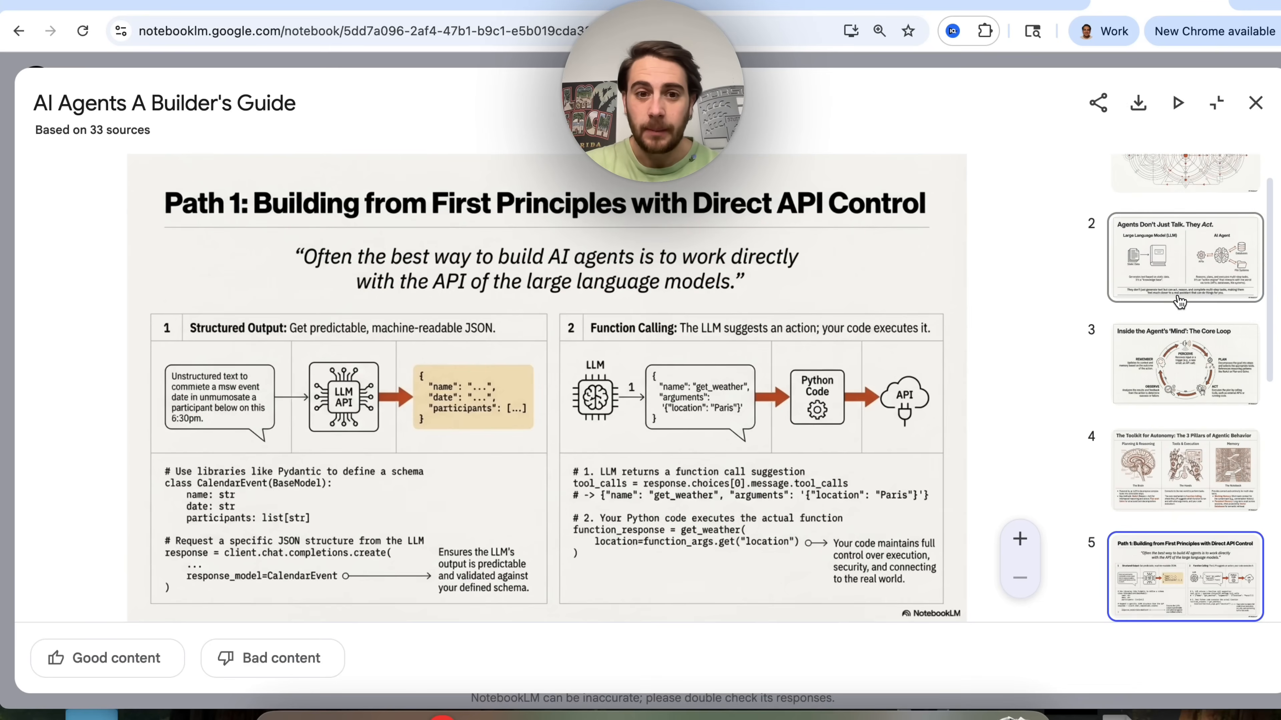
{"action": "left_click", "coordinate": [1185, 576]}
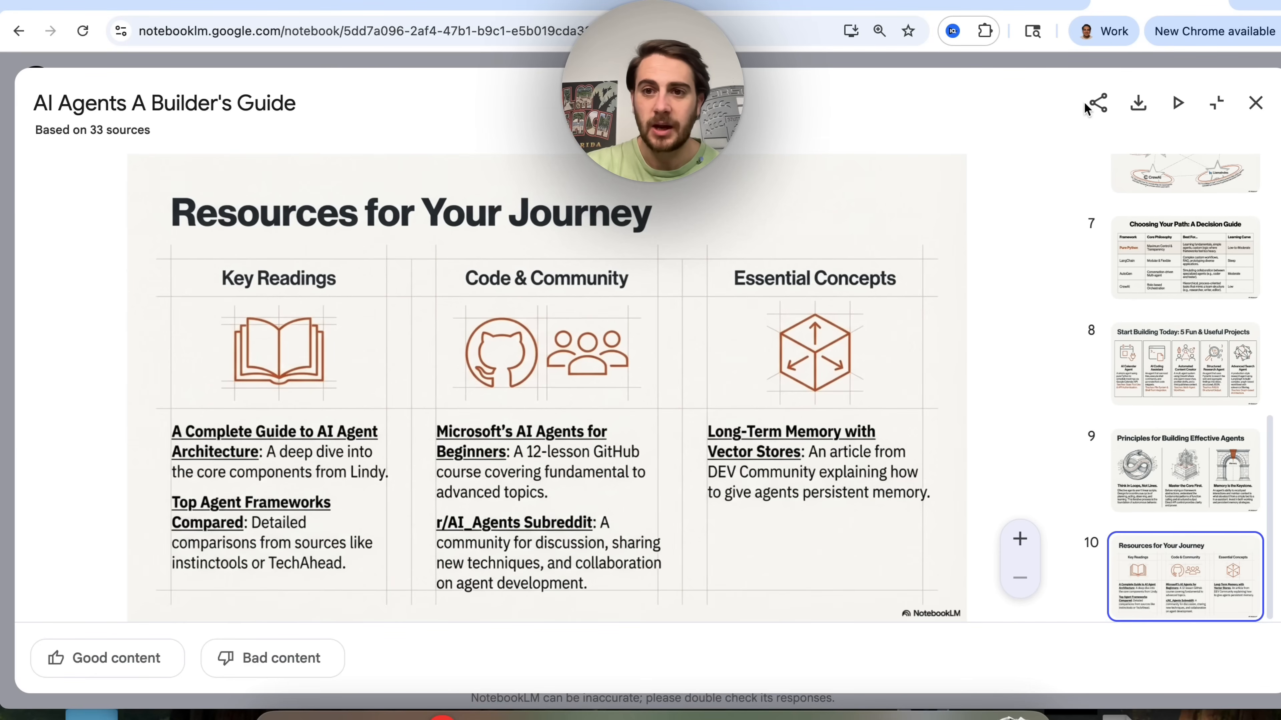
{"action": "mouse_move", "coordinate": [864, 285]}
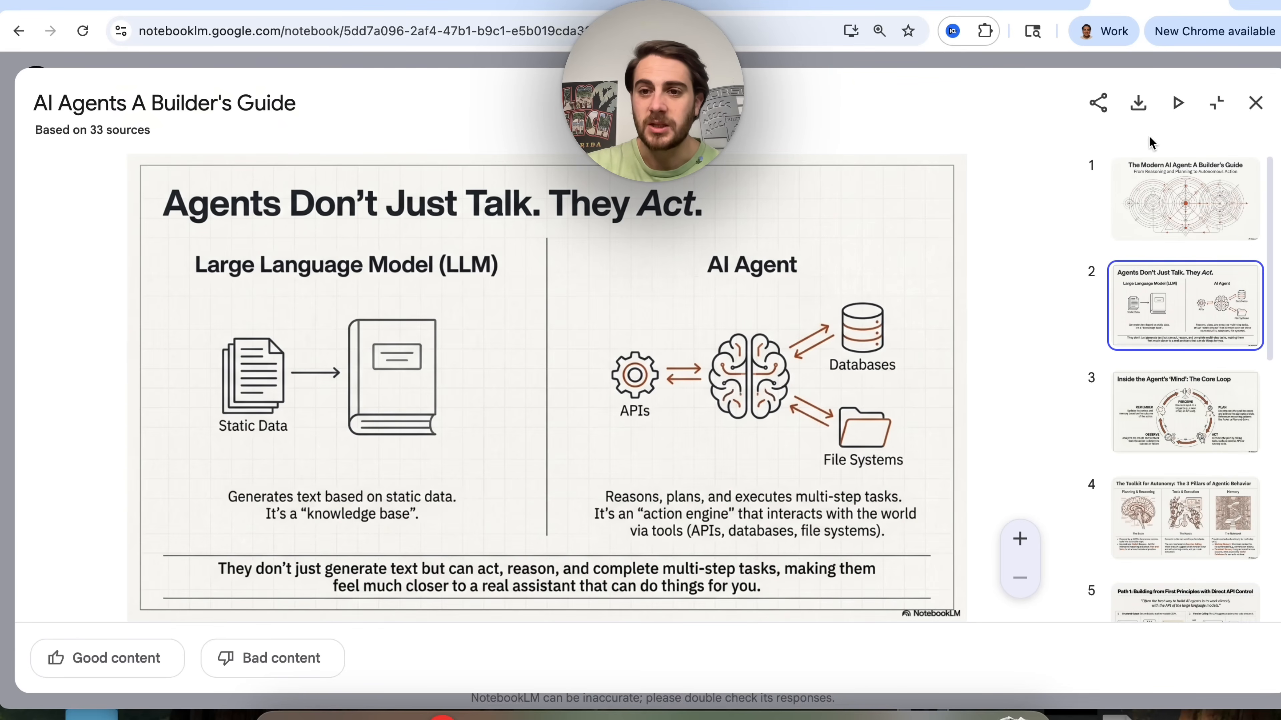
{"action": "mouse_move", "coordinate": [1137, 103]}
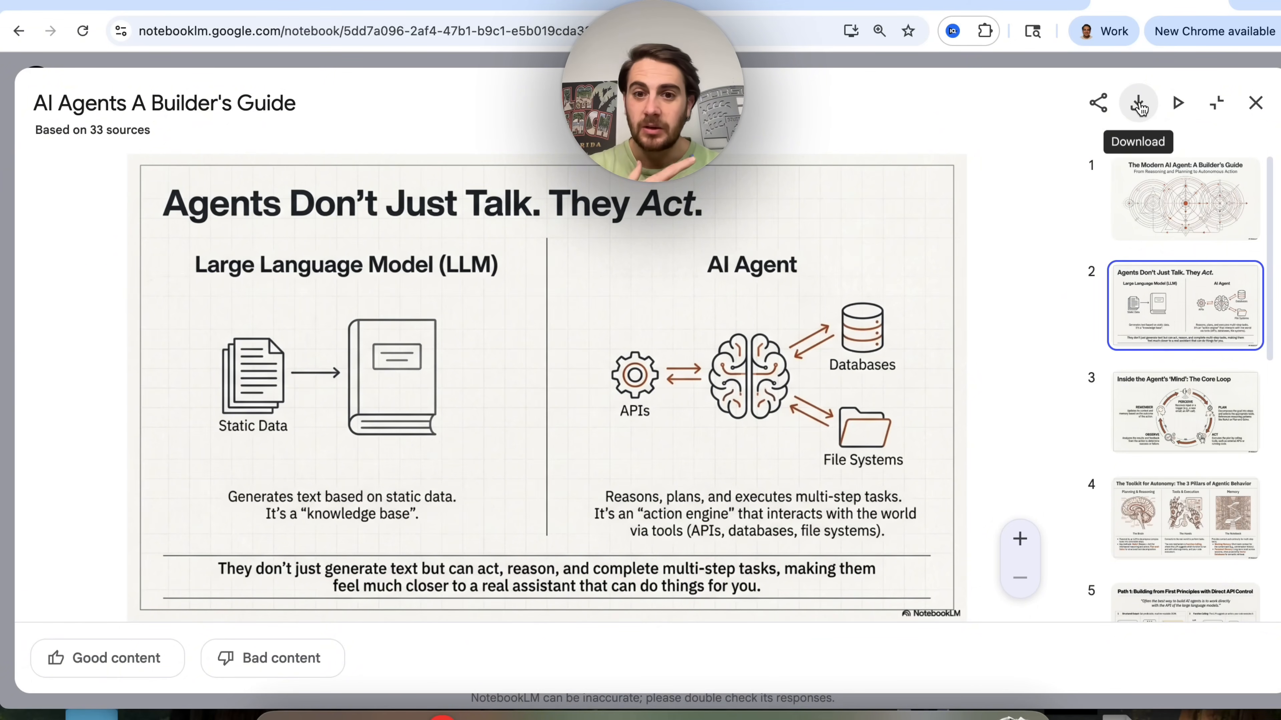
Step: Review the deck's sharing options, then close them and the viewer
{"action": "left_click", "coordinate": [1098, 102]}
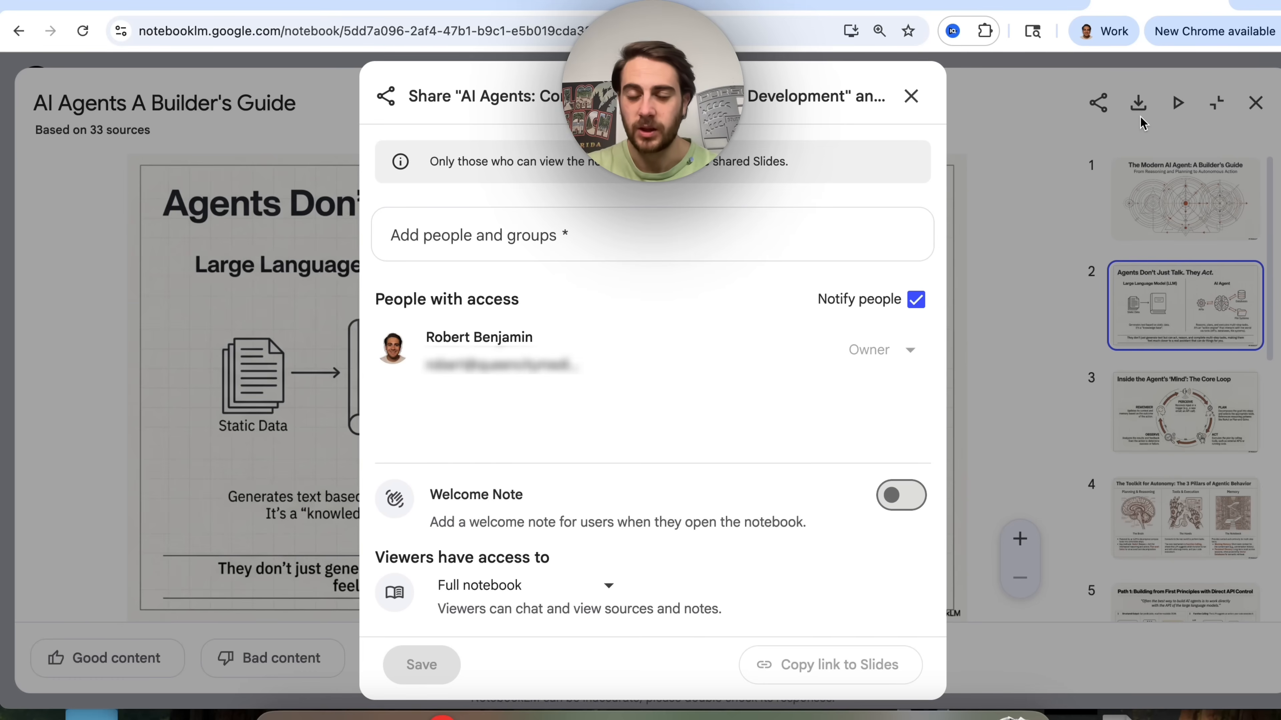
{"action": "left_click", "coordinate": [910, 96]}
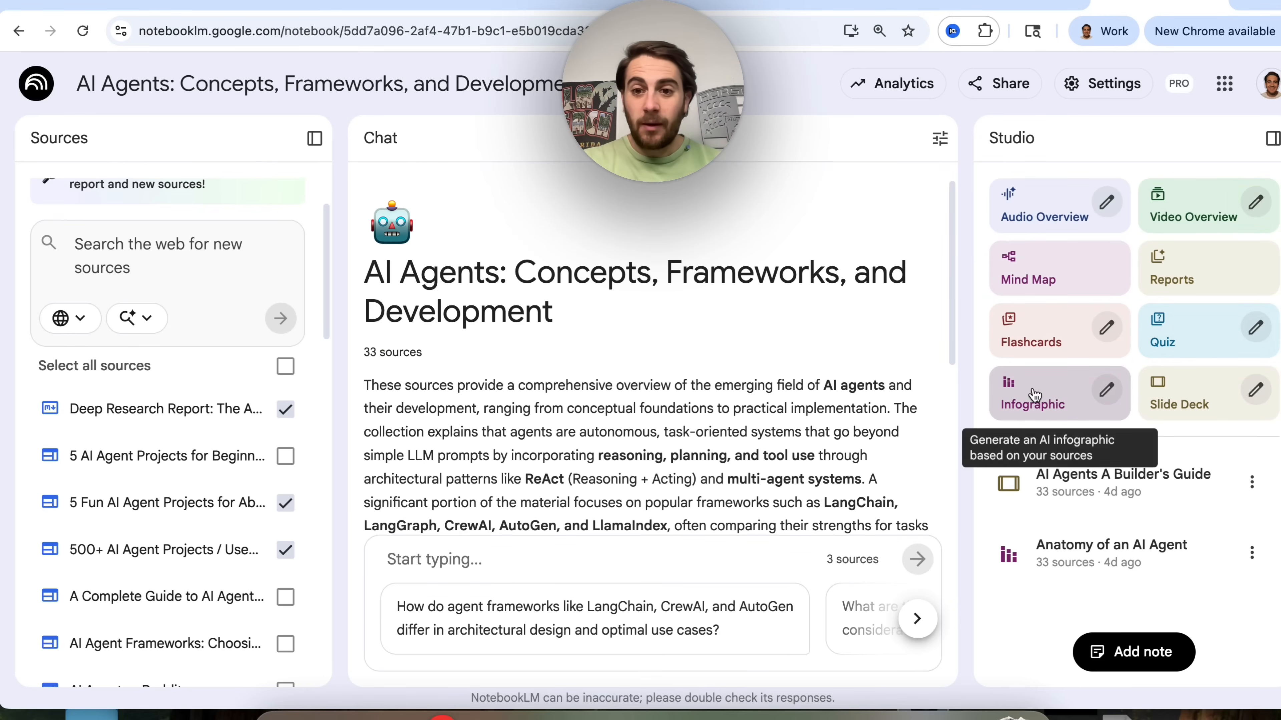
{"action": "left_click", "coordinate": [1033, 404]}
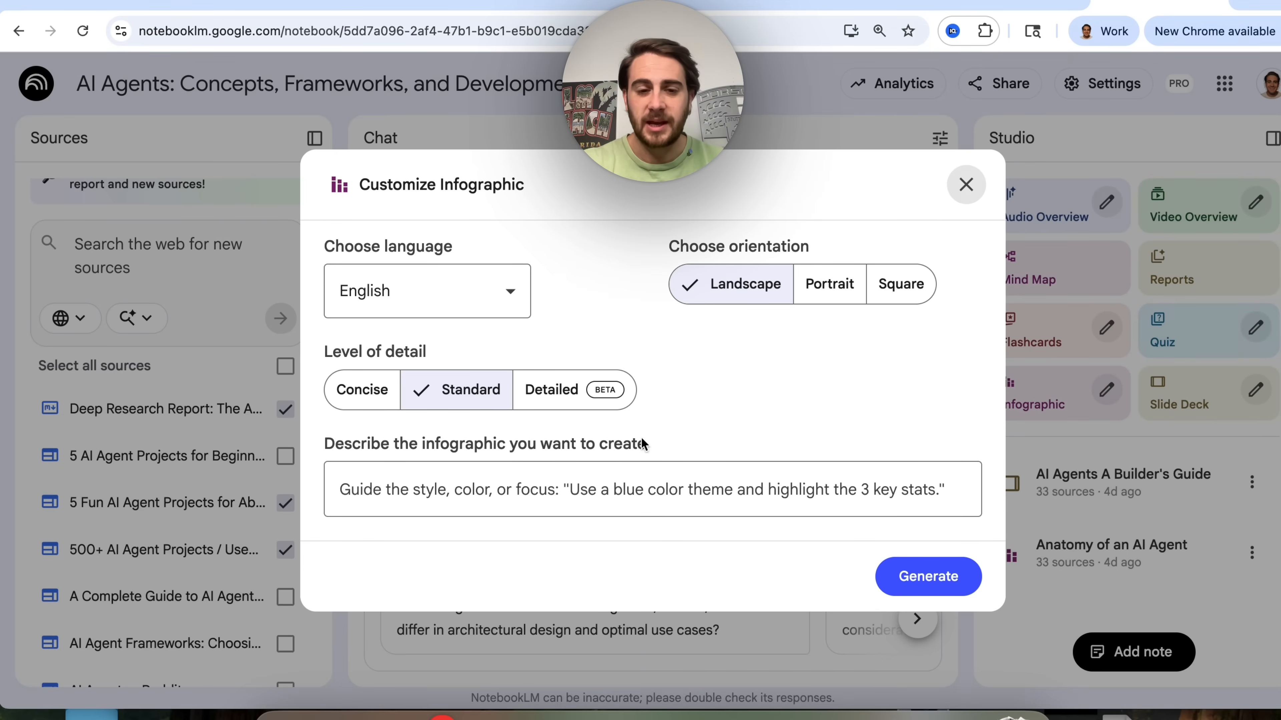
{"action": "mouse_move", "coordinate": [957, 188]}
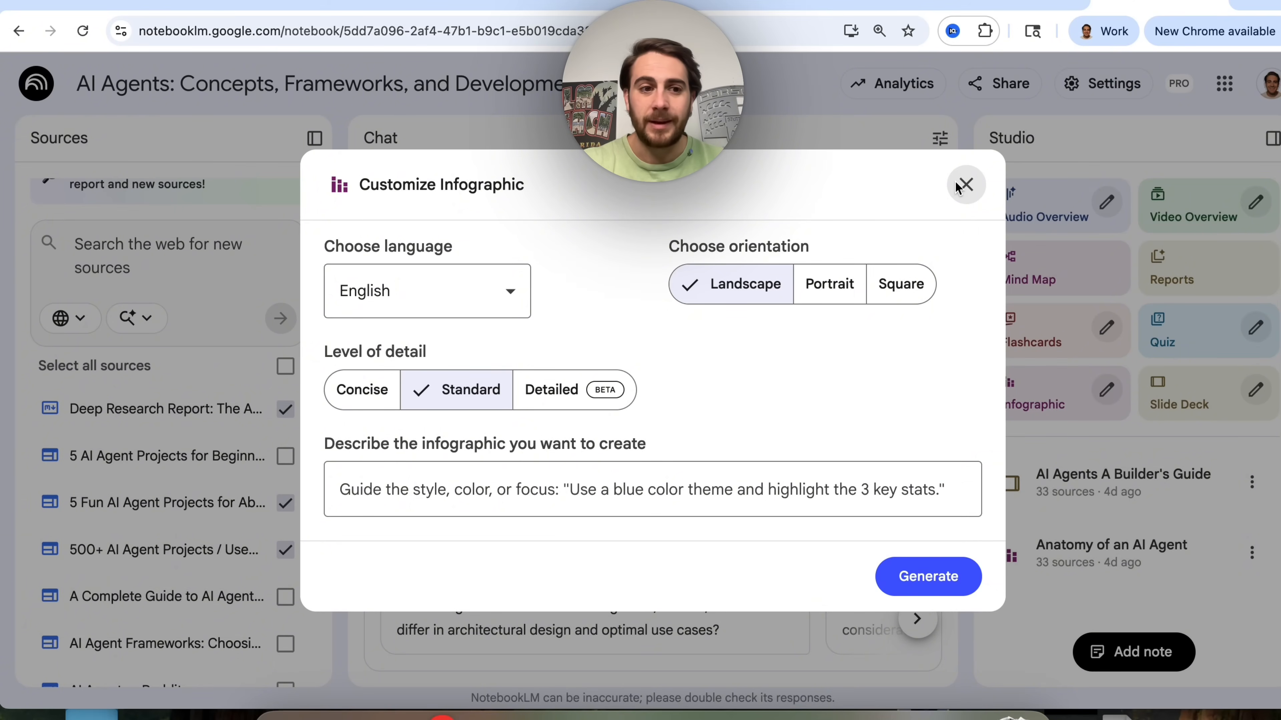
{"action": "mouse_move", "coordinate": [735, 262]}
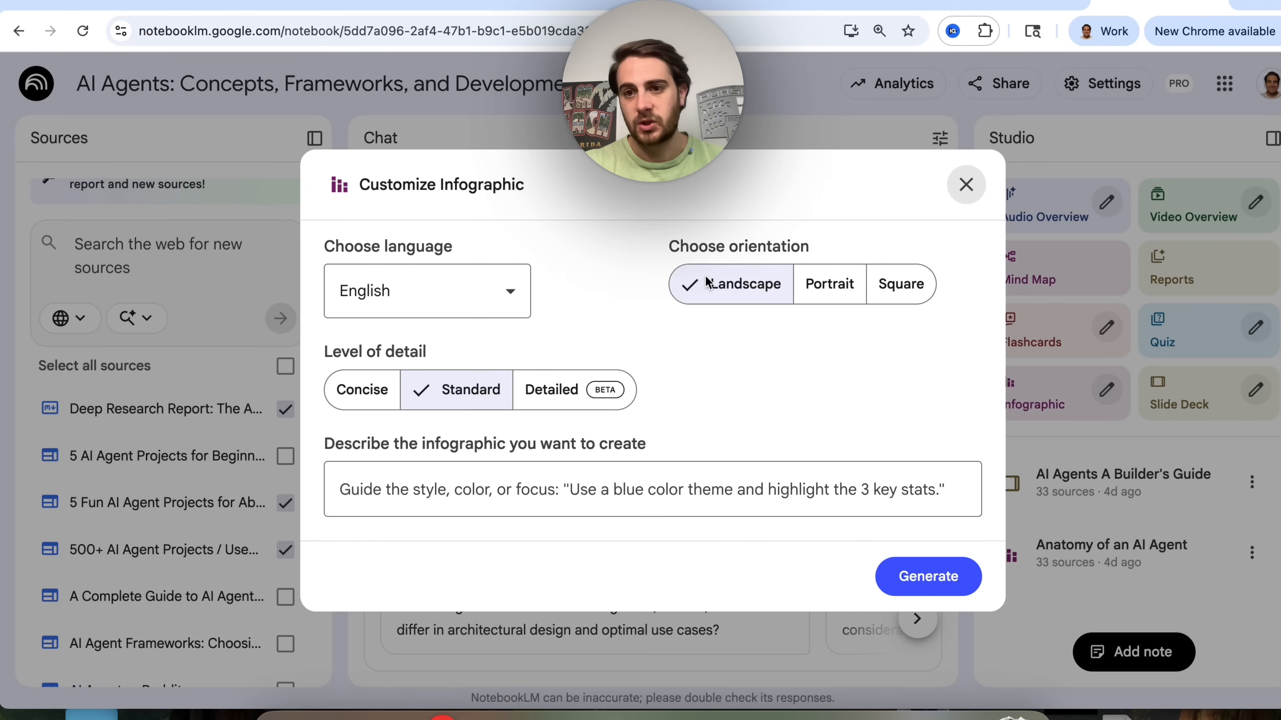
{"action": "left_click", "coordinate": [814, 284]}
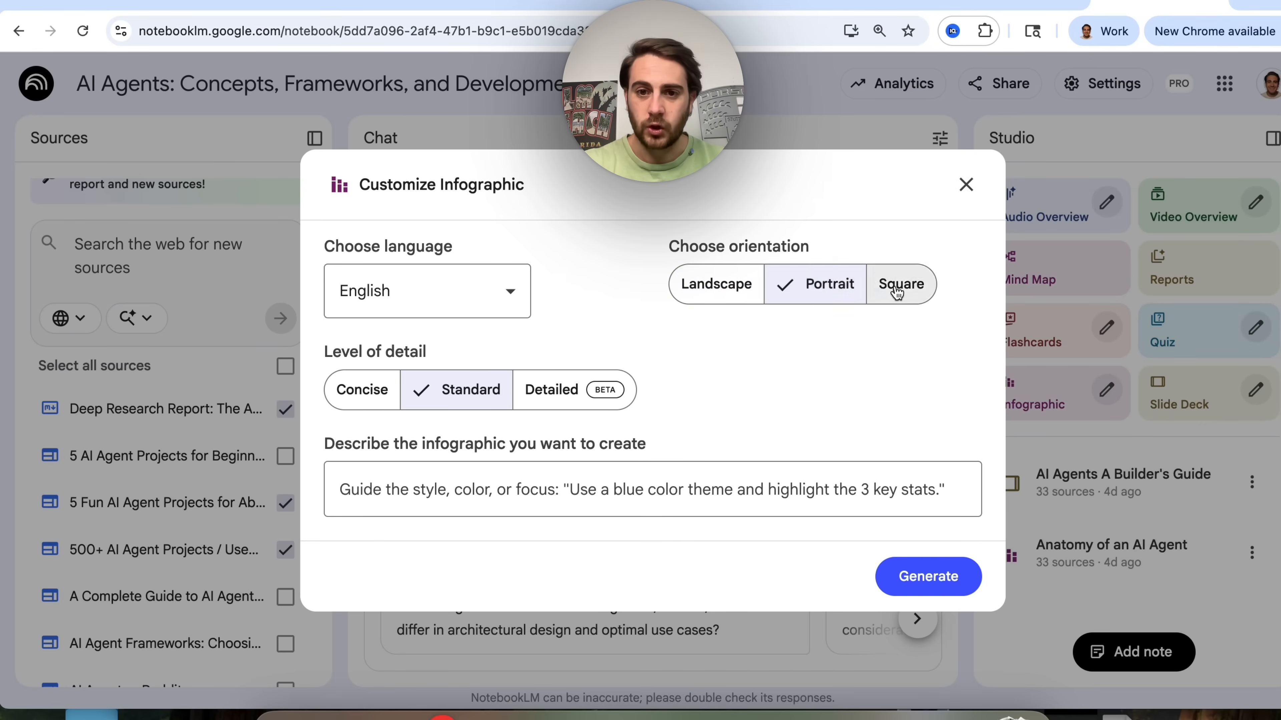
{"action": "left_click", "coordinate": [901, 284]}
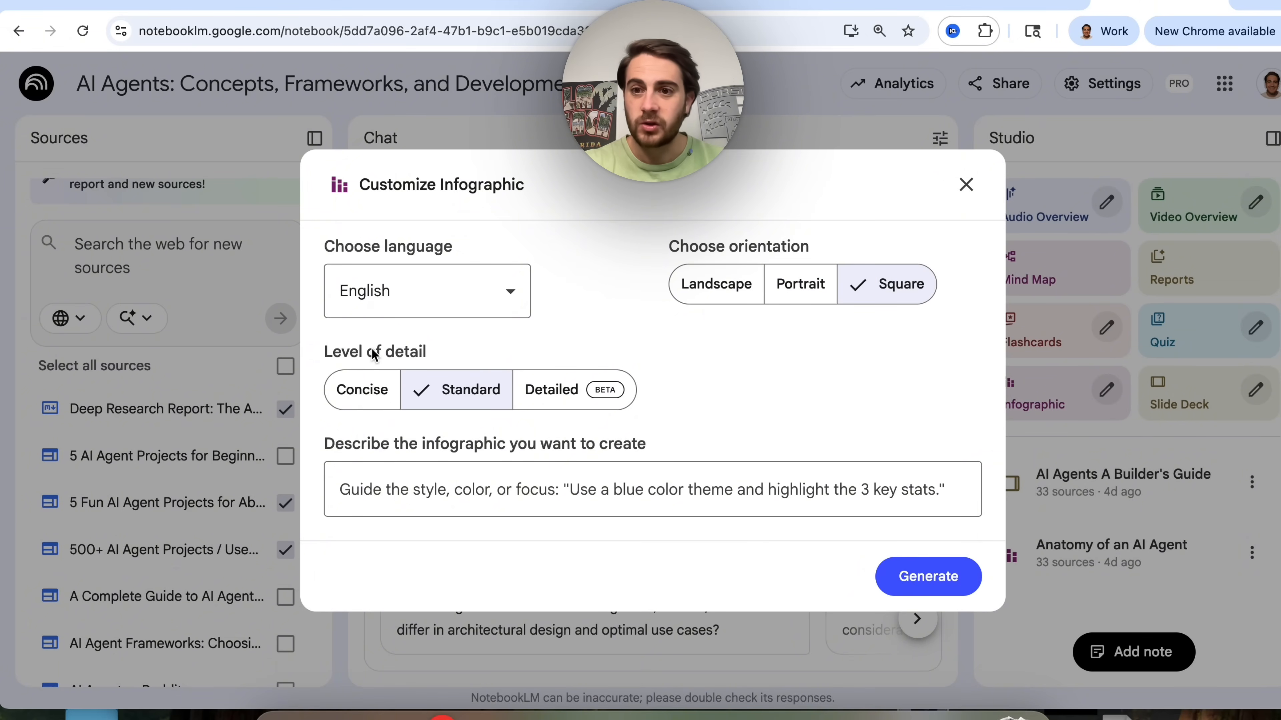
{"action": "left_click", "coordinate": [361, 390]}
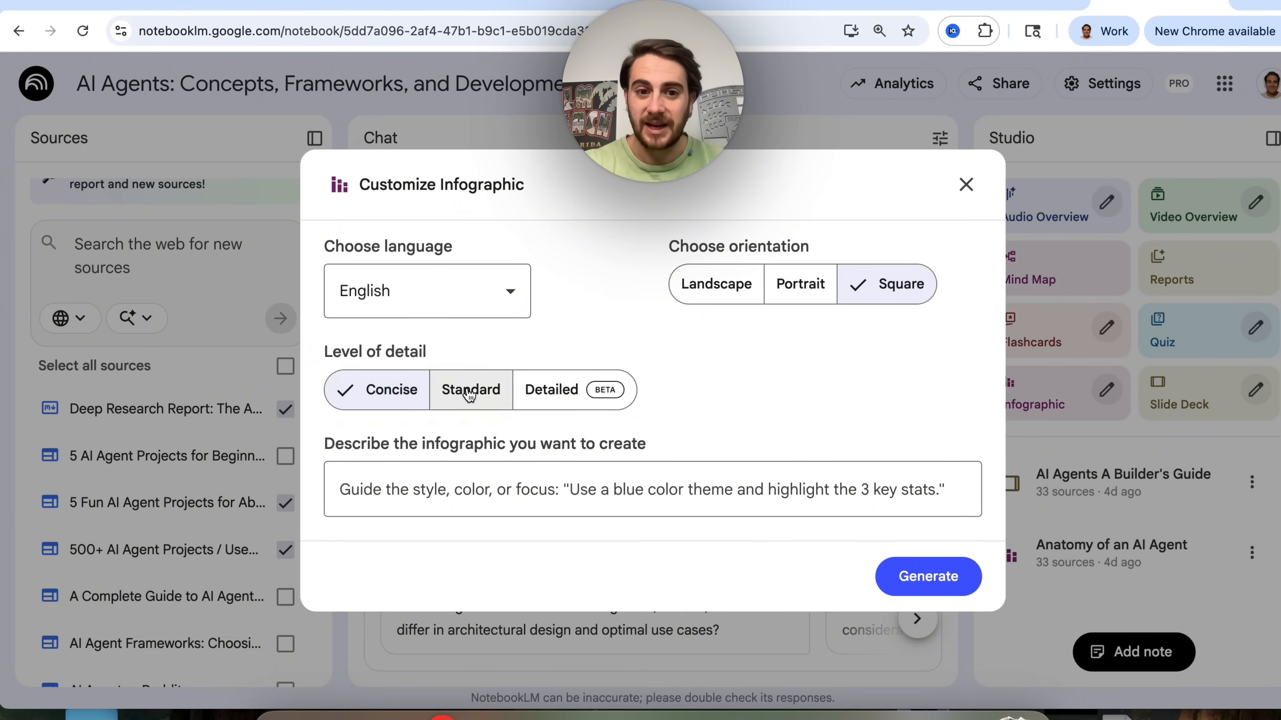
{"action": "left_click", "coordinate": [552, 390]}
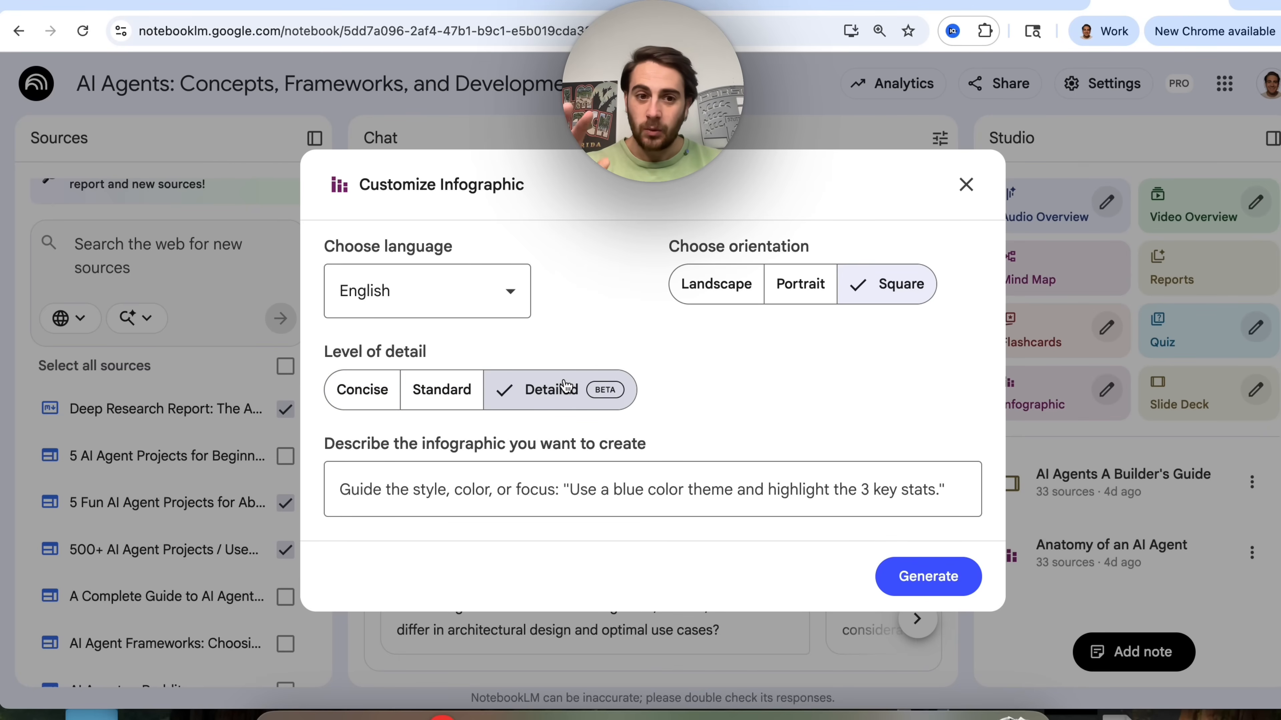
{"action": "mouse_move", "coordinate": [545, 400]}
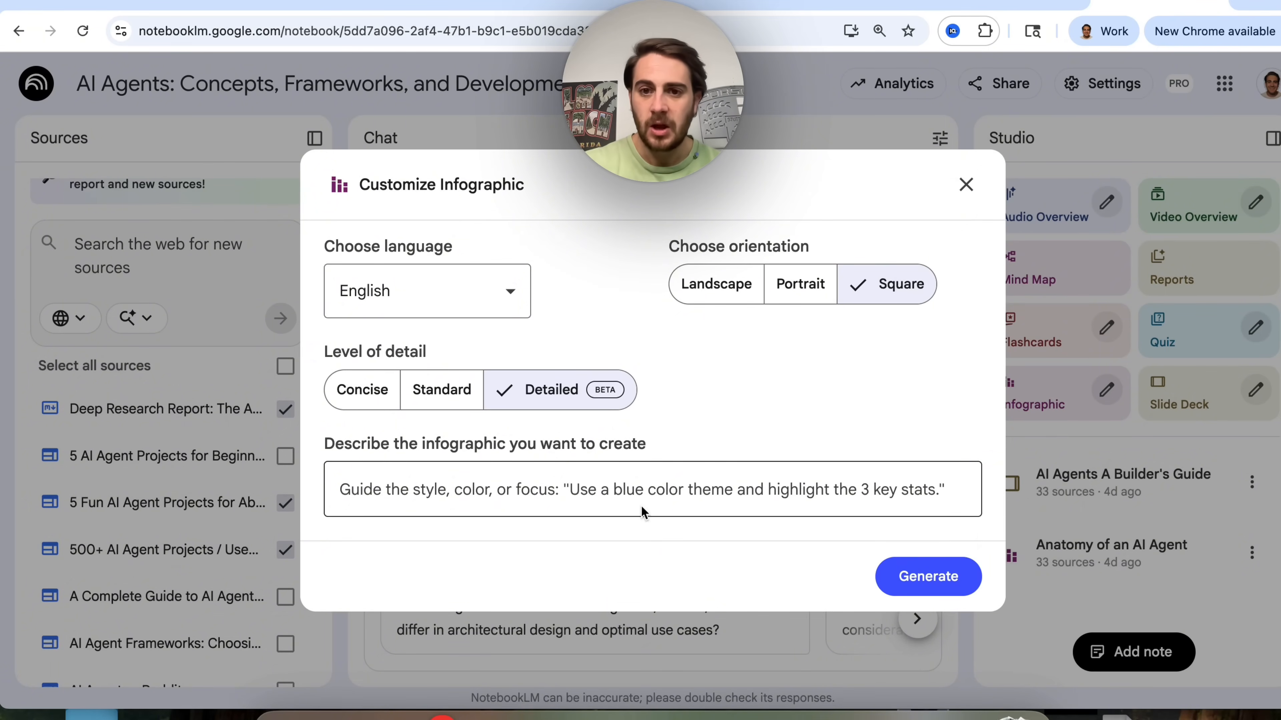
{"action": "left_click", "coordinate": [965, 185]}
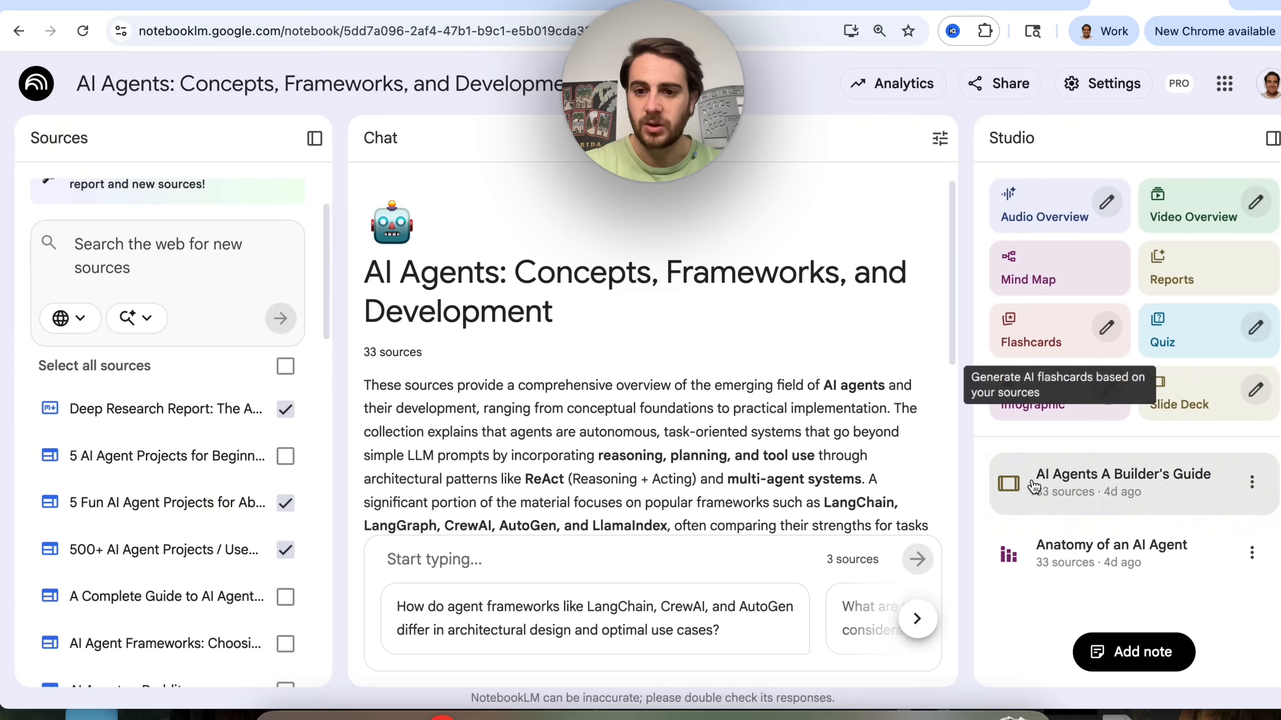
Step: View the 'Anatomy of an AI Agent' infographic full-size and download it
{"action": "left_click", "coordinate": [1110, 552]}
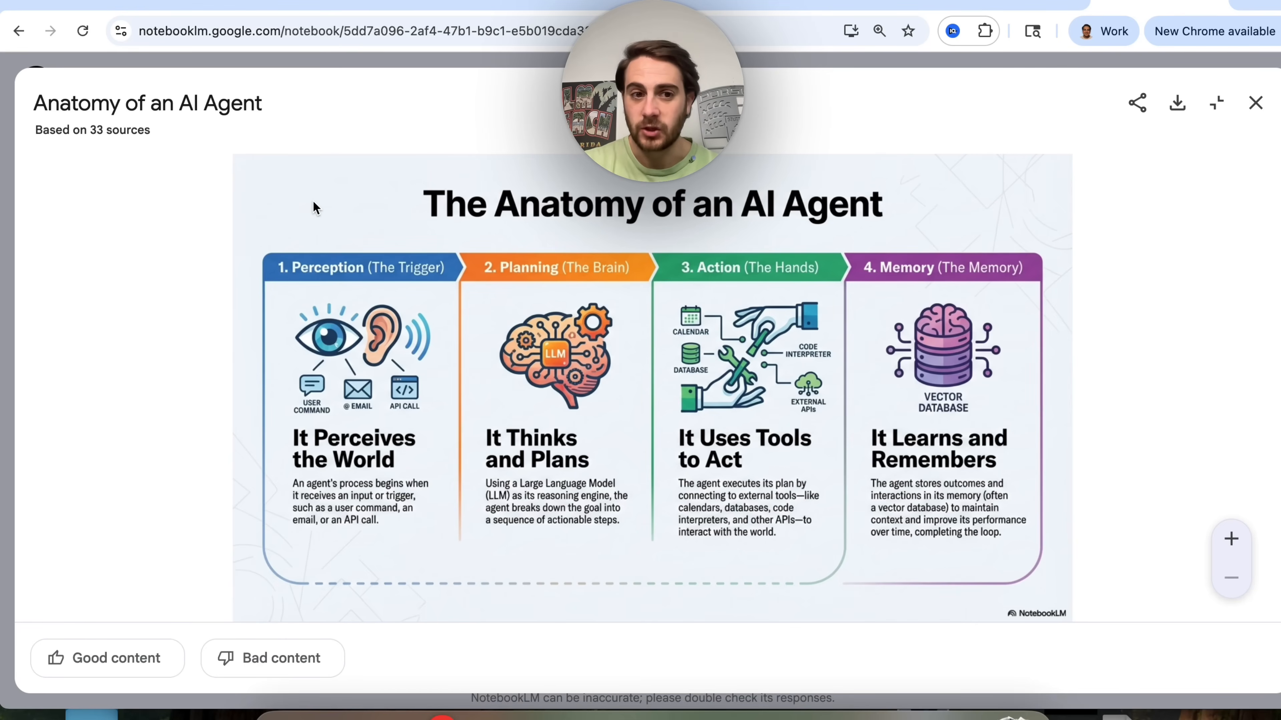
{"action": "mouse_move", "coordinate": [372, 297]}
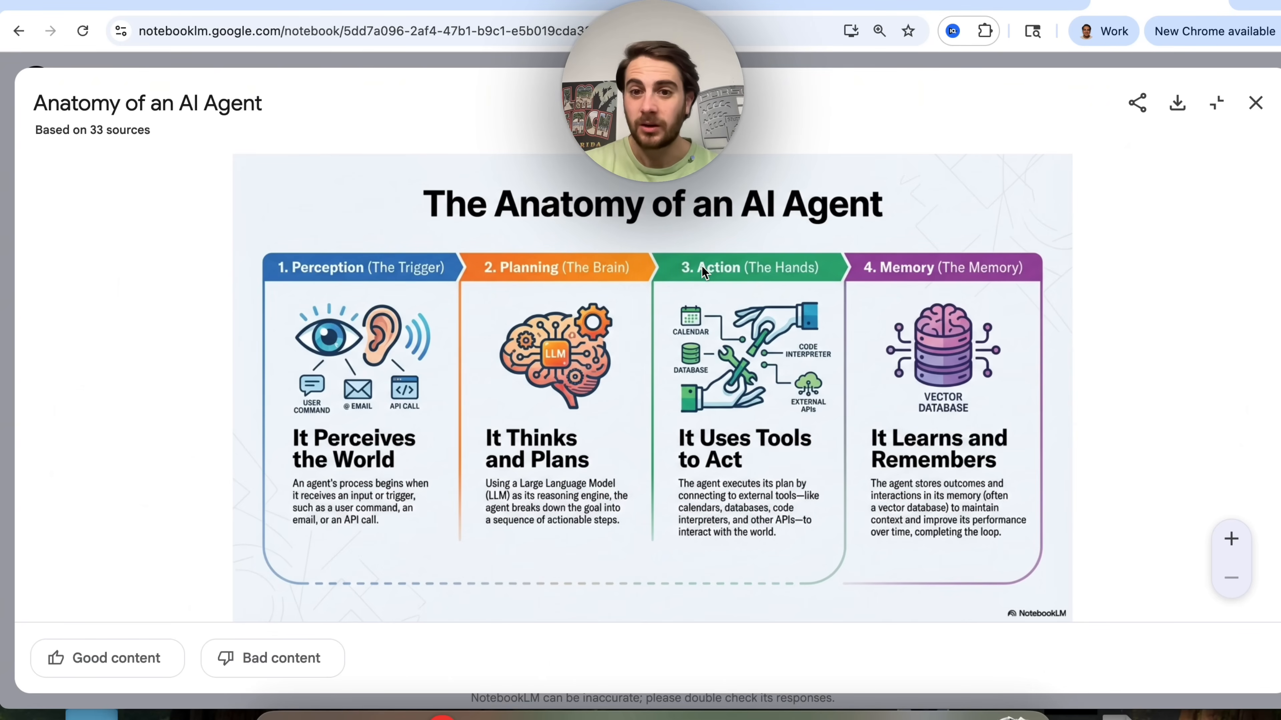
{"action": "mouse_move", "coordinate": [973, 270]}
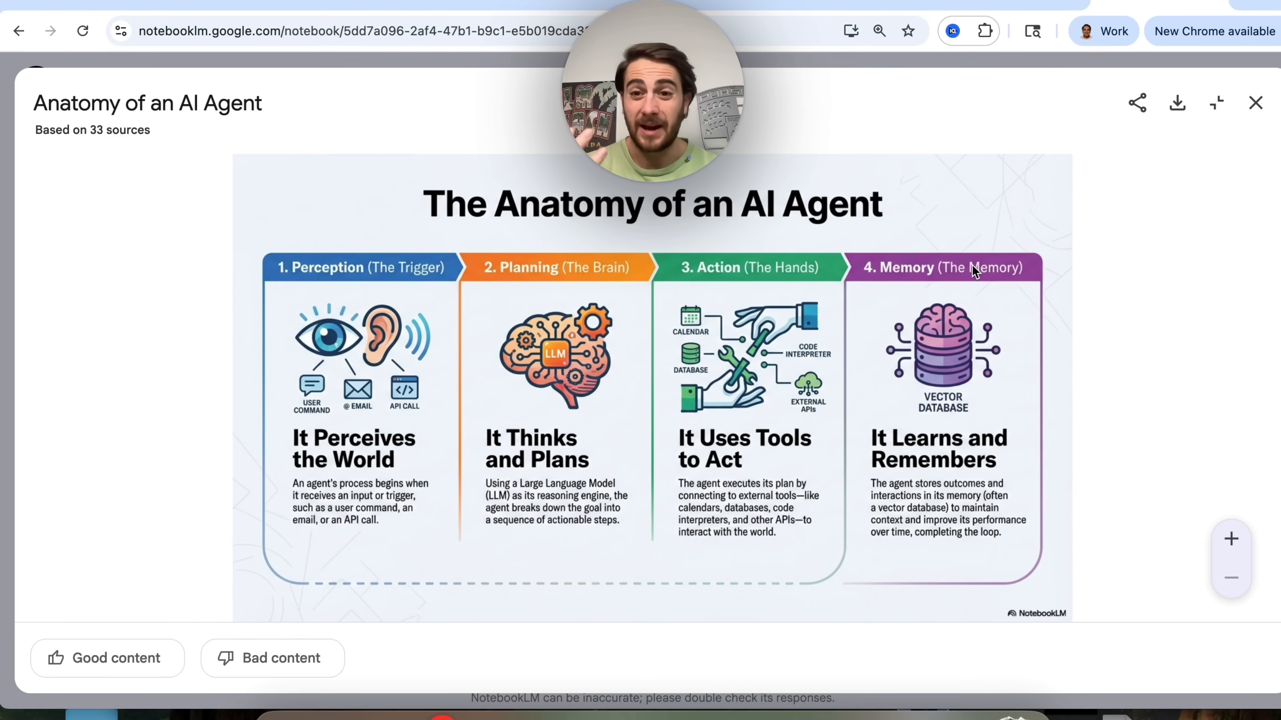
{"action": "mouse_move", "coordinate": [310, 444]}
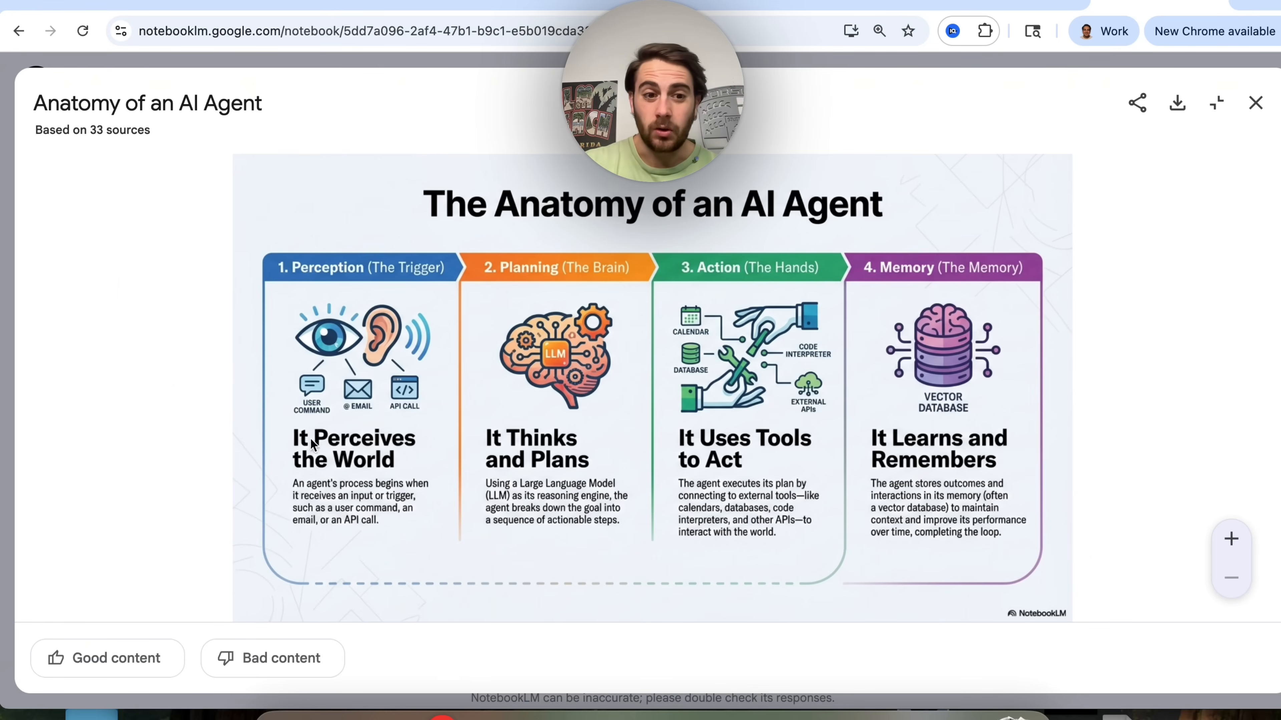
{"action": "mouse_move", "coordinate": [1182, 390]}
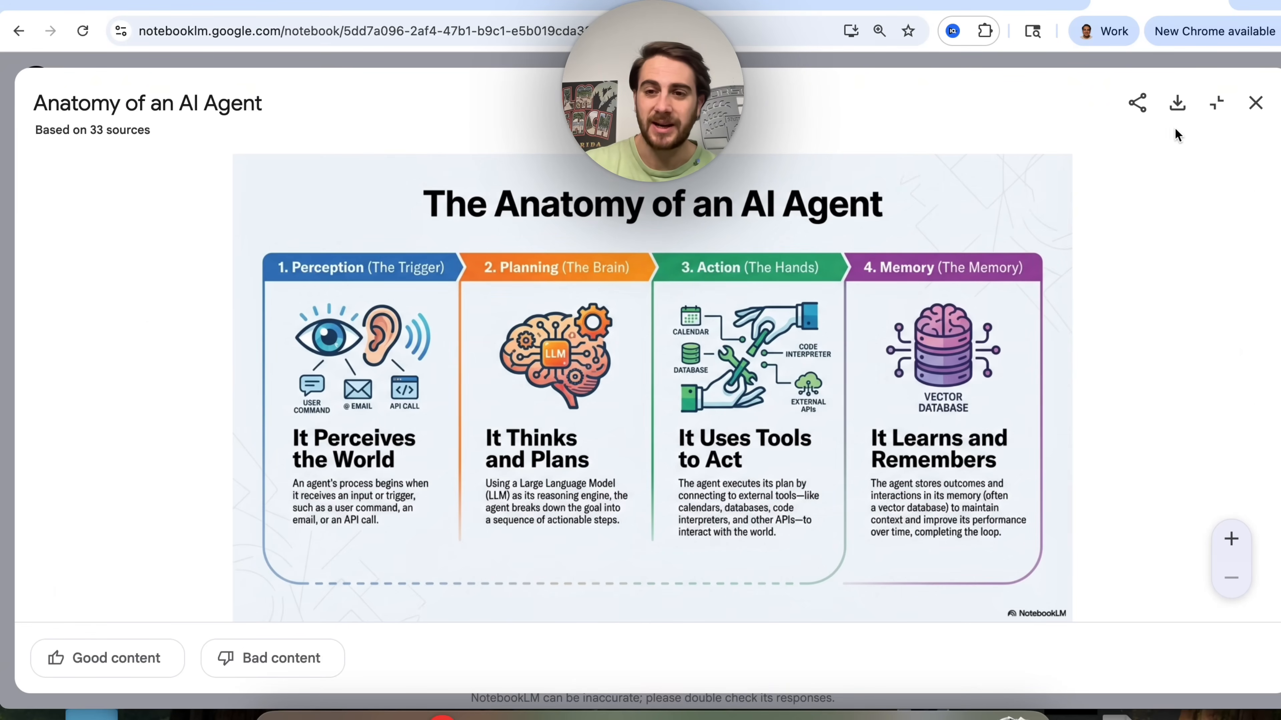
{"action": "mouse_move", "coordinate": [1176, 103]}
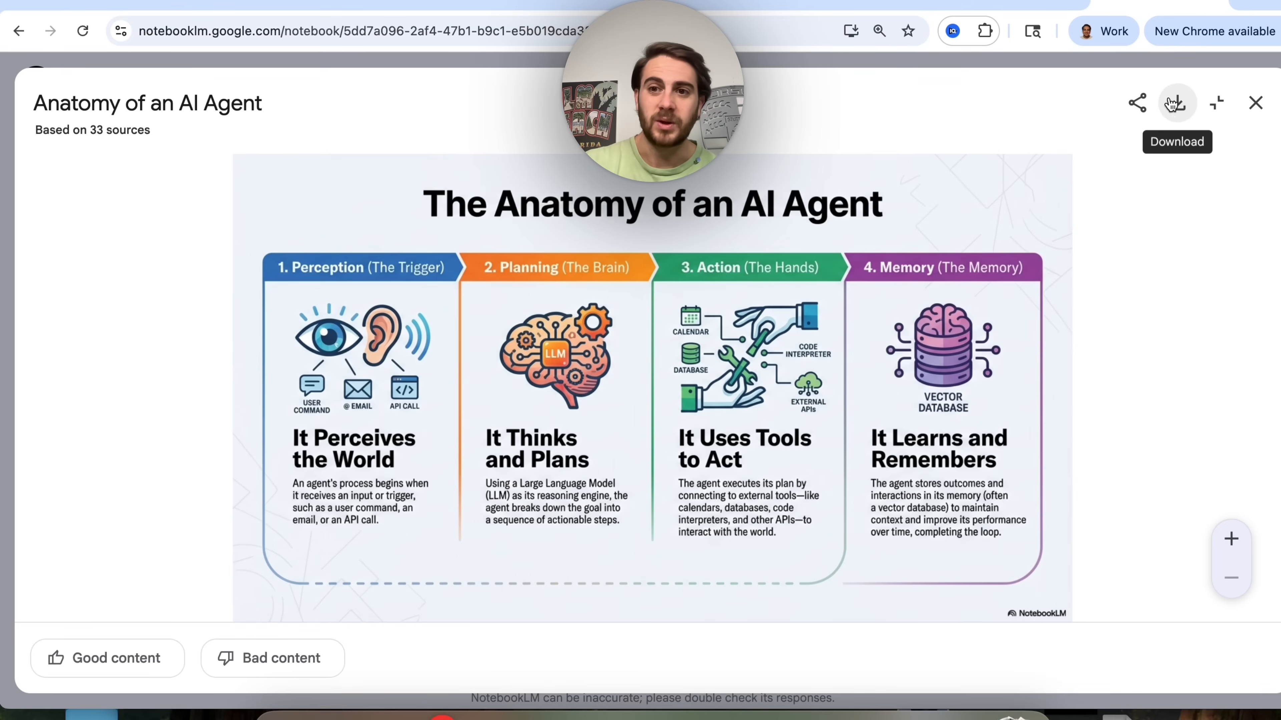
{"action": "left_click", "coordinate": [1256, 103]}
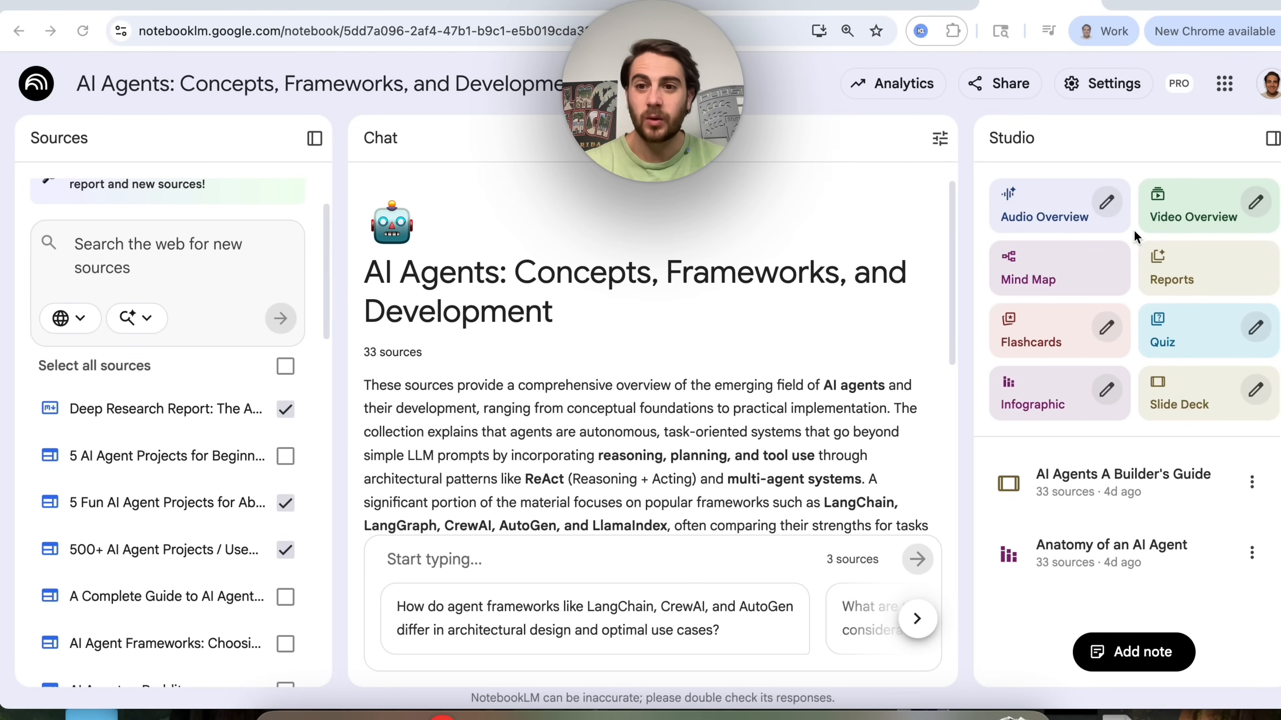
Step: Choose the Brief video format with a Custom visual style
{"action": "left_click", "coordinate": [1255, 202]}
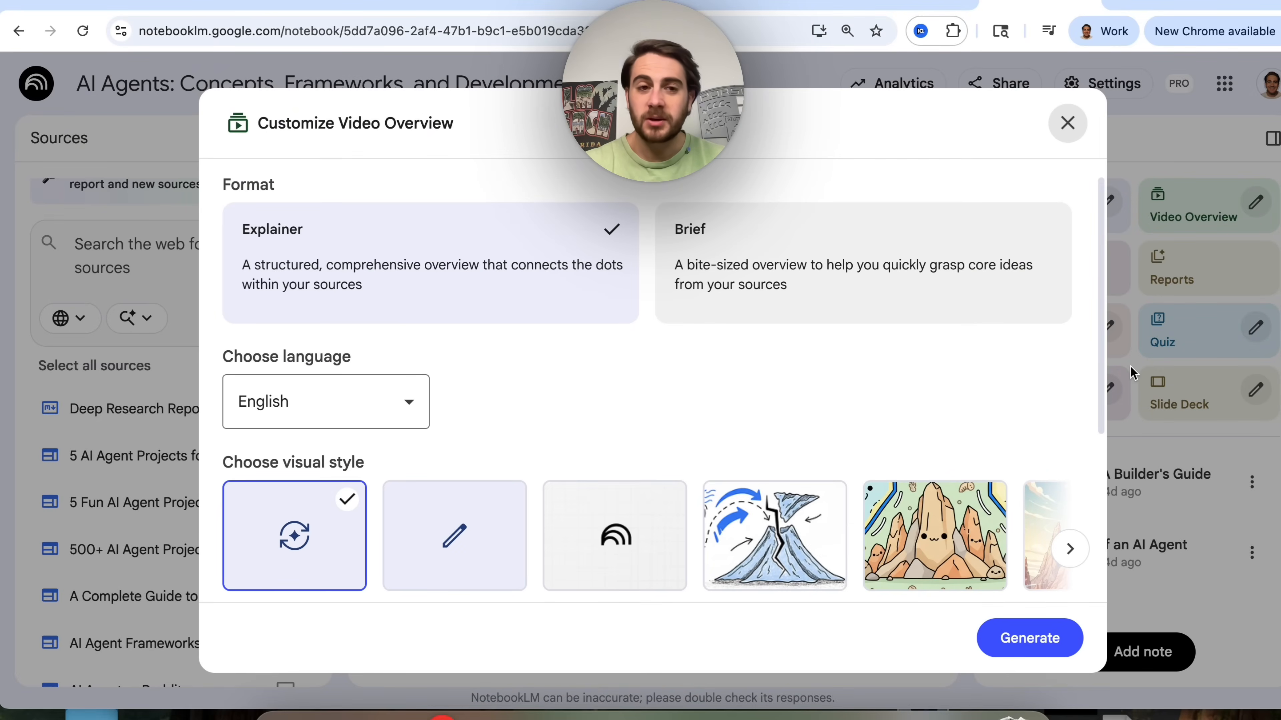
{"action": "mouse_move", "coordinate": [385, 241]}
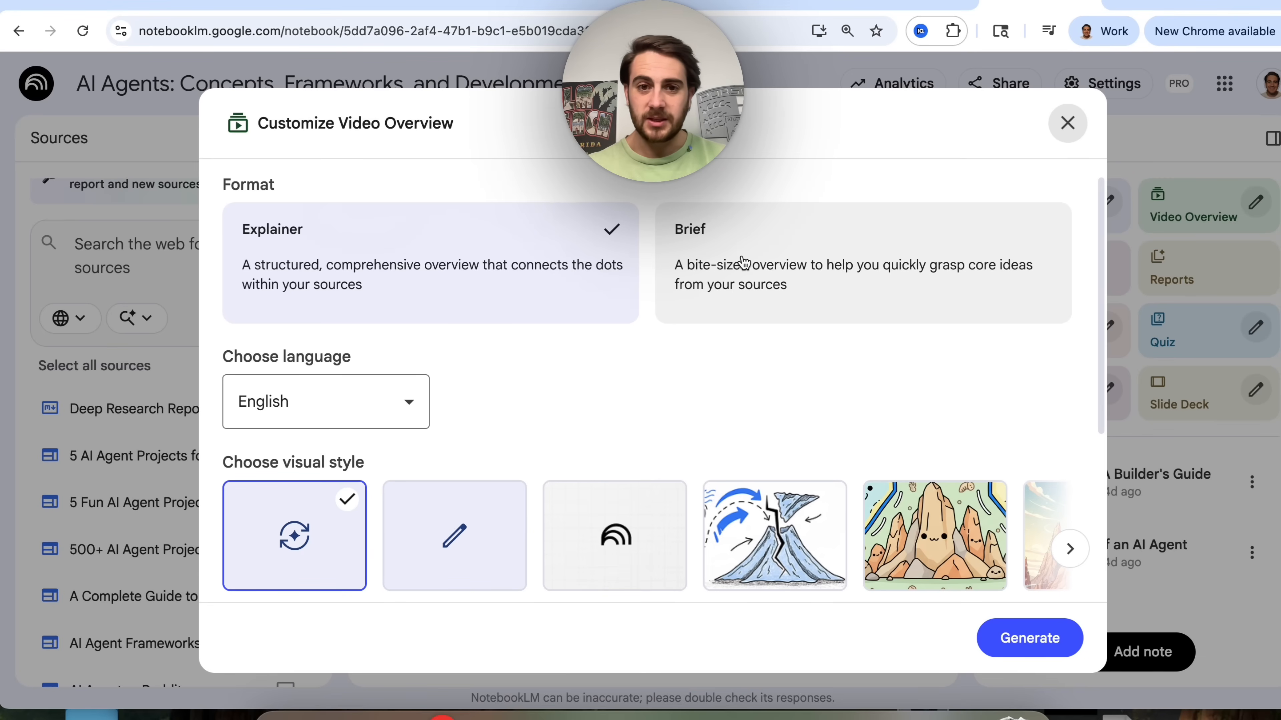
{"action": "left_click", "coordinate": [863, 263]}
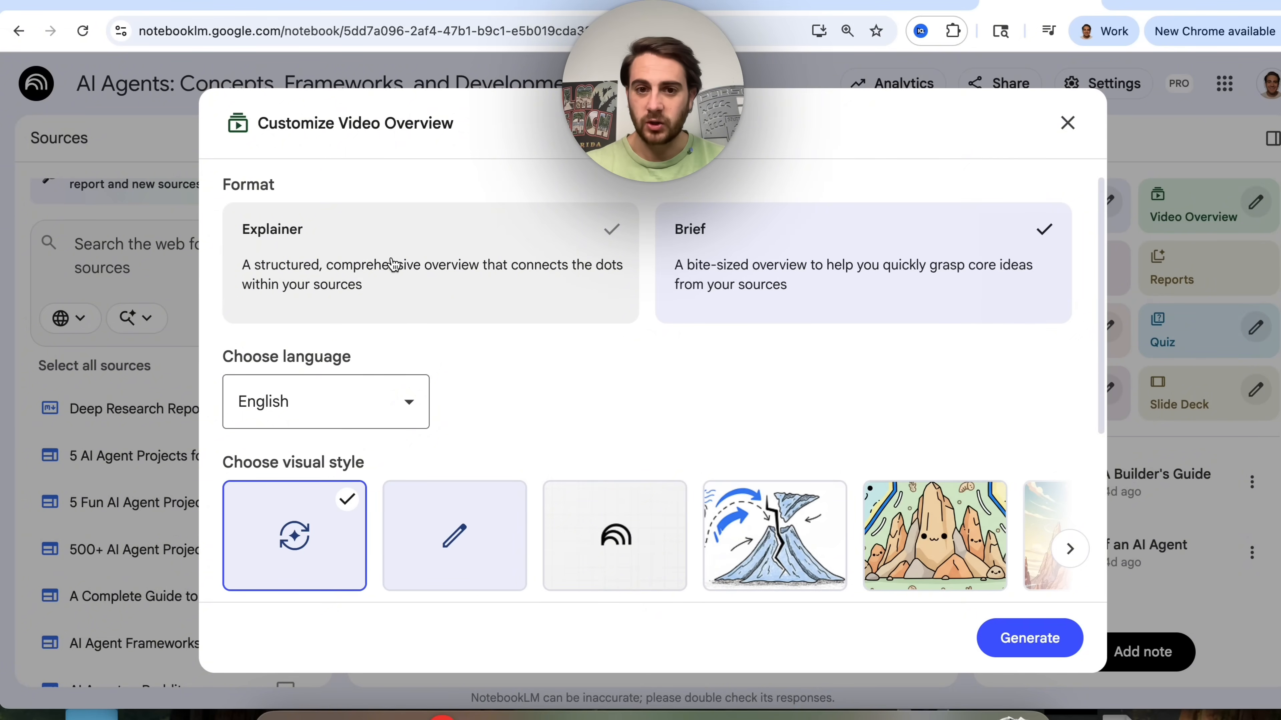
{"action": "mouse_move", "coordinate": [411, 252]}
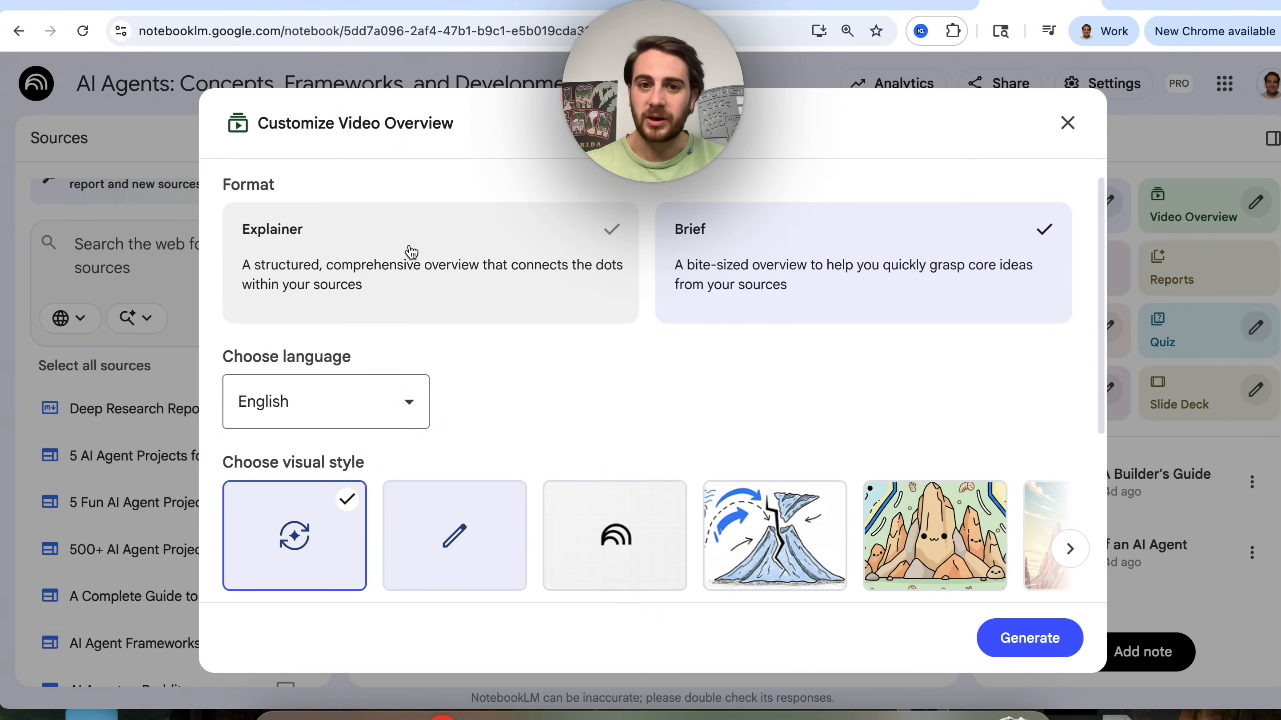
{"action": "scroll", "scroll_direction": "down", "scroll_amount": 3}
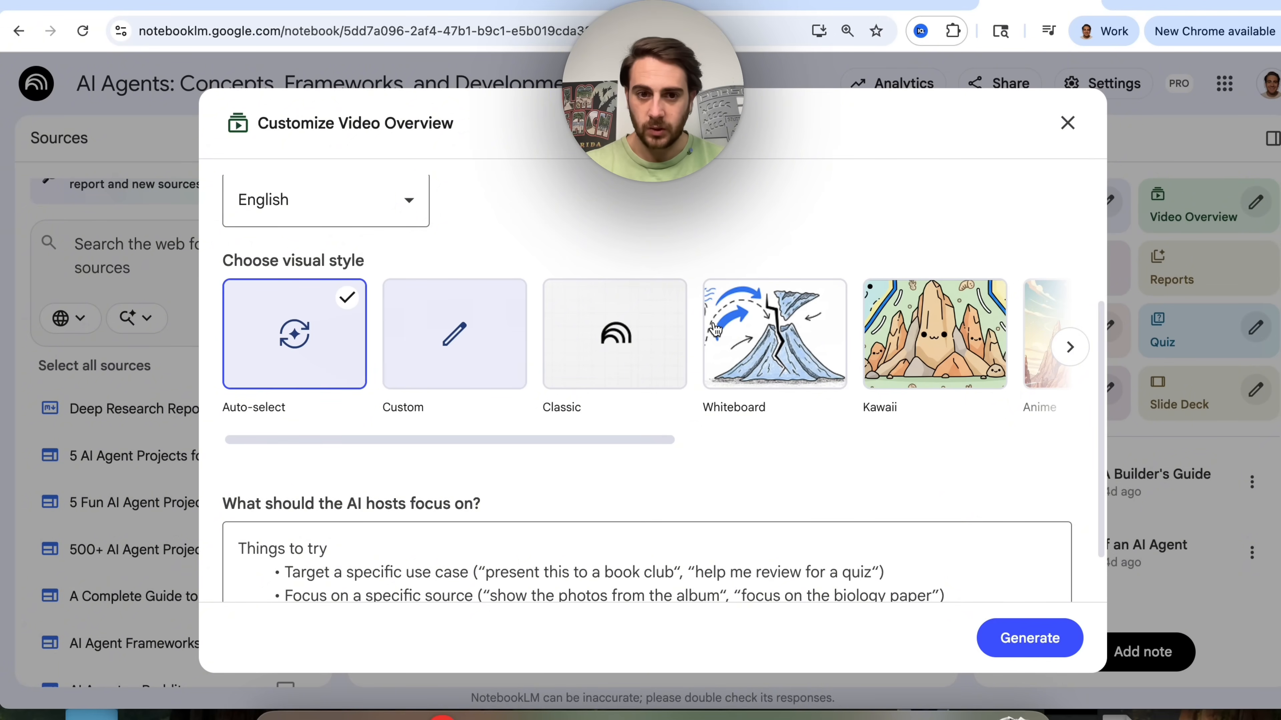
{"action": "left_click", "coordinate": [1070, 346]}
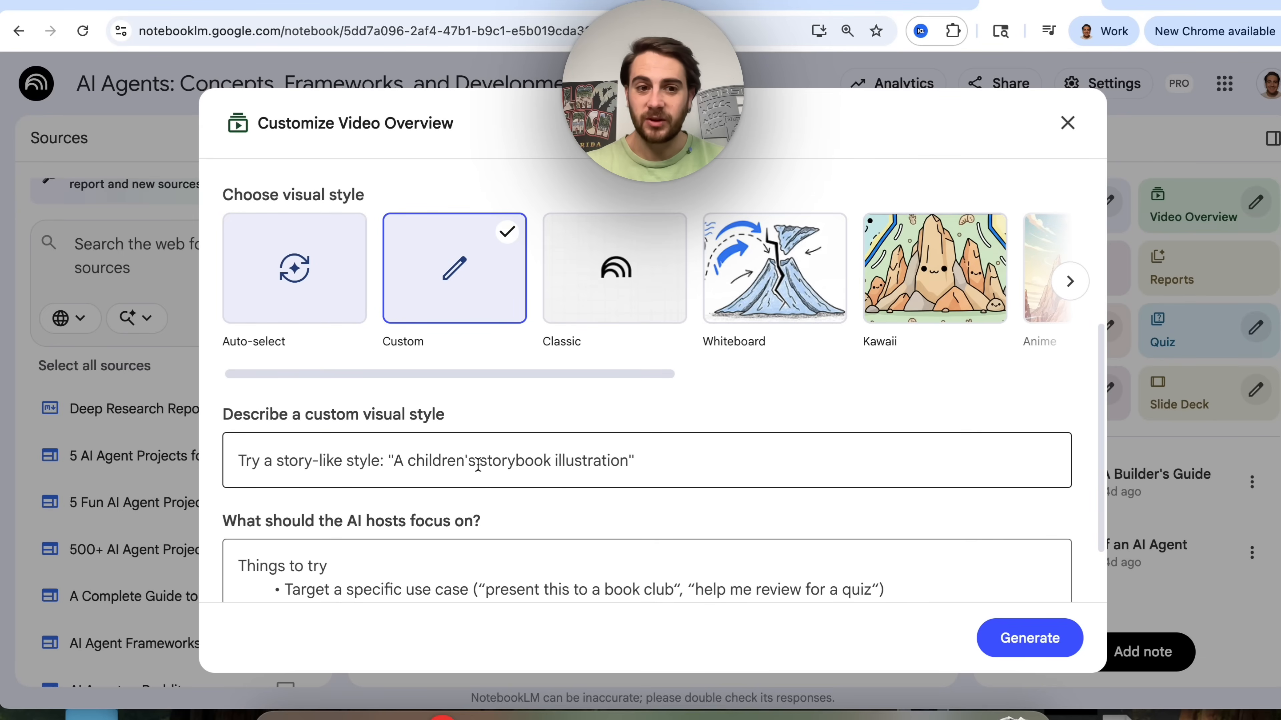
Step: Describe the style as 'retro 90s', focus on 'How to actually create an' agent, and generate
{"action": "left_click", "coordinate": [476, 461]}
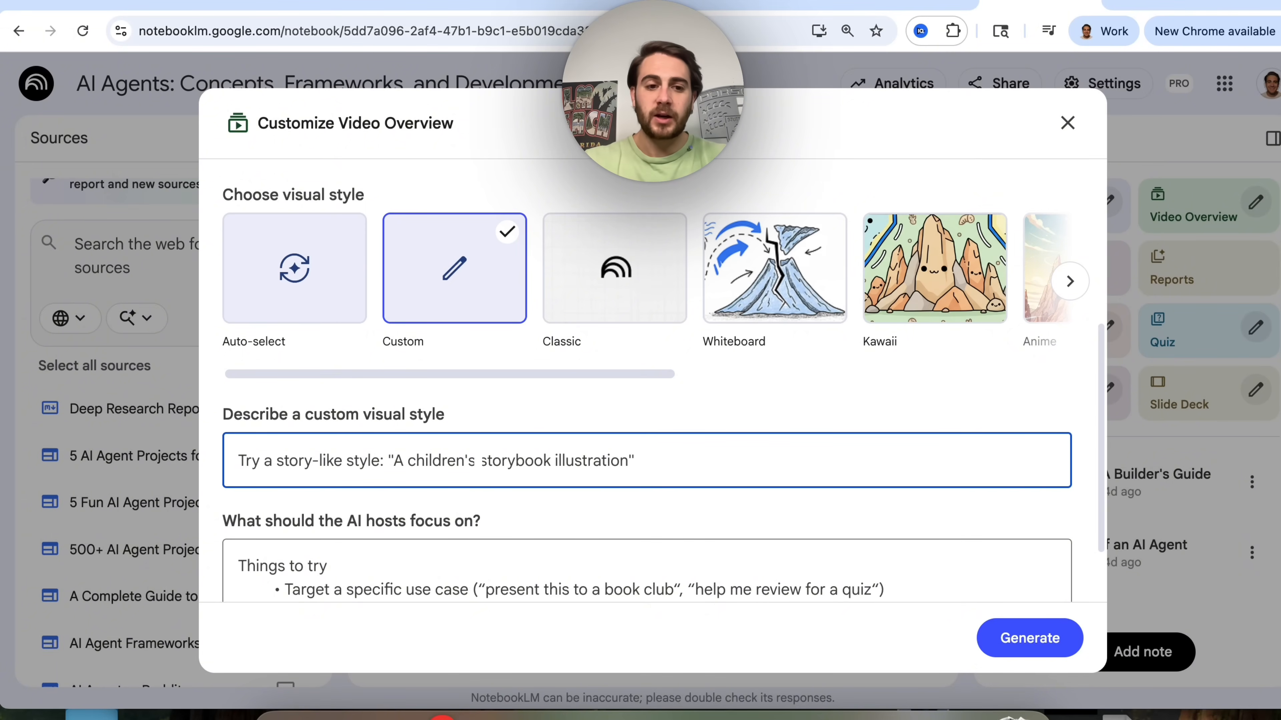
{"action": "type", "text": "retro 90s"}
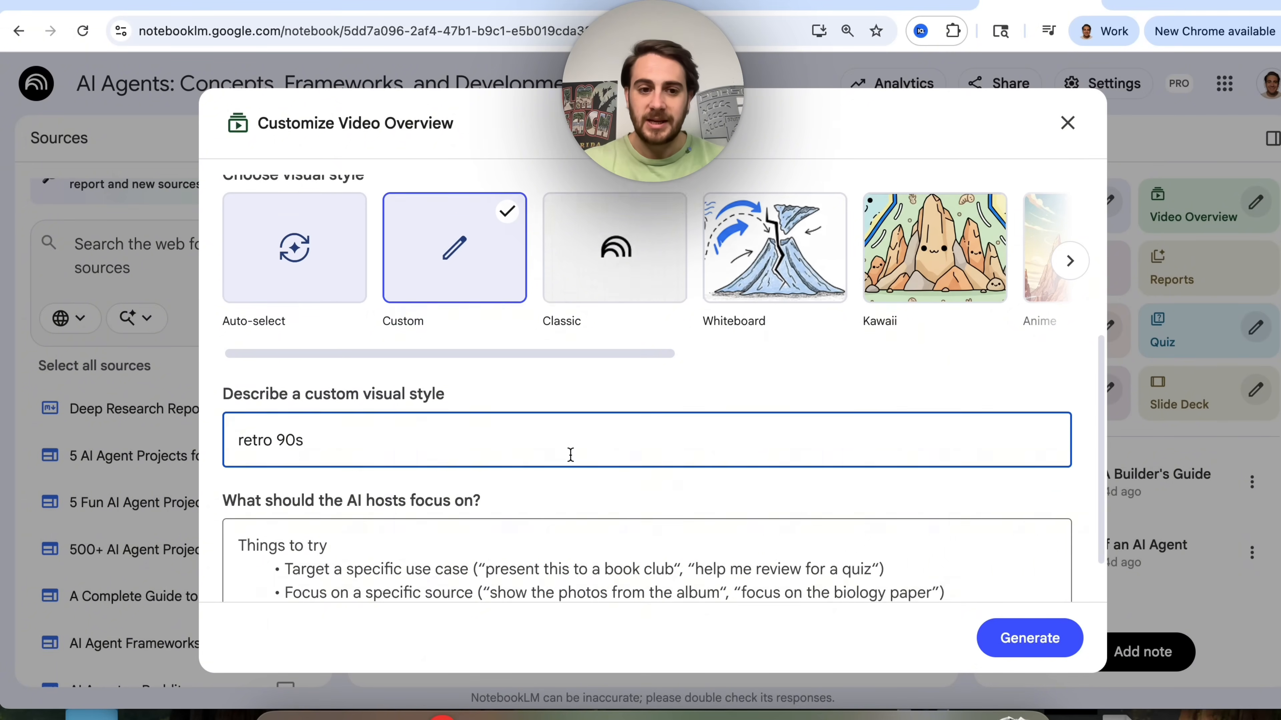
{"action": "scroll", "scroll_direction": "down", "scroll_amount": 3}
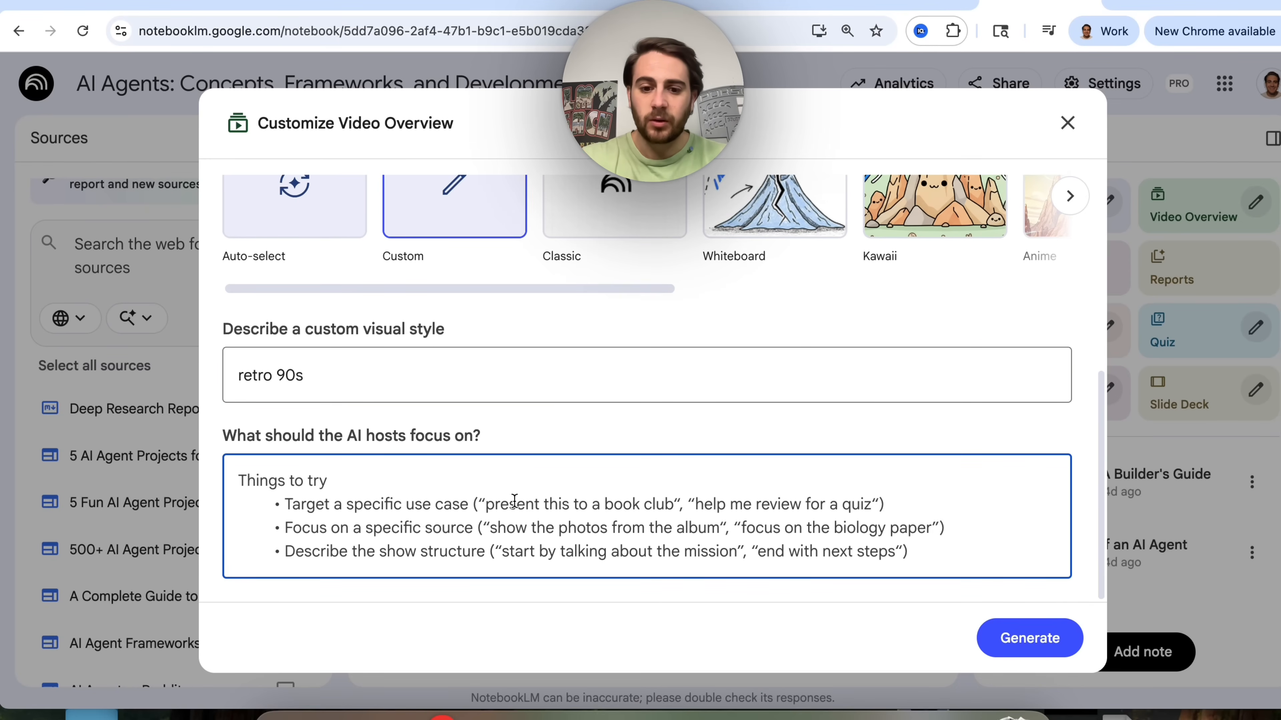
{"action": "type", "text": "How to"}
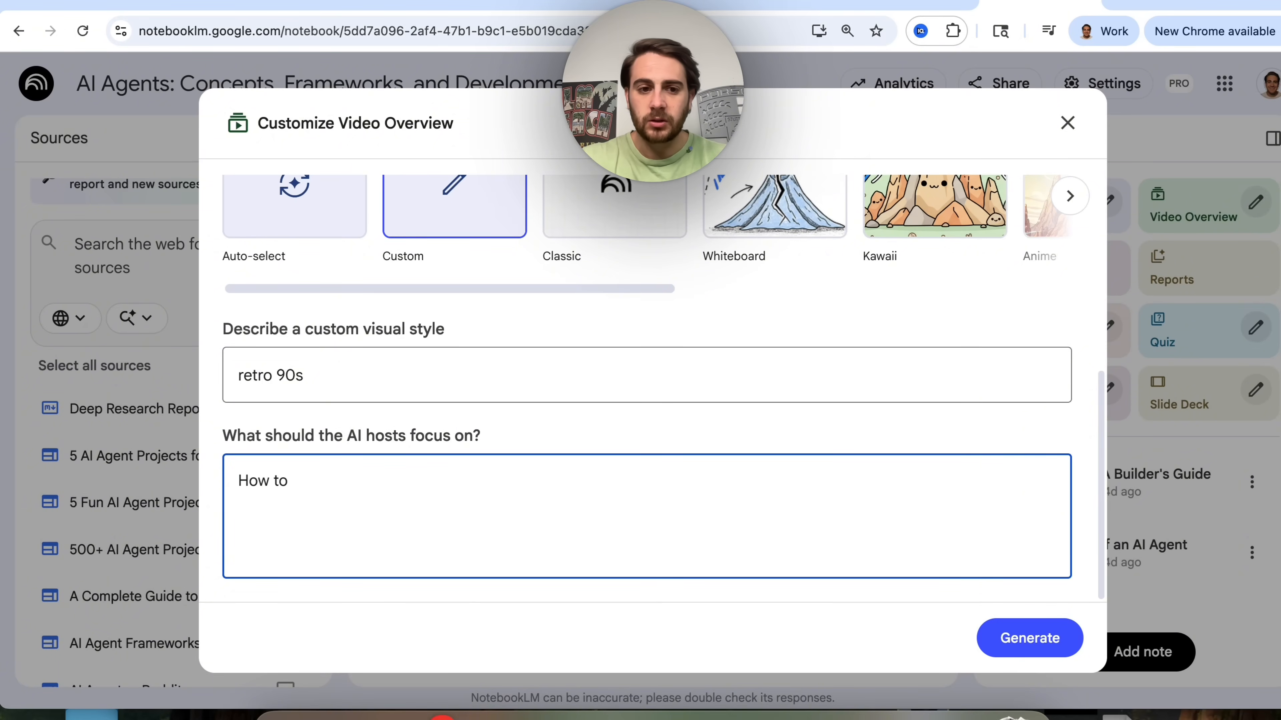
{"action": "type", "text": "aactually create an ai agent and all of the things that go into it"}
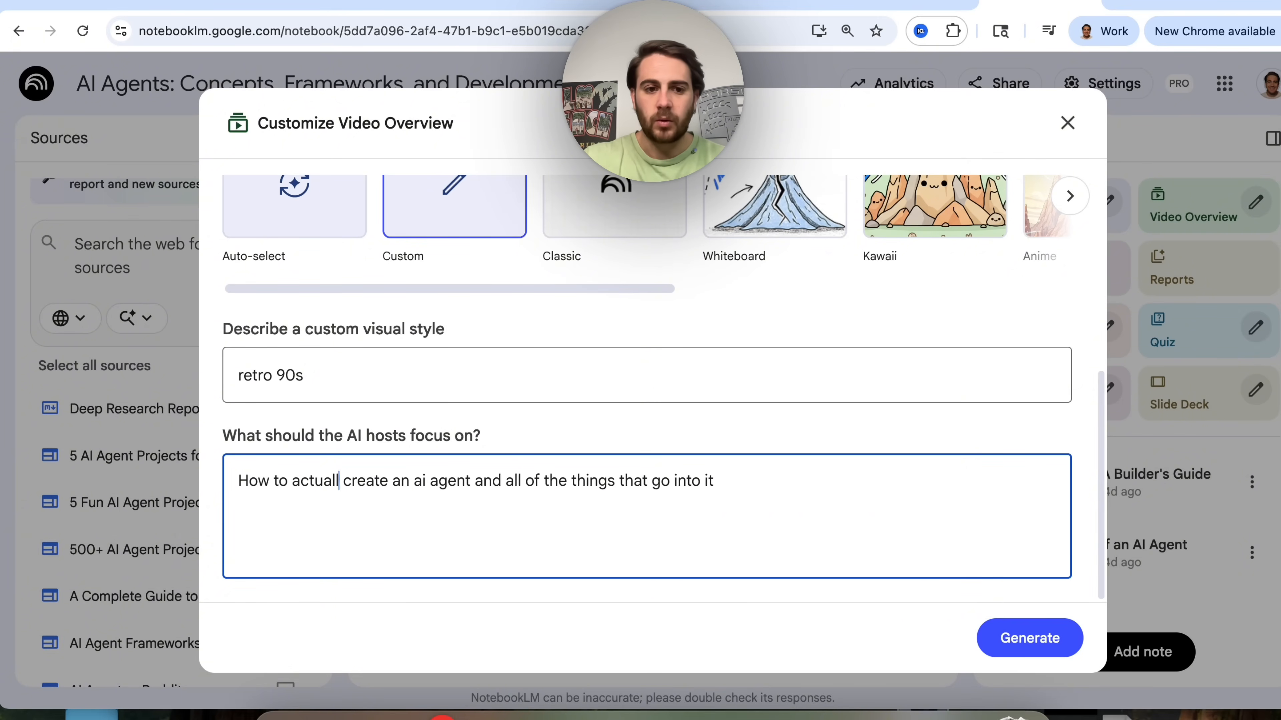
{"action": "left_click", "coordinate": [1029, 638]}
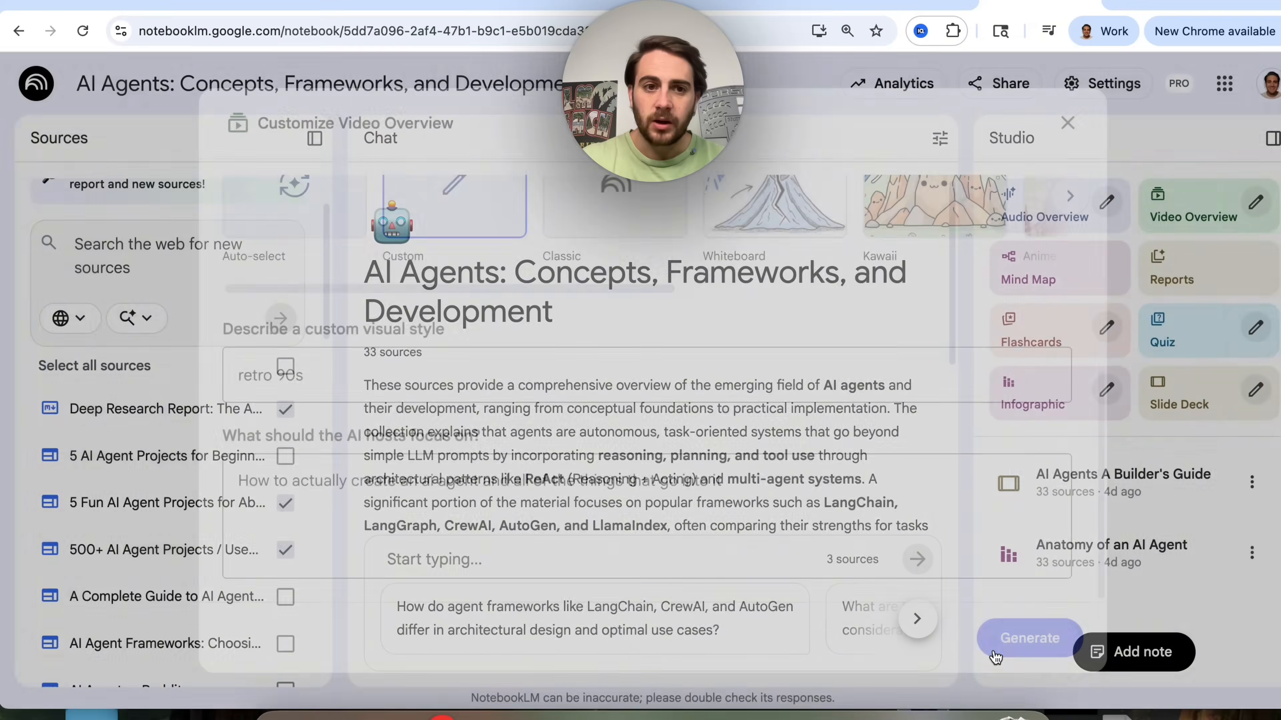
{"action": "left_click", "coordinate": [1029, 638]}
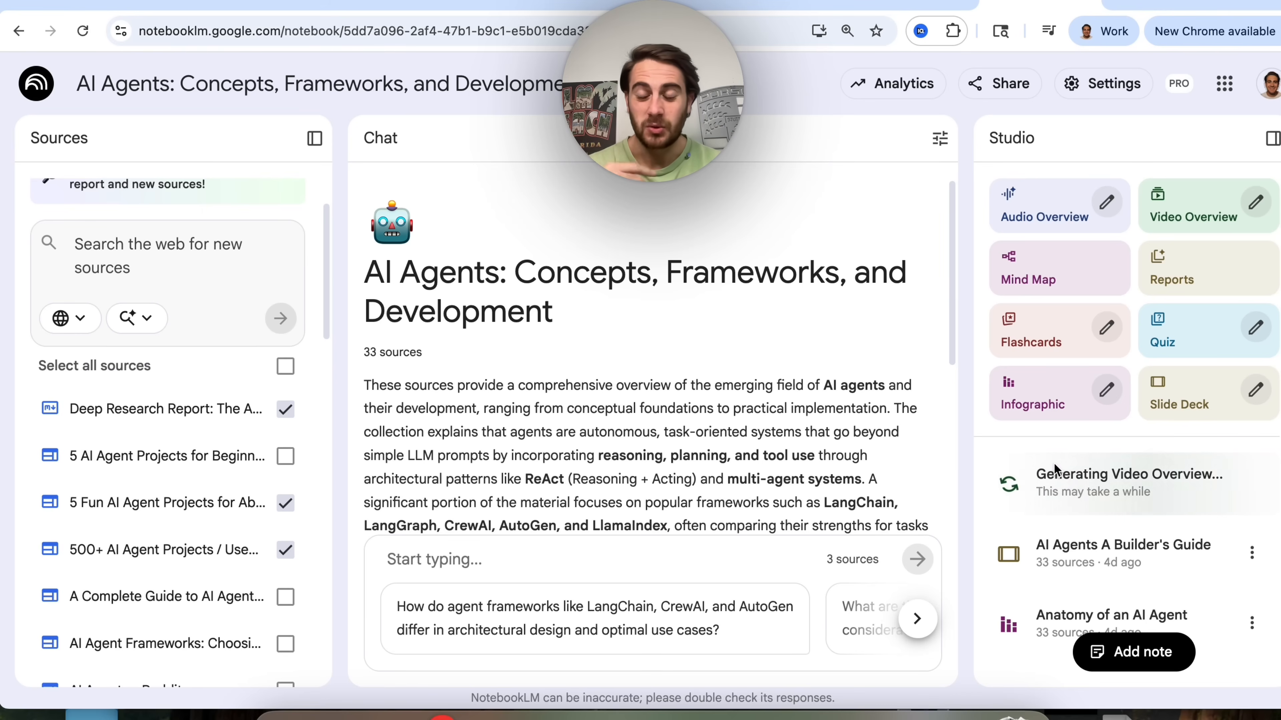
{"action": "mouse_move", "coordinate": [1097, 505]}
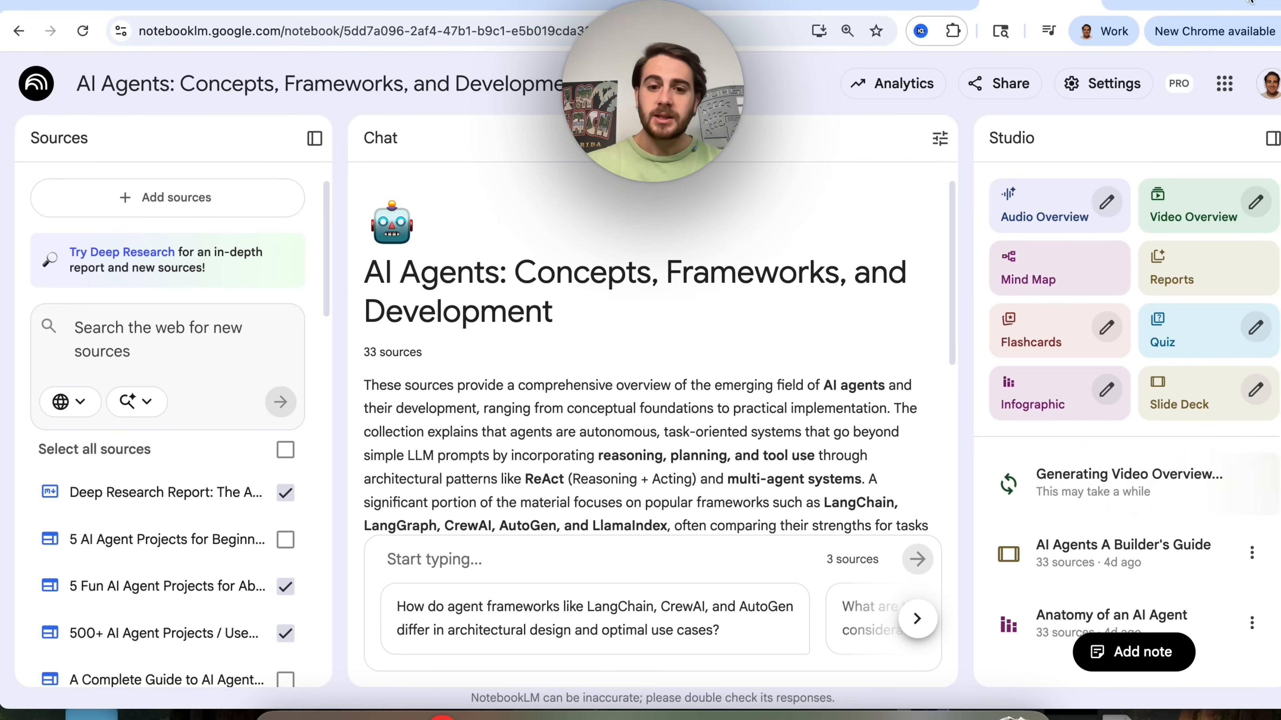
Step: Return to the notebook list and create a new empty notebook, skipping the upload window
{"action": "left_click", "coordinate": [18, 31]}
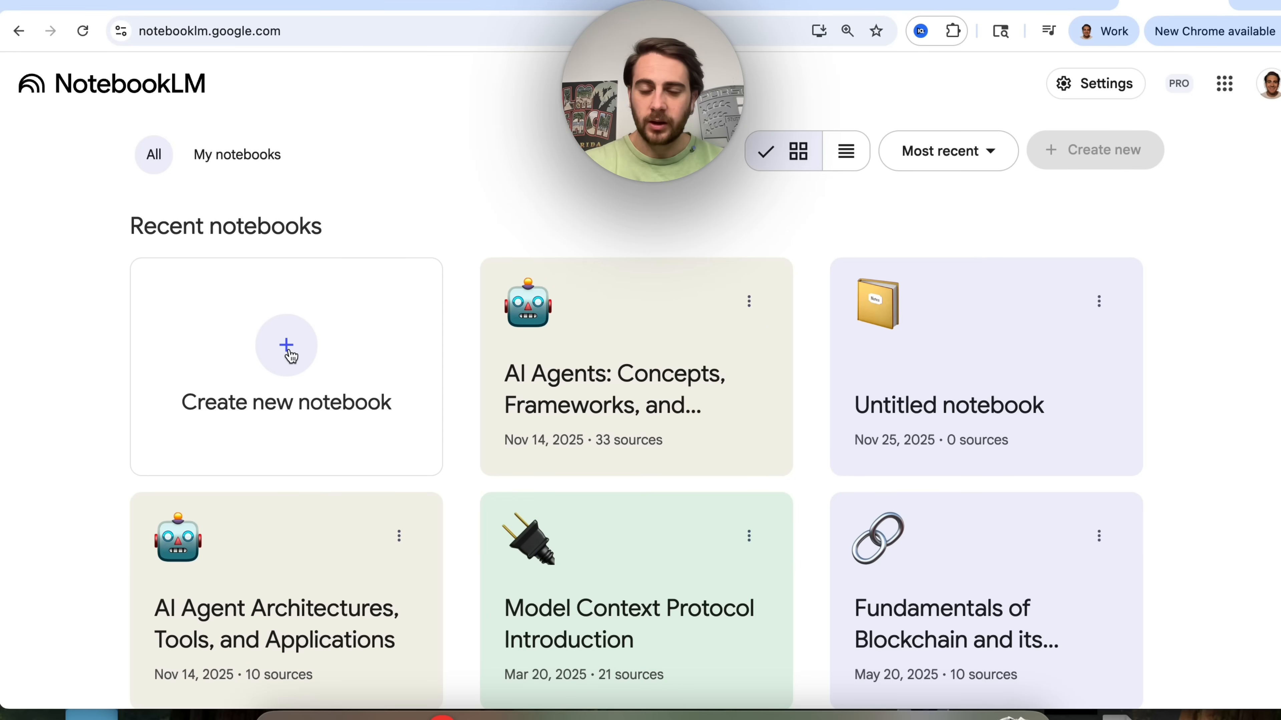
{"action": "left_click", "coordinate": [286, 345]}
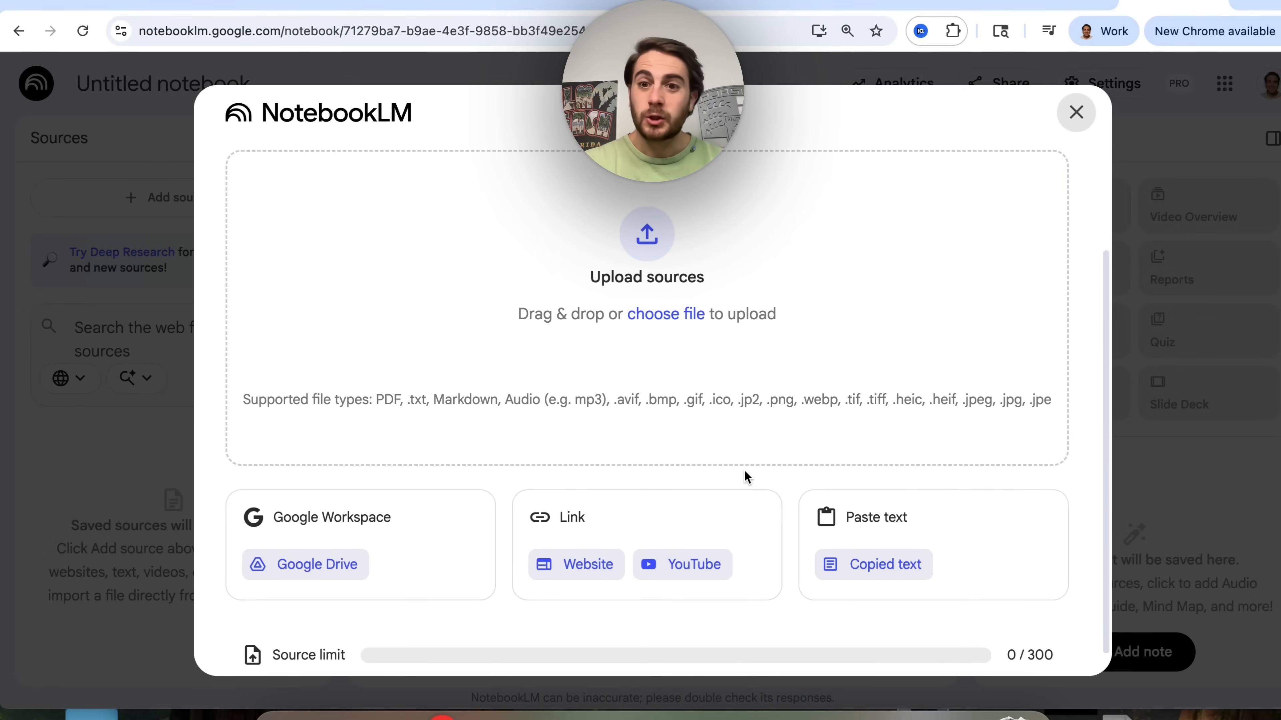
{"action": "mouse_move", "coordinate": [789, 327]}
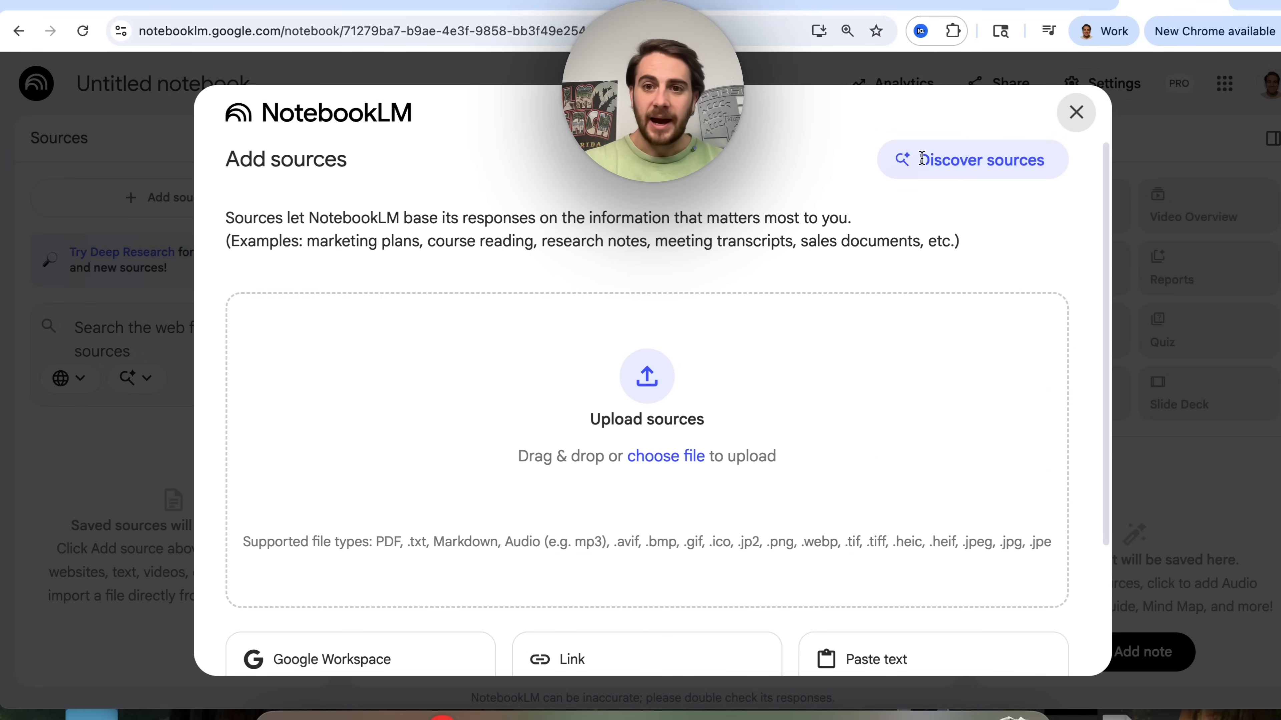
{"action": "left_click", "coordinate": [1076, 112]}
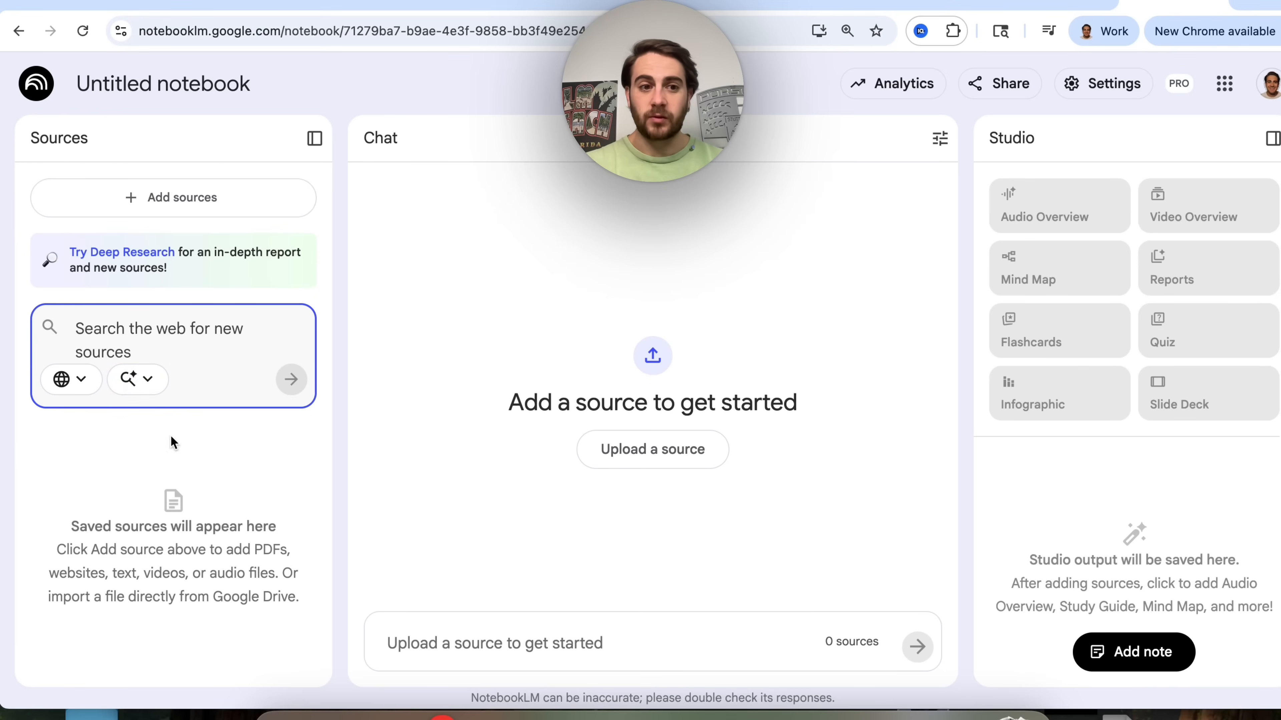
Step: Search the web for 'how the tiktok algorithm works' and import the fast research results as sources
{"action": "type", "text": "T"}
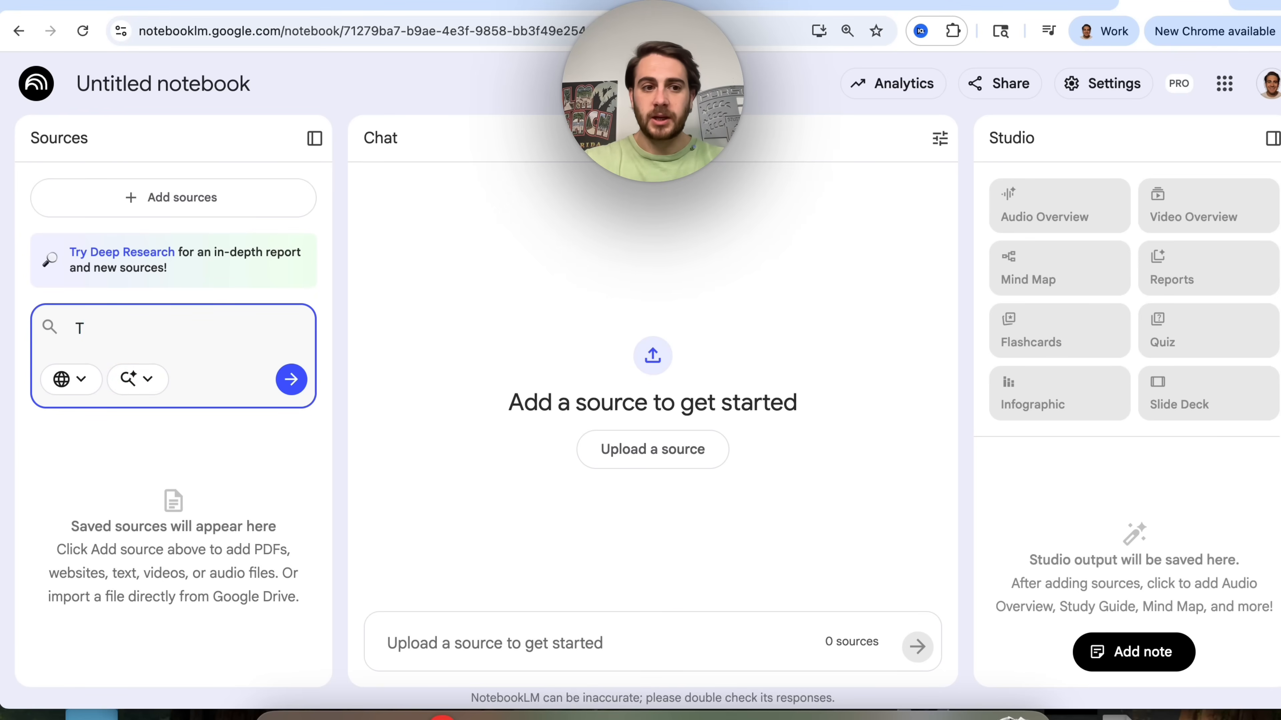
{"action": "type", "text": "how the tiktok algor"}
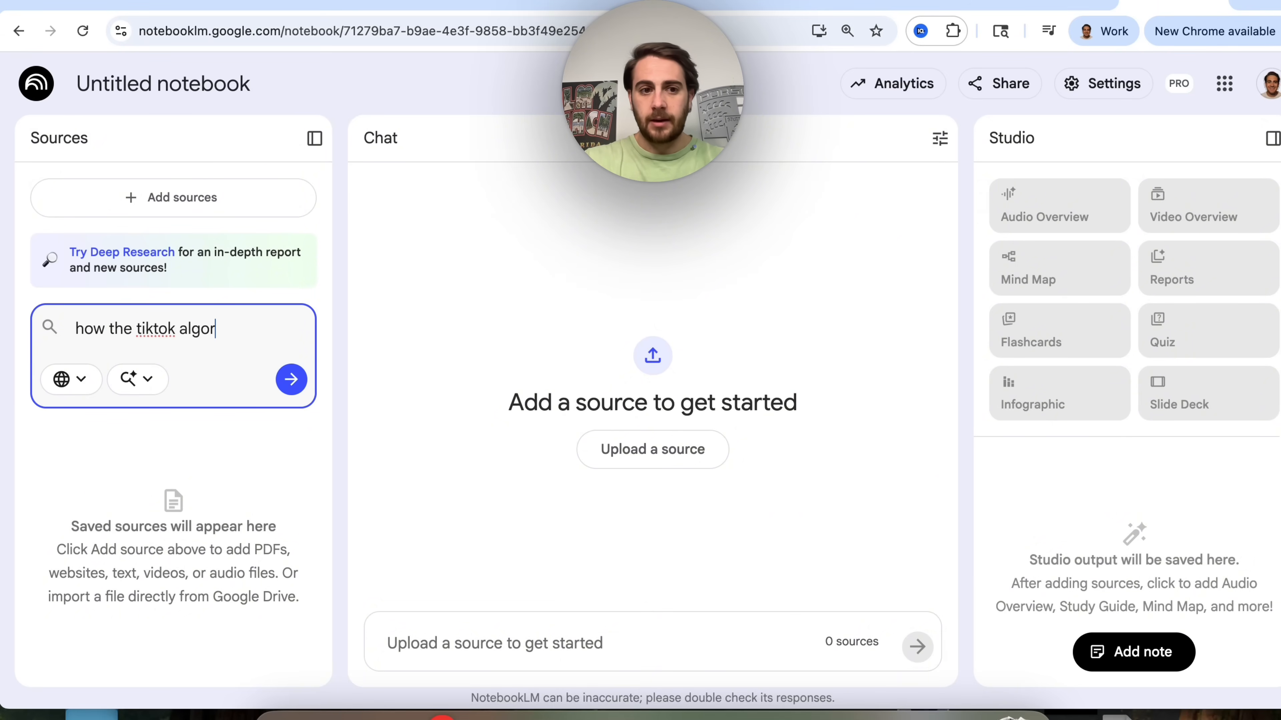
{"action": "left_click", "coordinate": [290, 378]}
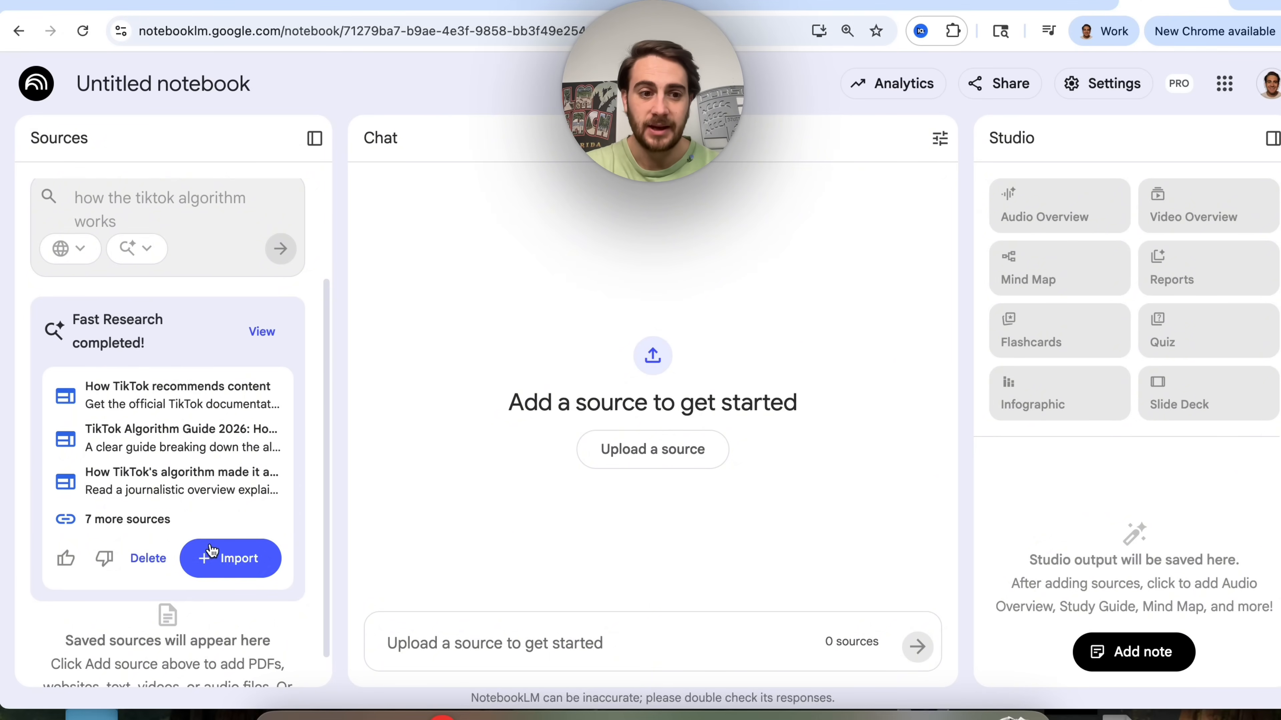
{"action": "left_click", "coordinate": [229, 558]}
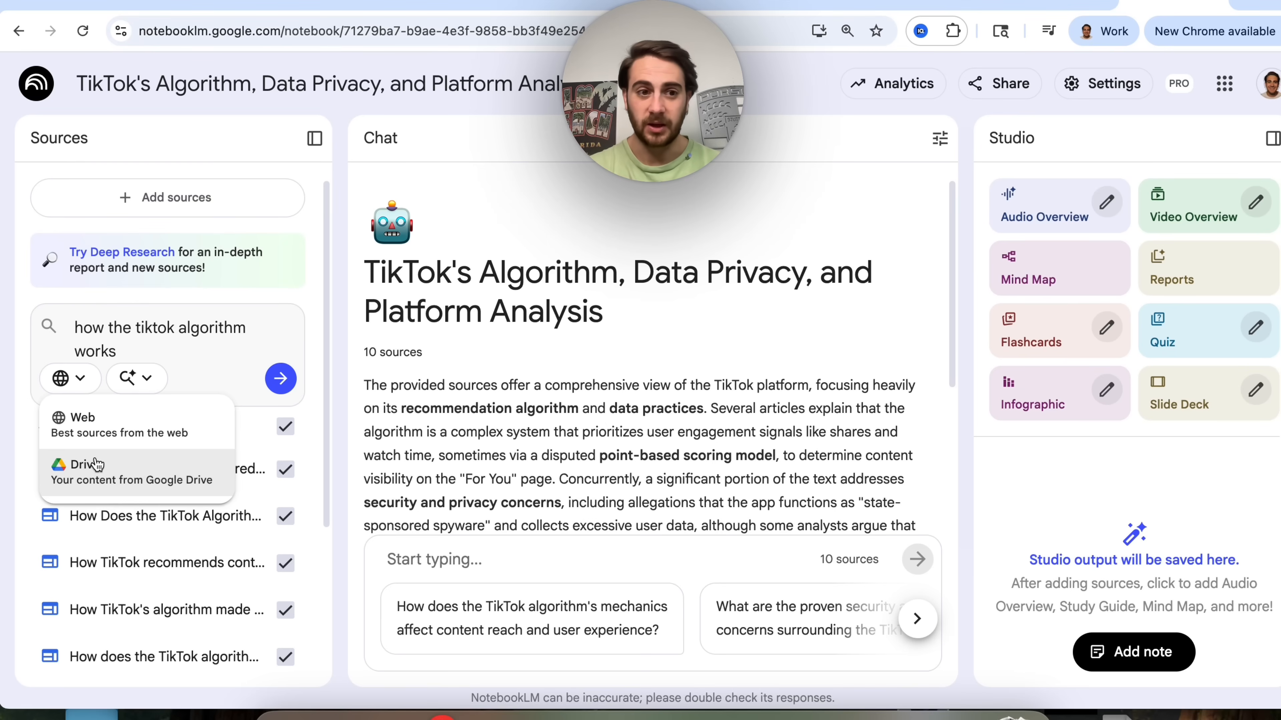
Step: Run a Deep Research search on how the TikTok algorithm works
{"action": "left_click", "coordinate": [127, 378]}
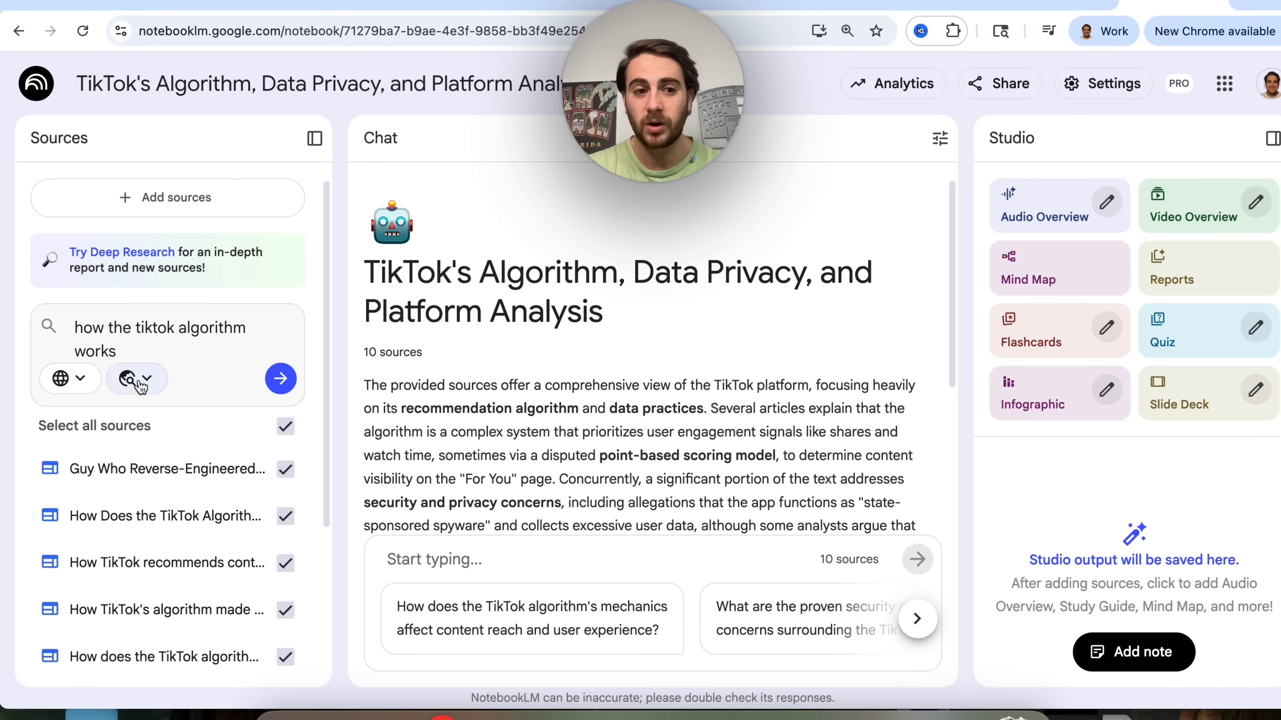
{"action": "left_click", "coordinate": [280, 377]}
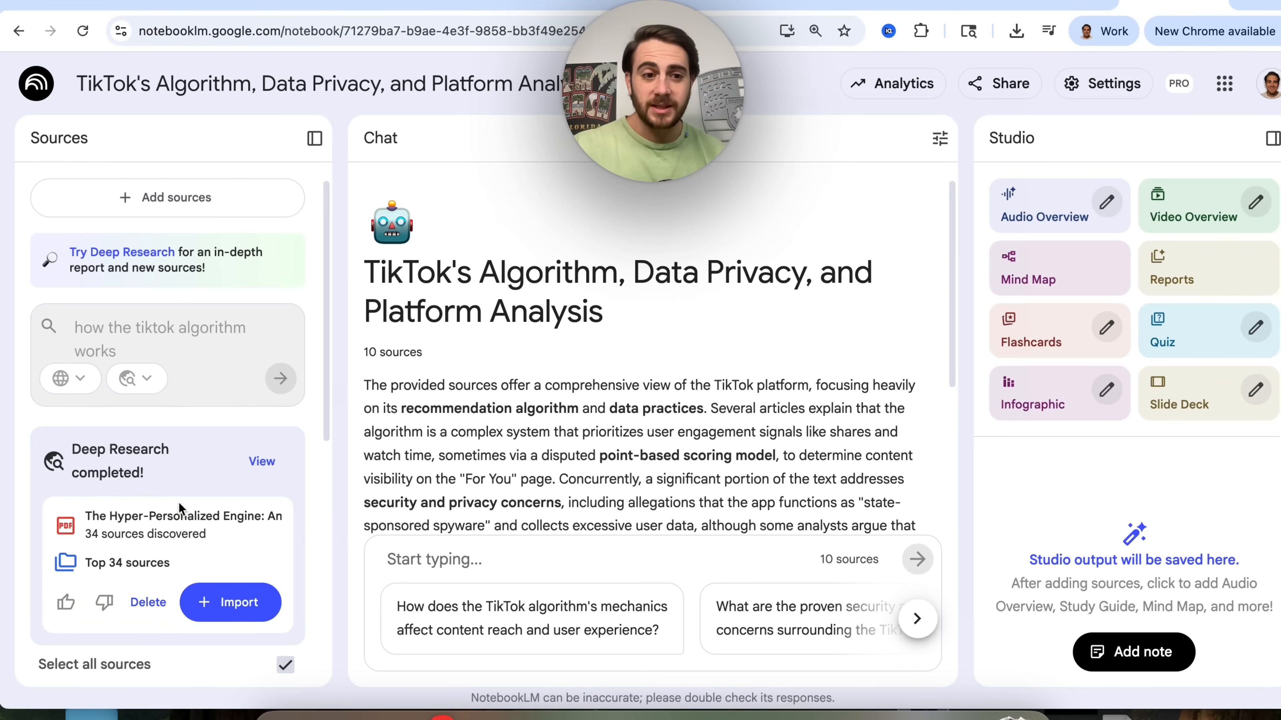
{"action": "scroll", "scroll_direction": "down", "scroll_amount": 3}
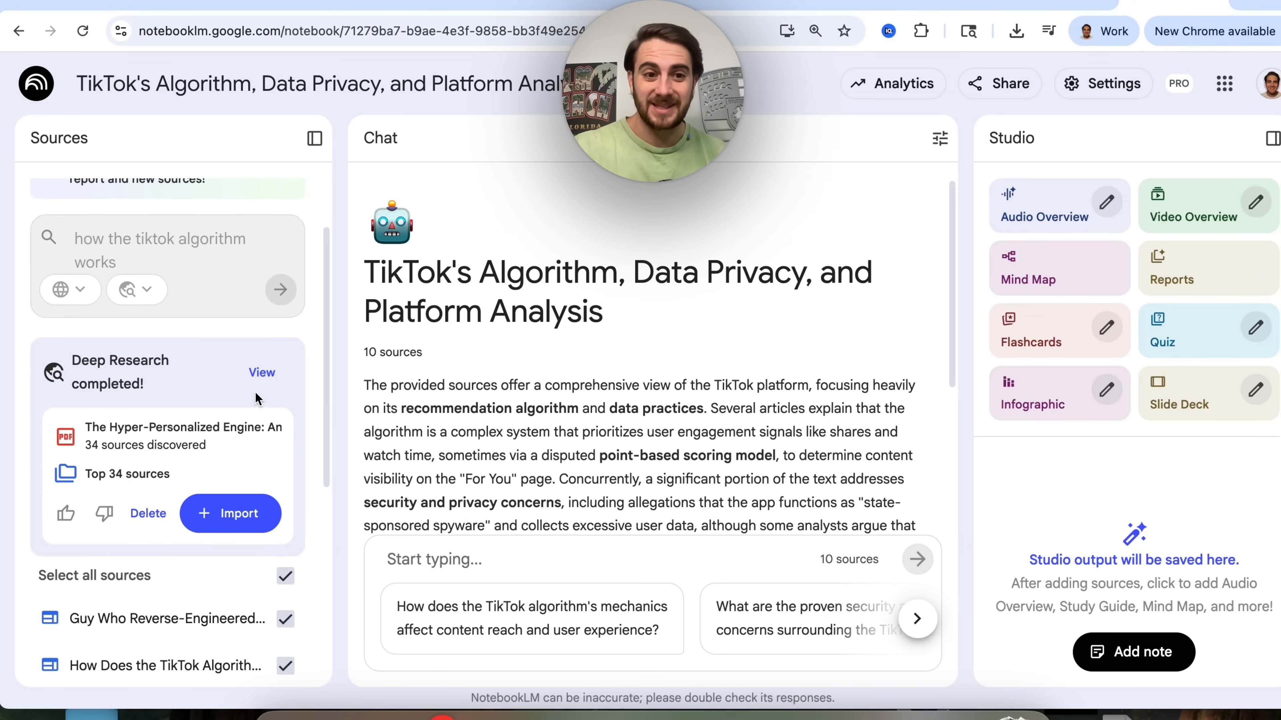
Step: Review the finished report's cited sources and import the report with them
{"action": "left_click", "coordinate": [262, 372]}
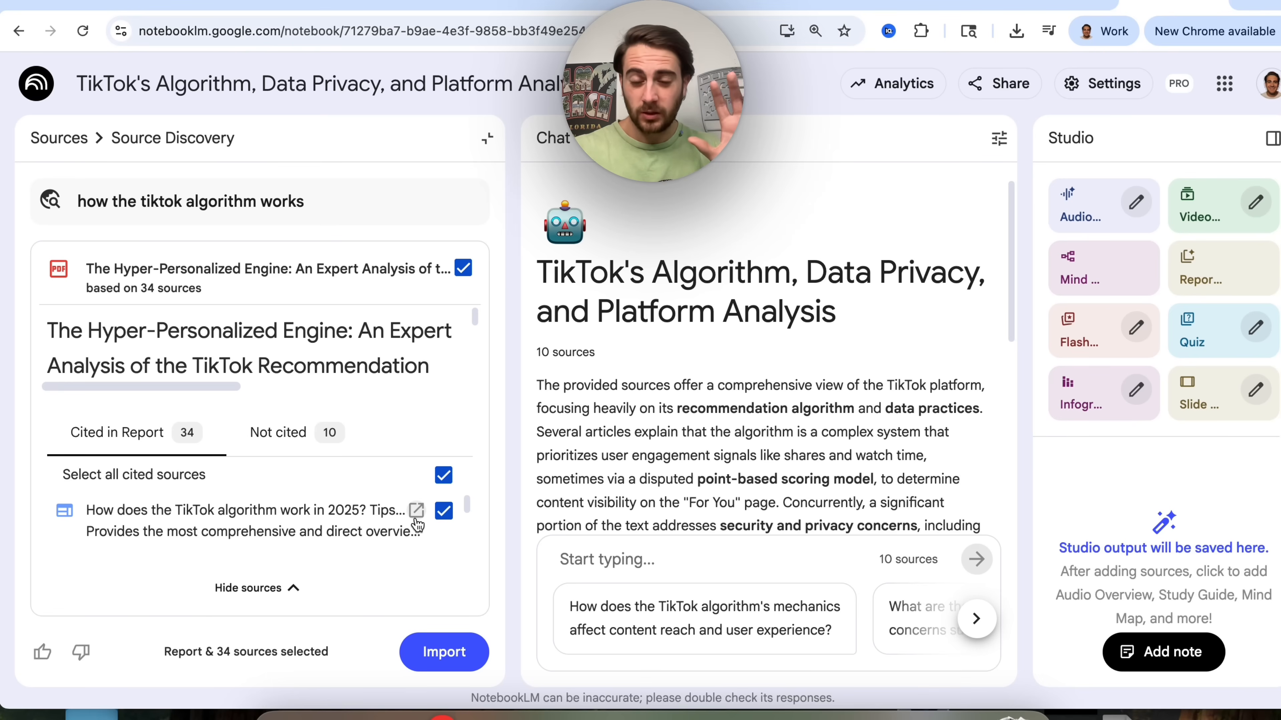
{"action": "mouse_move", "coordinate": [451, 623]}
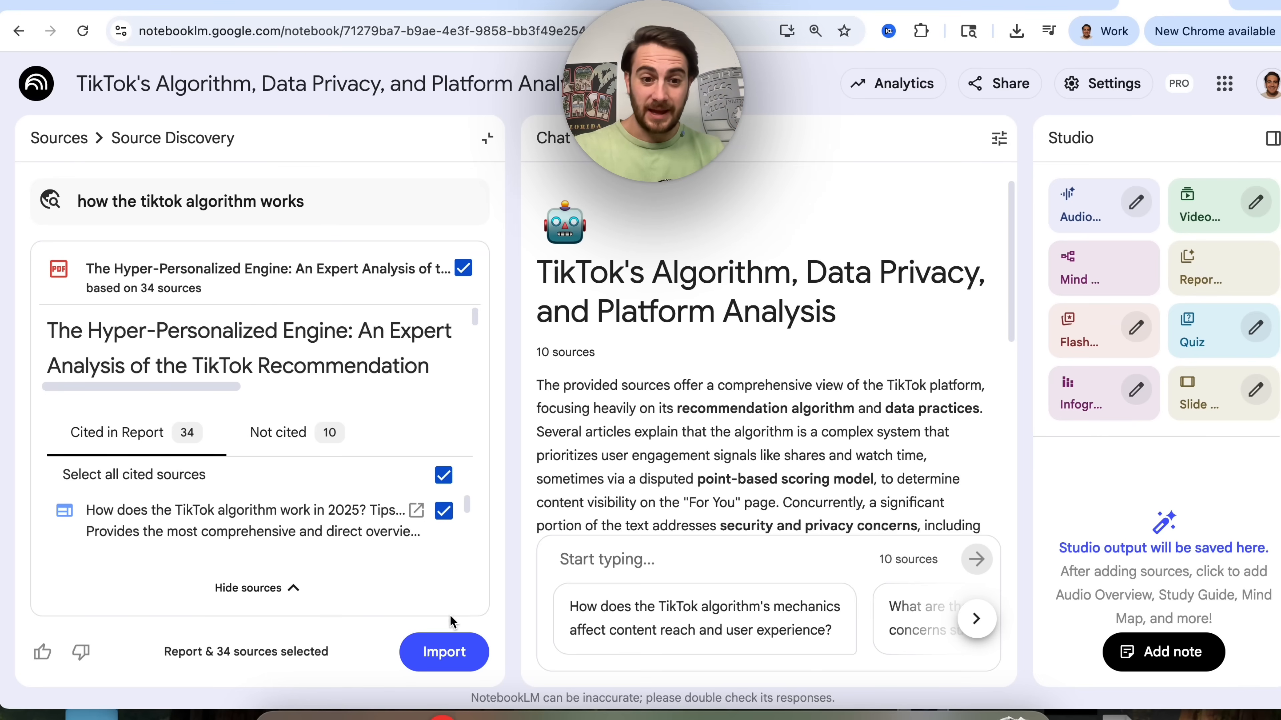
{"action": "left_click", "coordinate": [444, 652]}
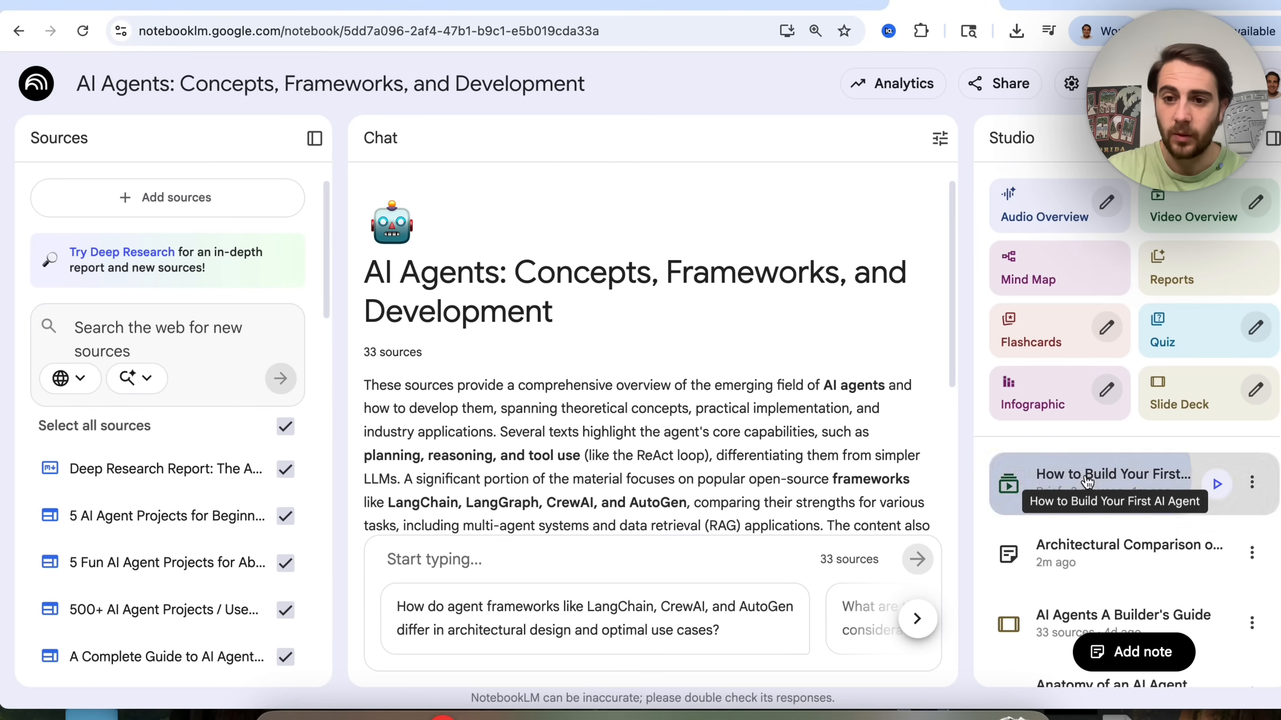
Step: Watch the 'How to Build Your First AI Agent' video overview full-screen, then exit the player
{"action": "left_click", "coordinate": [1114, 473]}
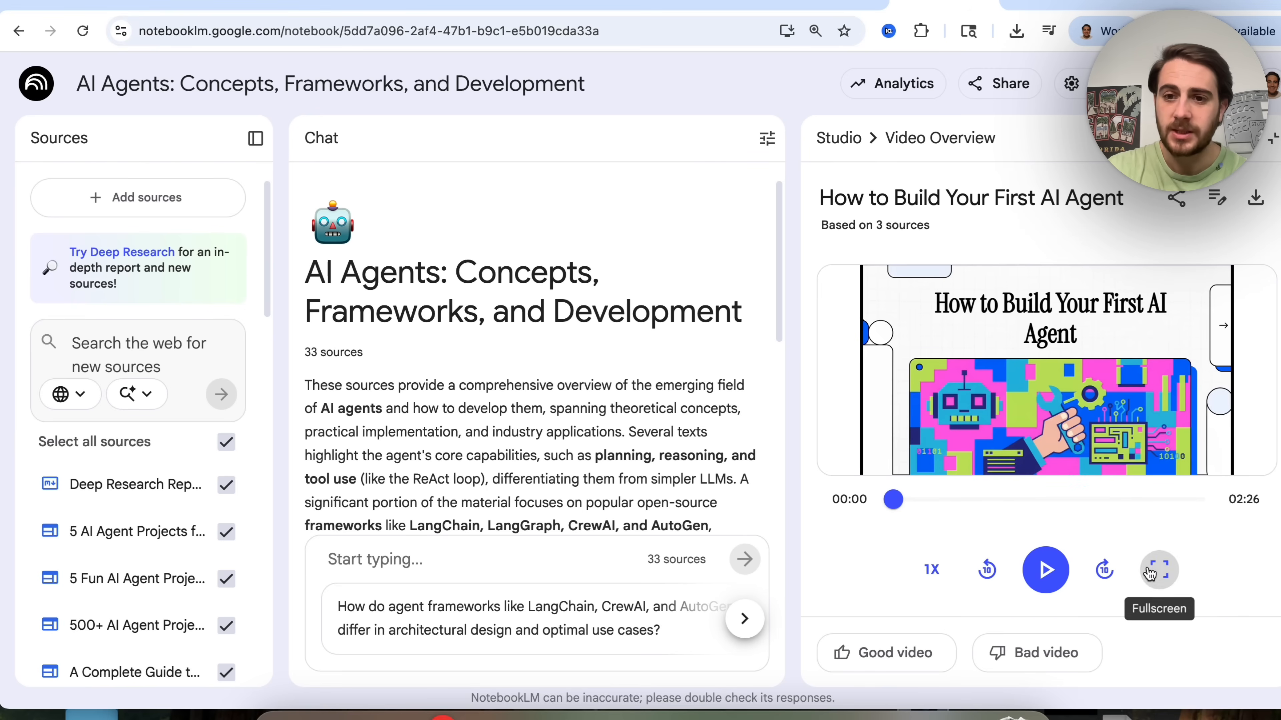
{"action": "left_click", "coordinate": [1158, 569]}
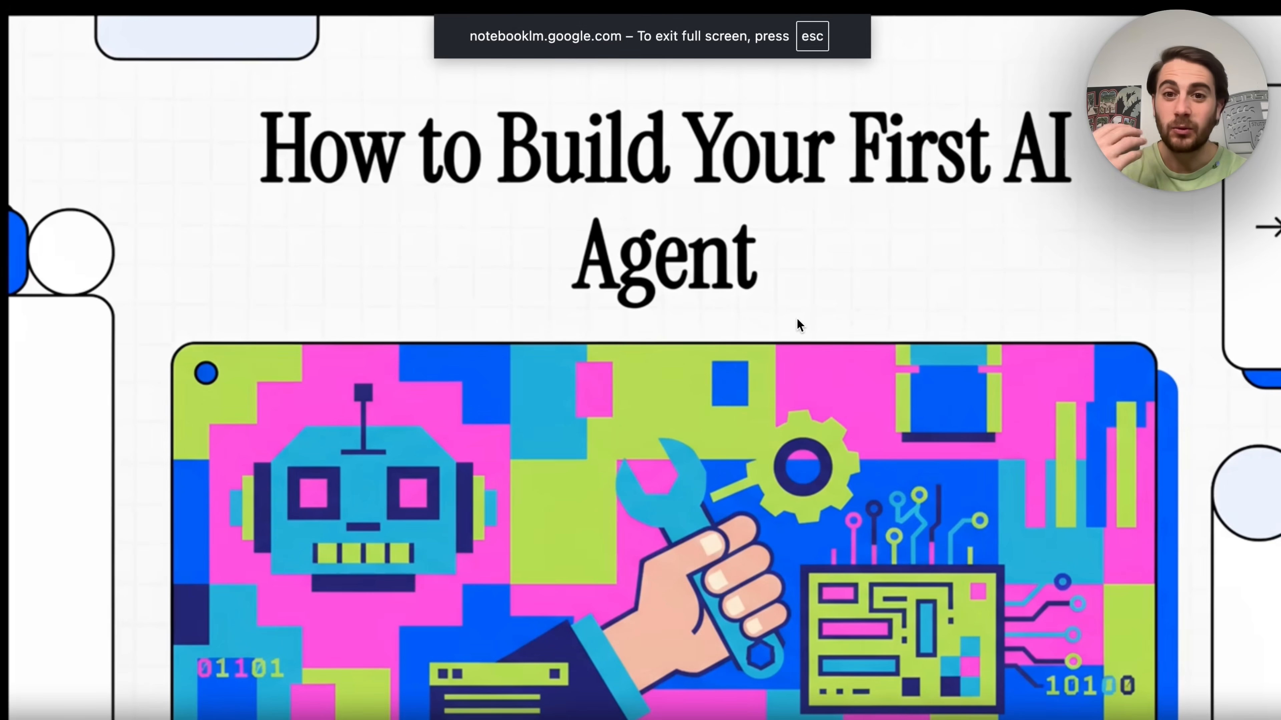
{"action": "key", "text": "esc"}
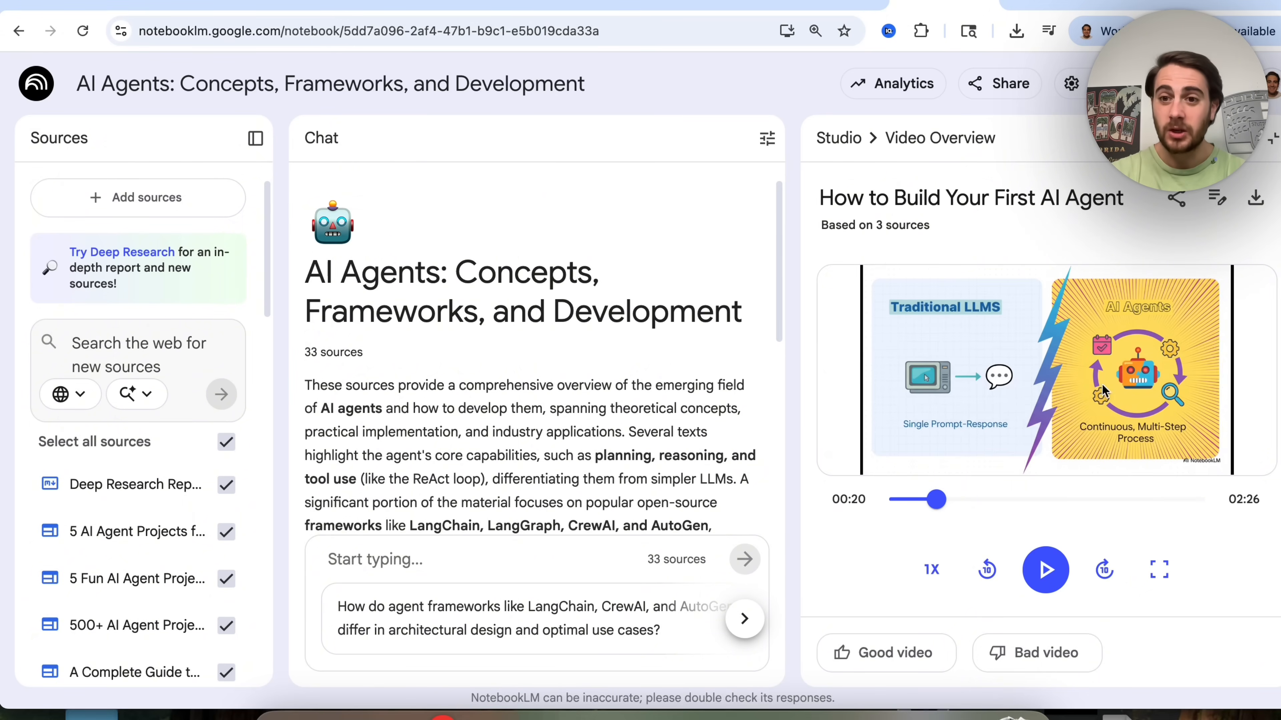
{"action": "mouse_move", "coordinate": [1020, 230]}
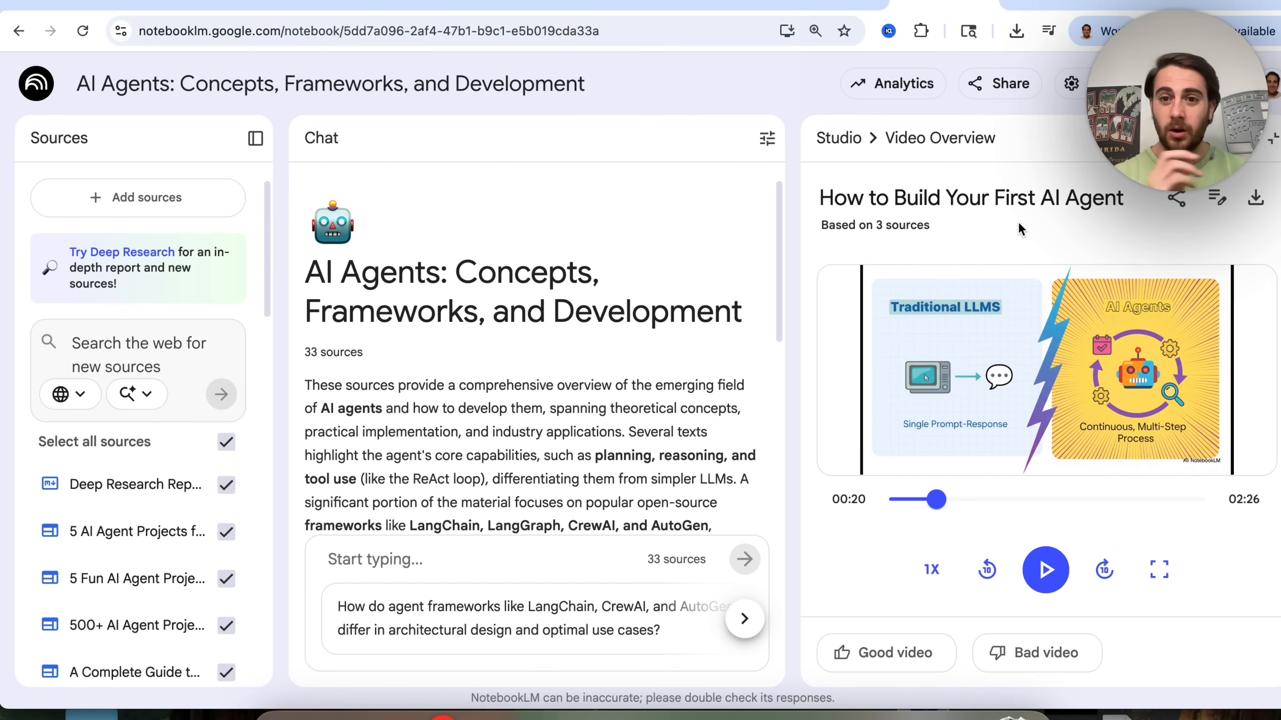
{"action": "mouse_move", "coordinate": [689, 255]}
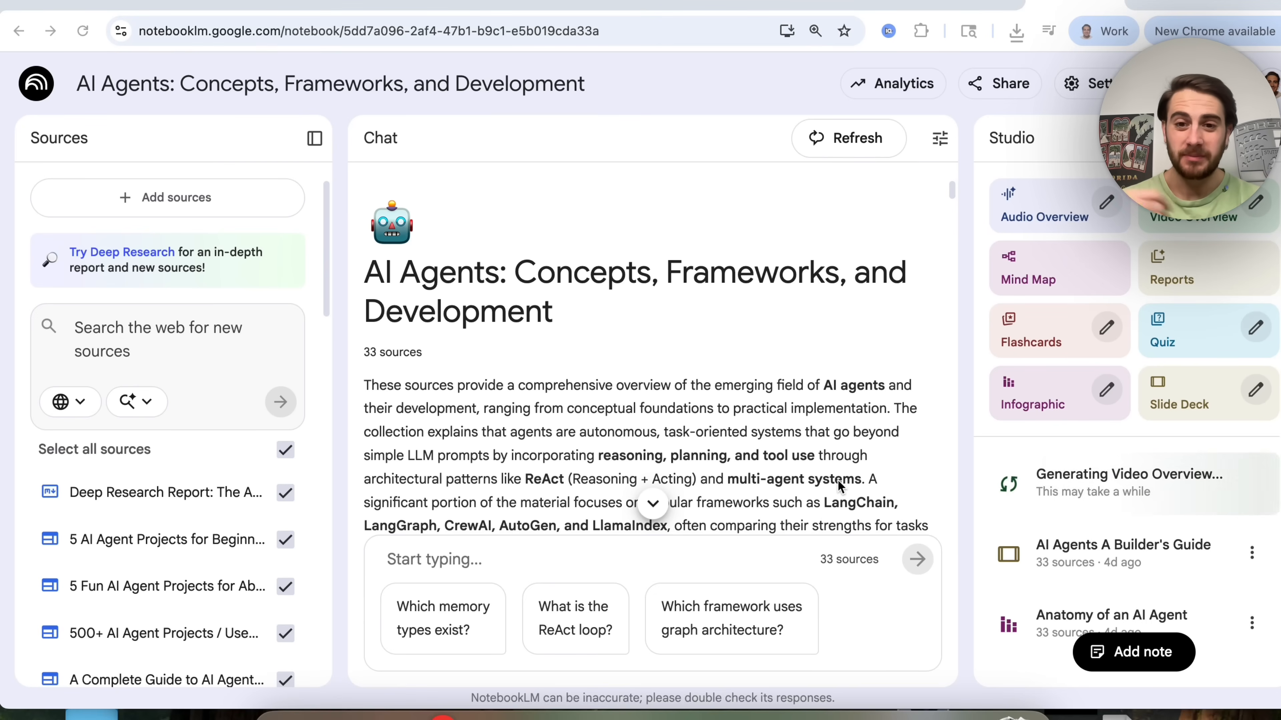
{"action": "mouse_move", "coordinate": [866, 425]}
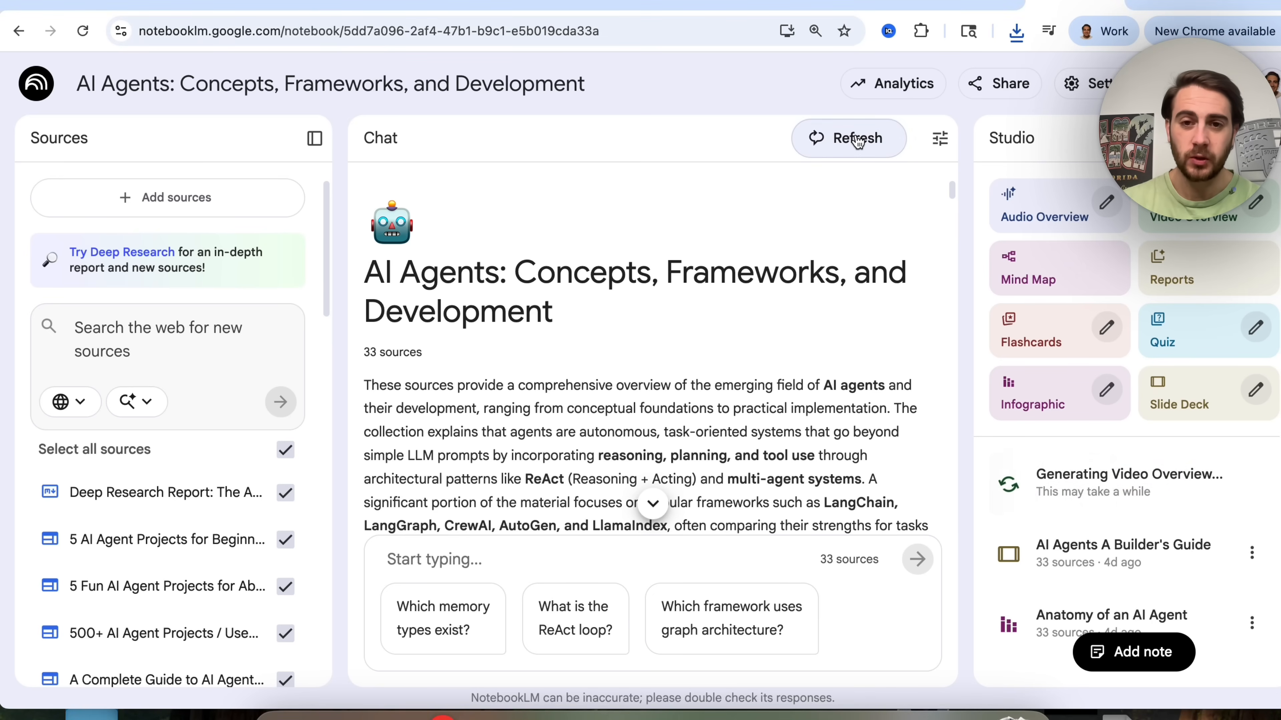
{"action": "left_click", "coordinate": [848, 137]}
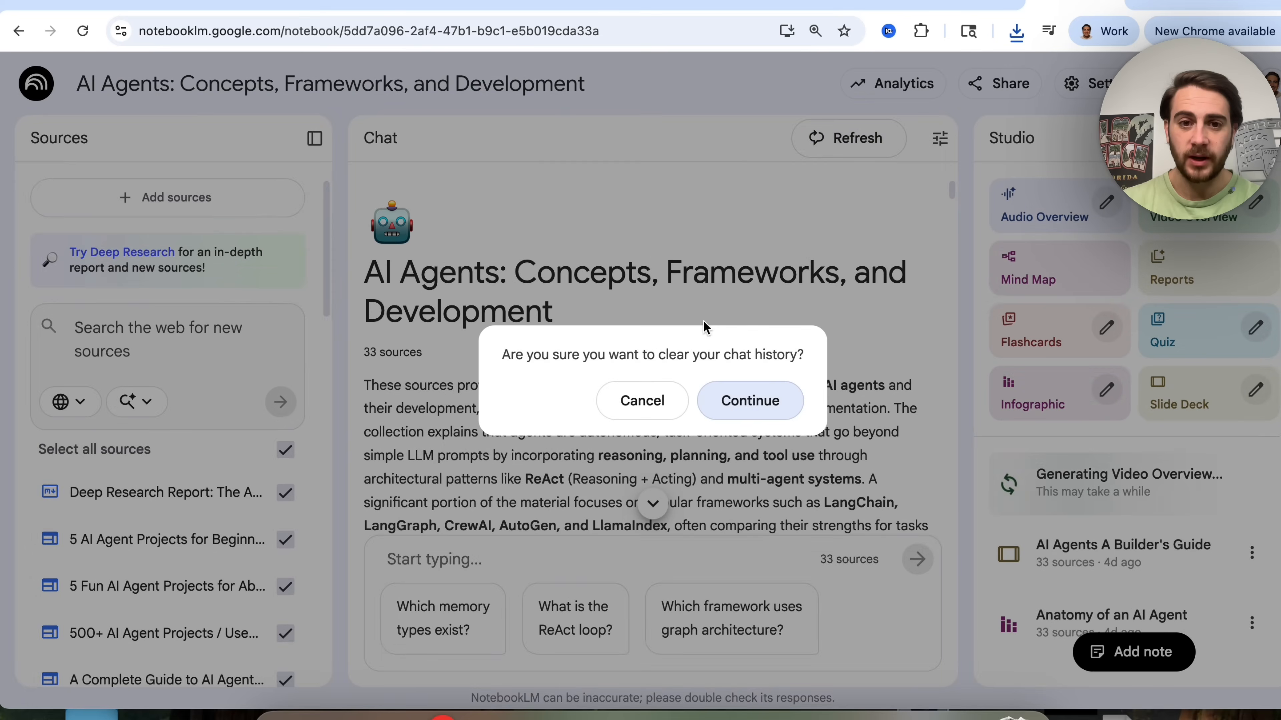
{"action": "mouse_move", "coordinate": [729, 390]}
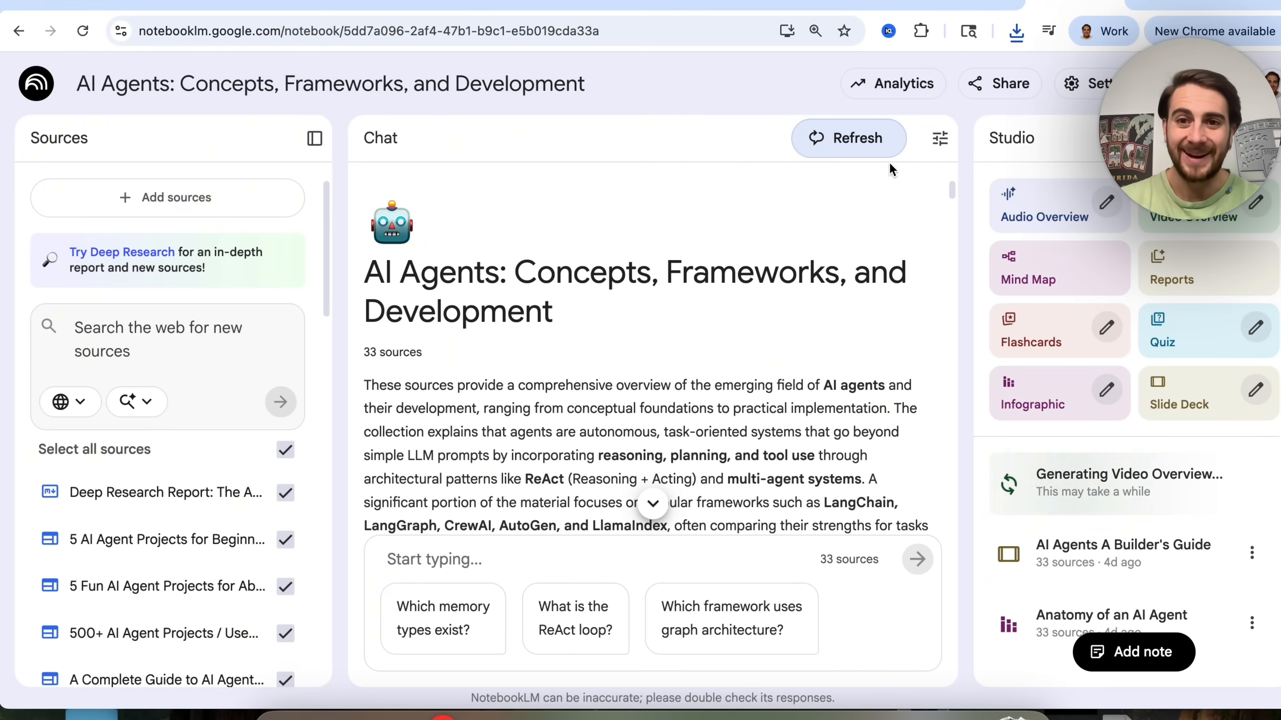
{"action": "left_click", "coordinate": [939, 138]}
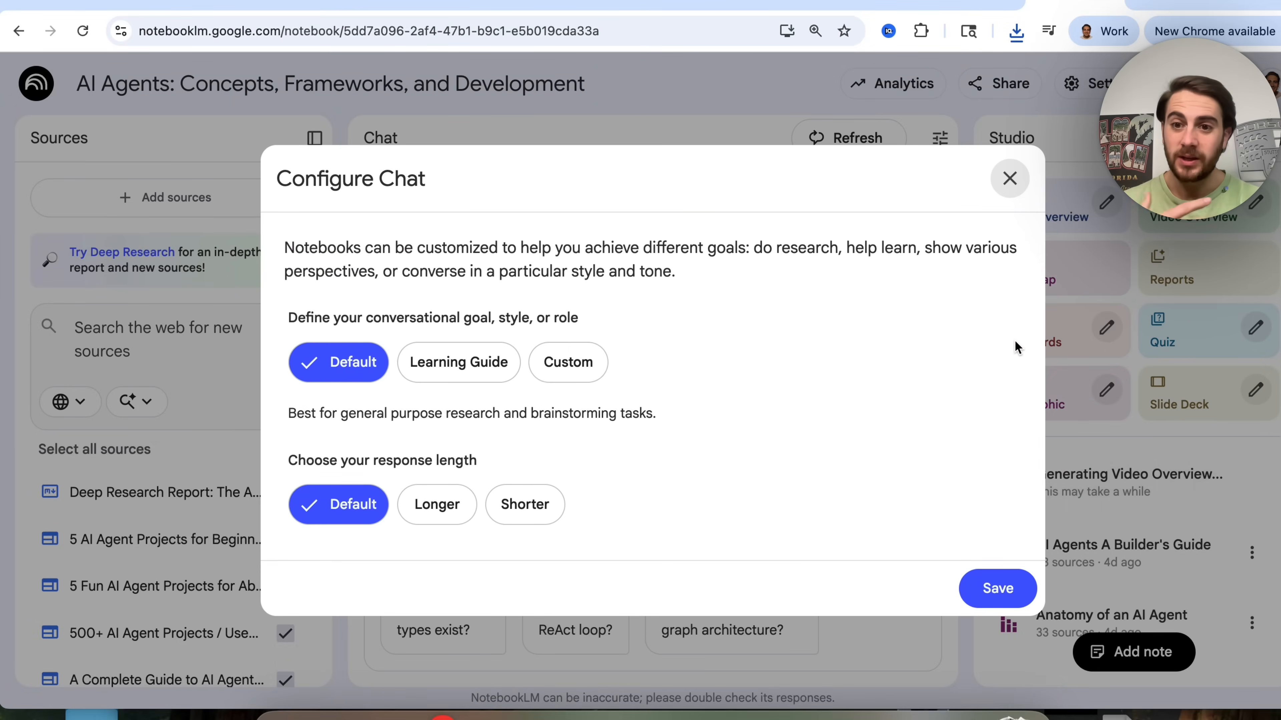
{"action": "left_click", "coordinate": [567, 362]}
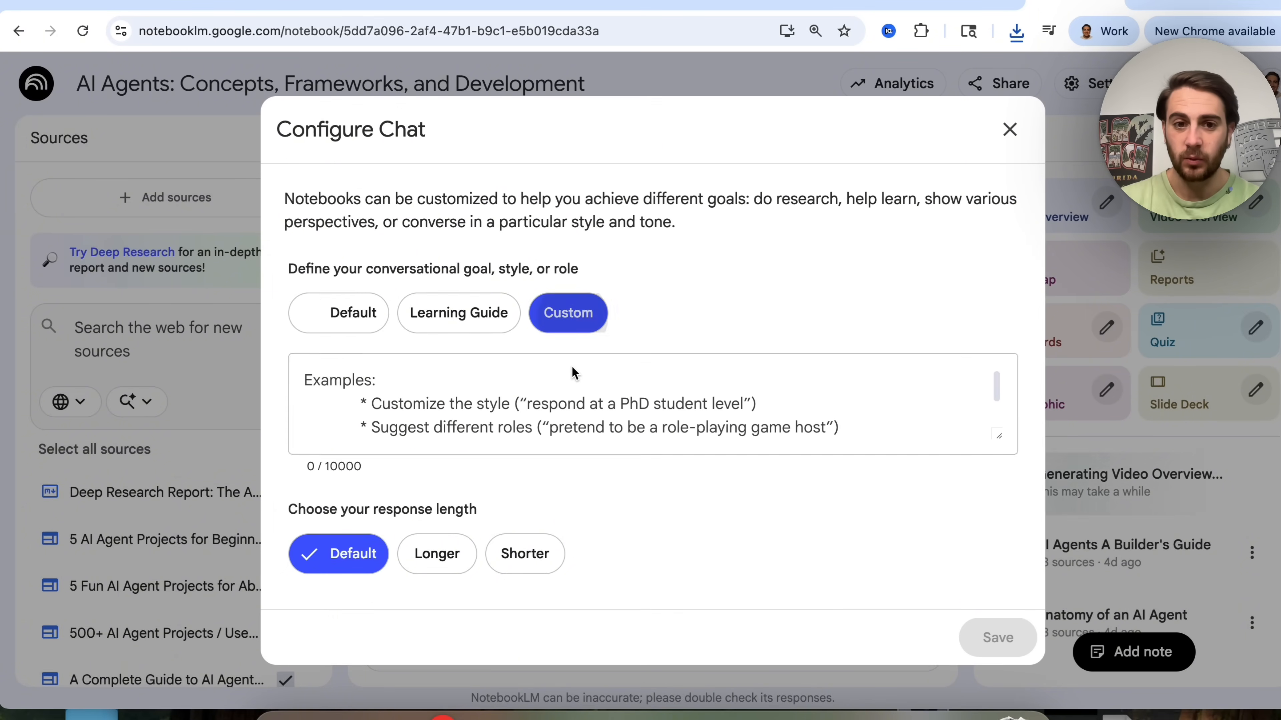
{"action": "left_click", "coordinate": [567, 313]}
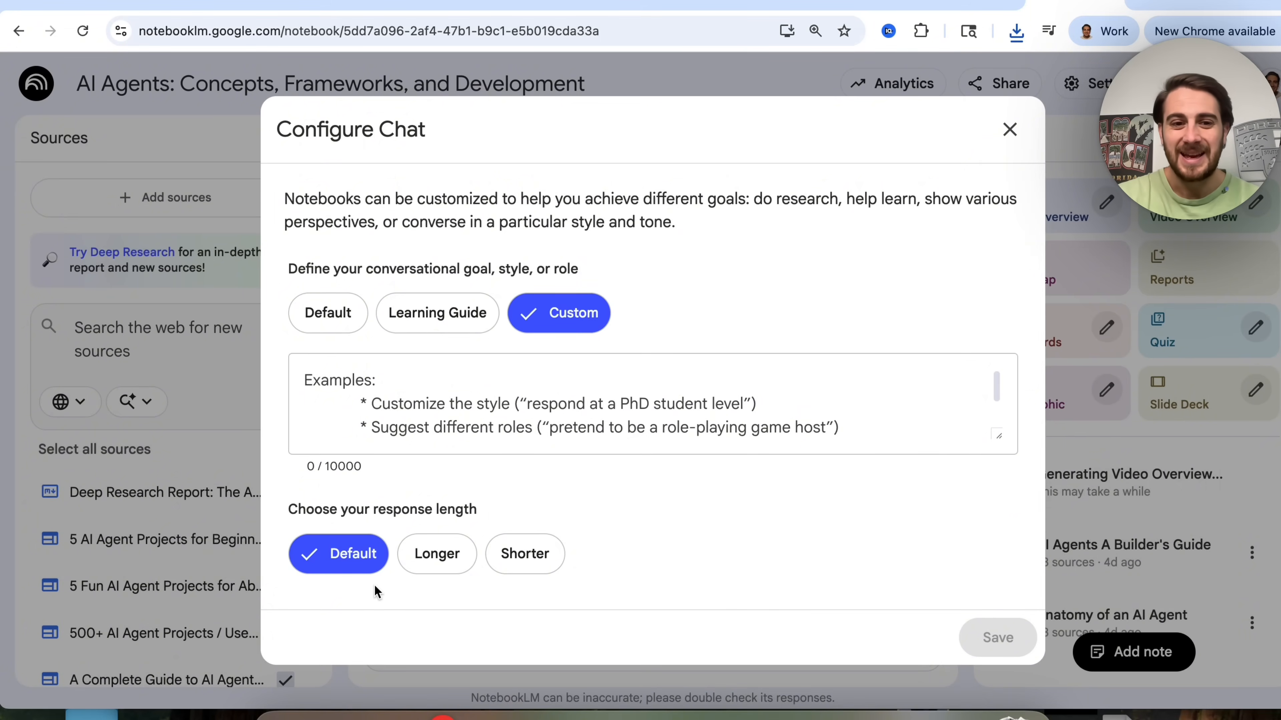
{"action": "left_click", "coordinate": [1009, 129]}
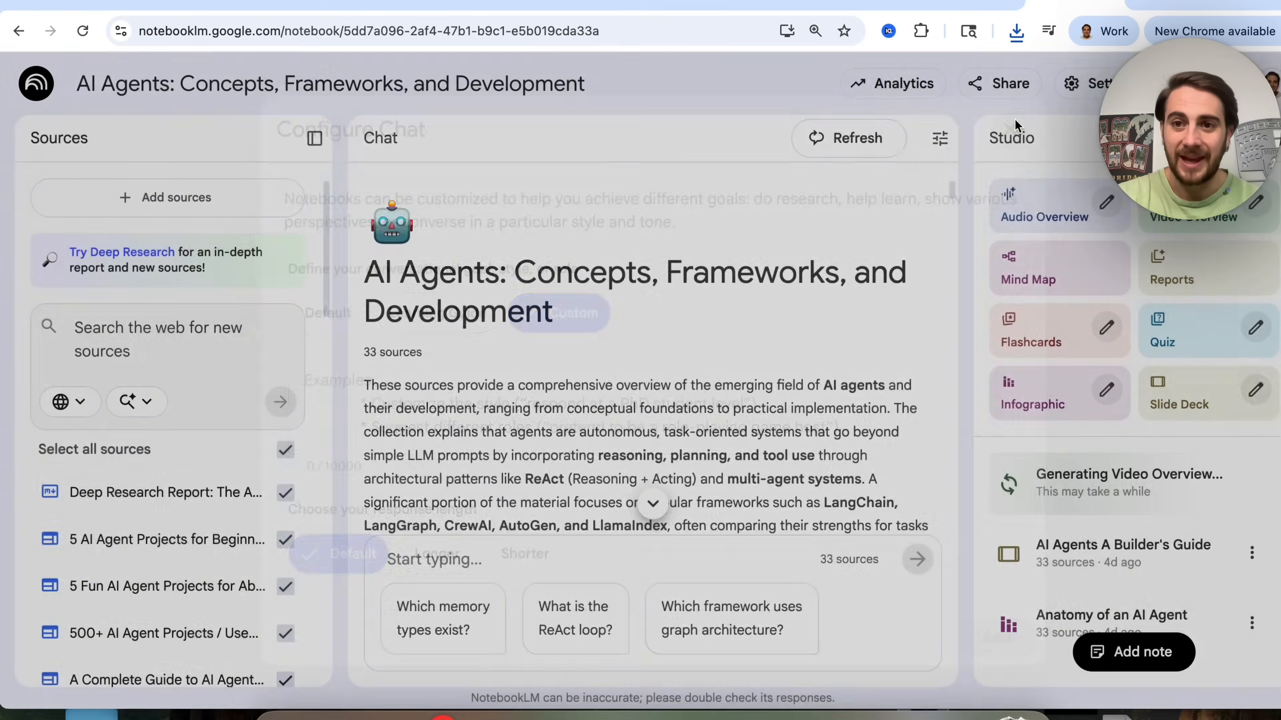
{"action": "scroll", "scroll_direction": "down", "scroll_amount": 3}
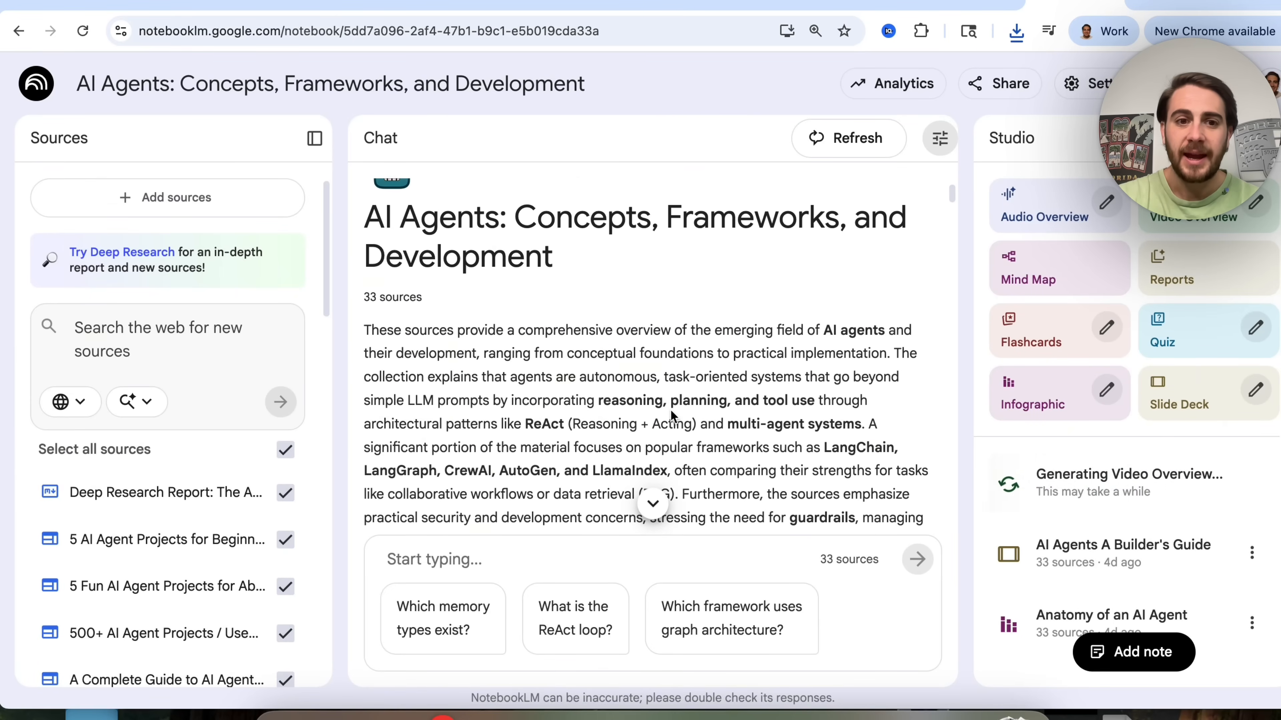
{"action": "scroll", "scroll_direction": "down", "scroll_amount": 3}
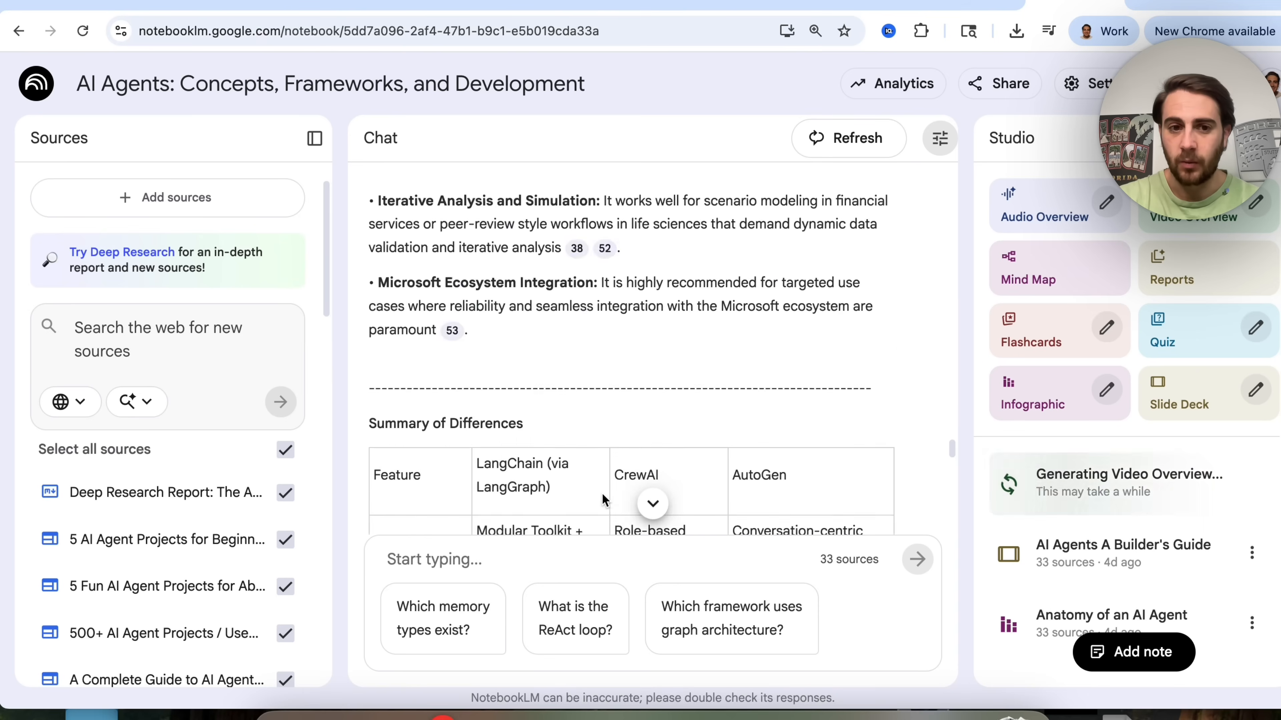
{"action": "scroll", "scroll_direction": "down", "scroll_amount": 3}
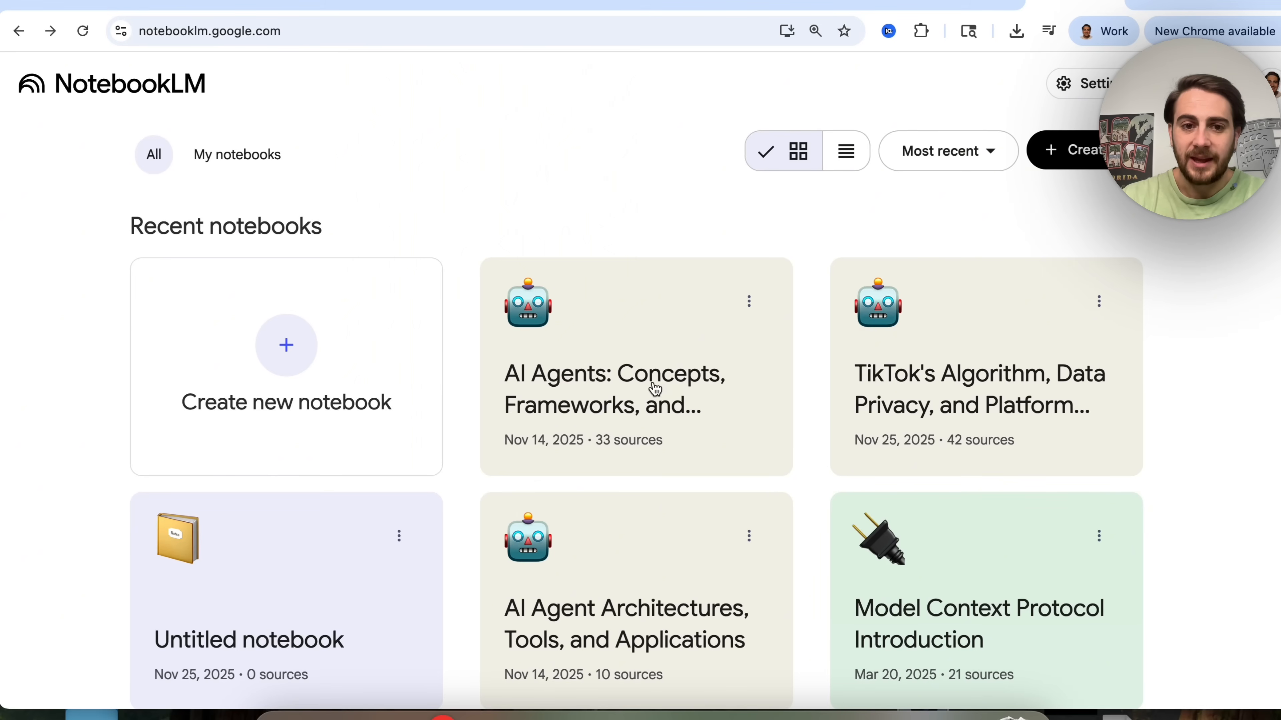
{"action": "left_click", "coordinate": [614, 374]}
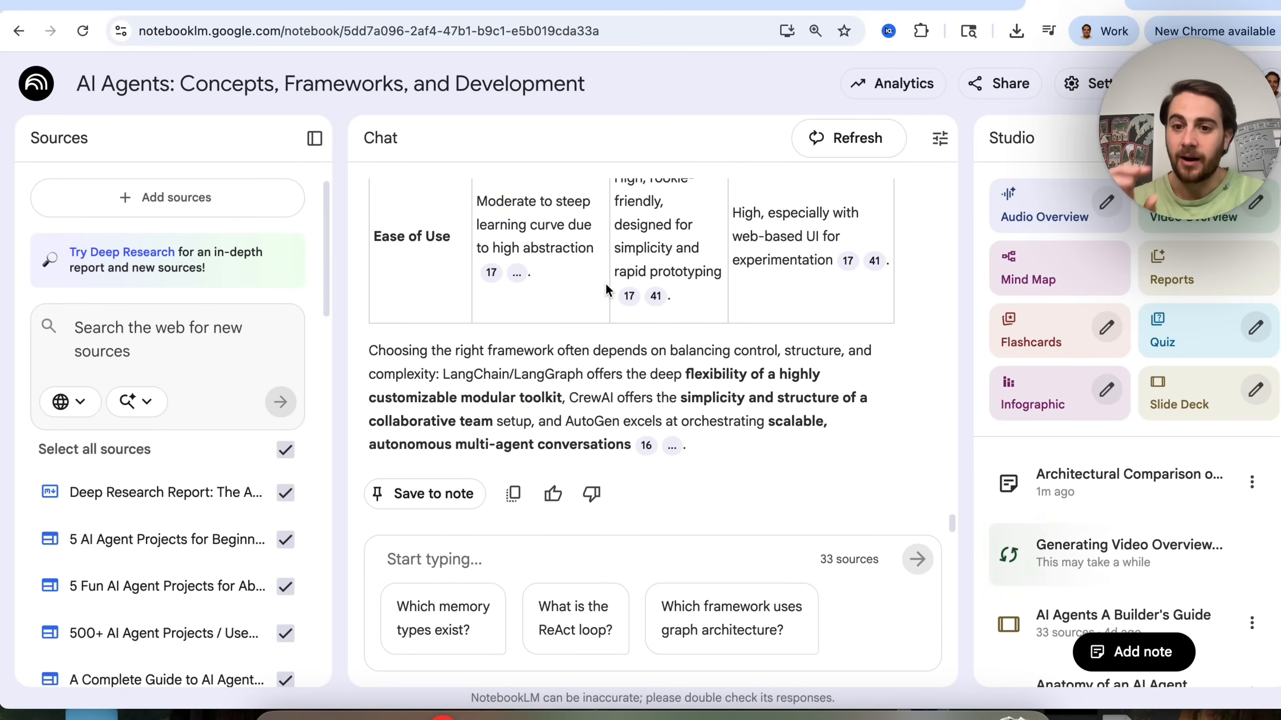
{"action": "mouse_move", "coordinate": [937, 365]}
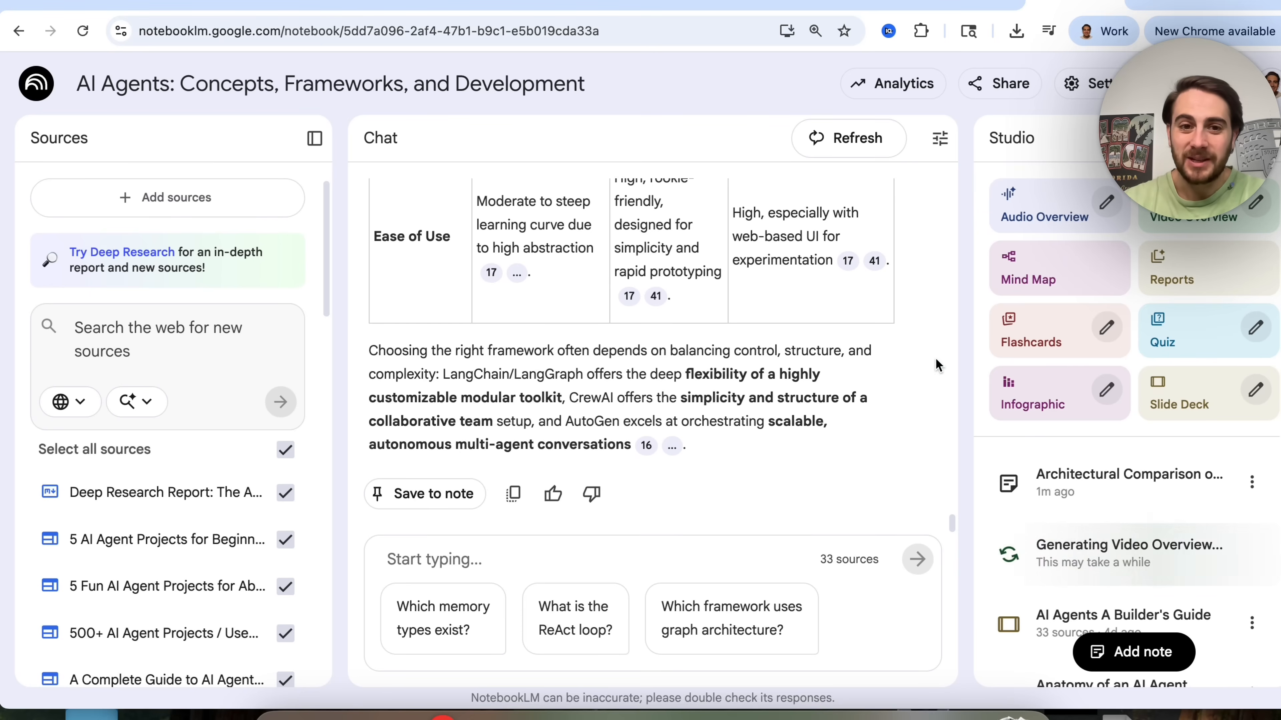
{"action": "mouse_move", "coordinate": [685, 359]}
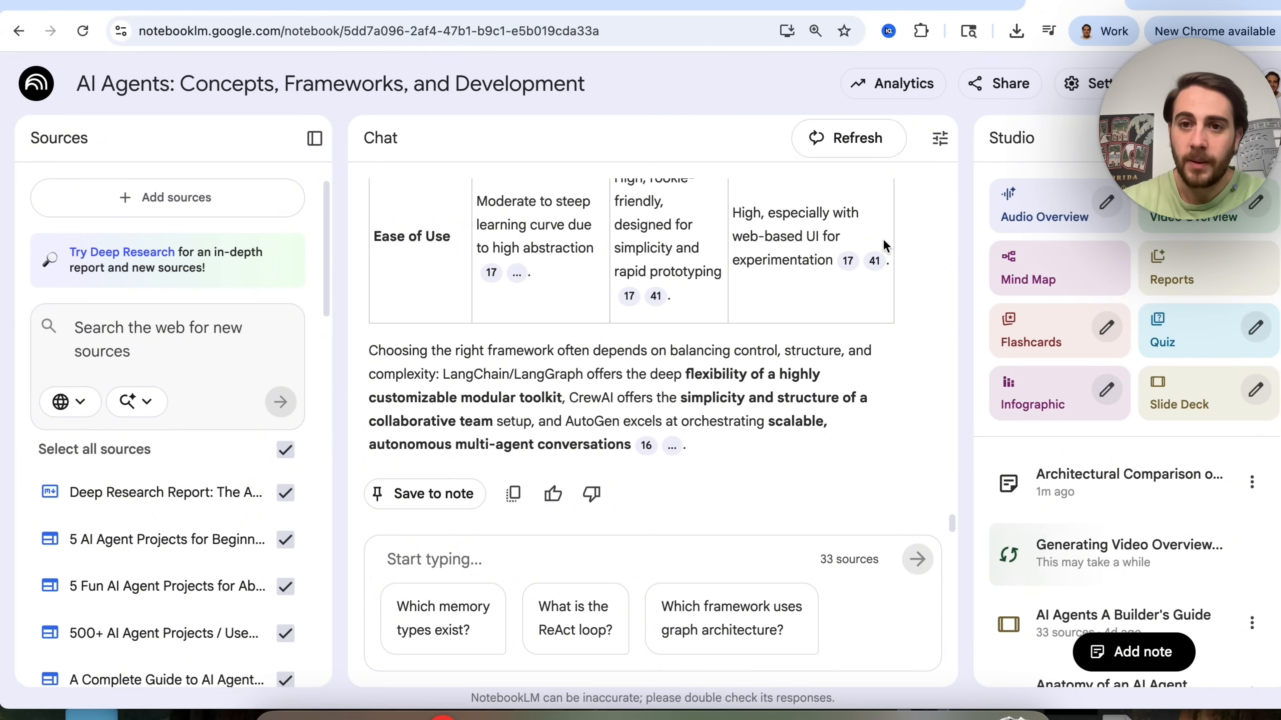
{"action": "left_click", "coordinate": [892, 83]}
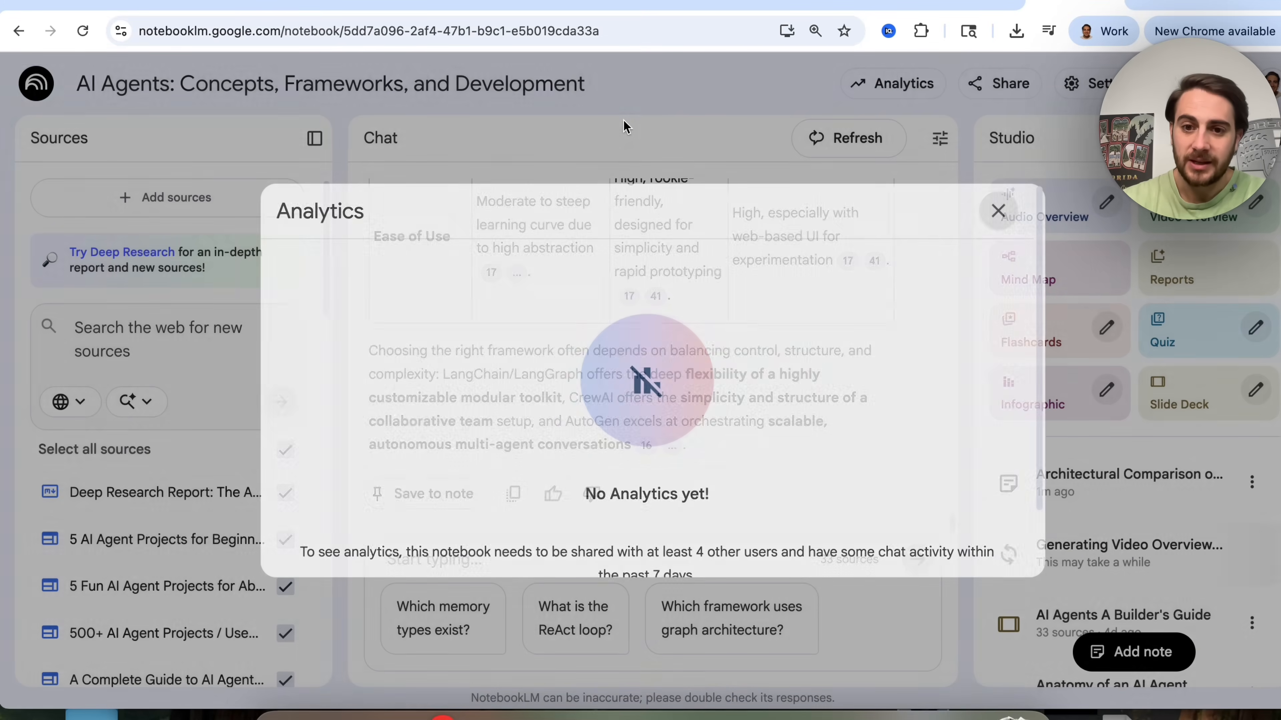
{"action": "left_click", "coordinate": [997, 211]}
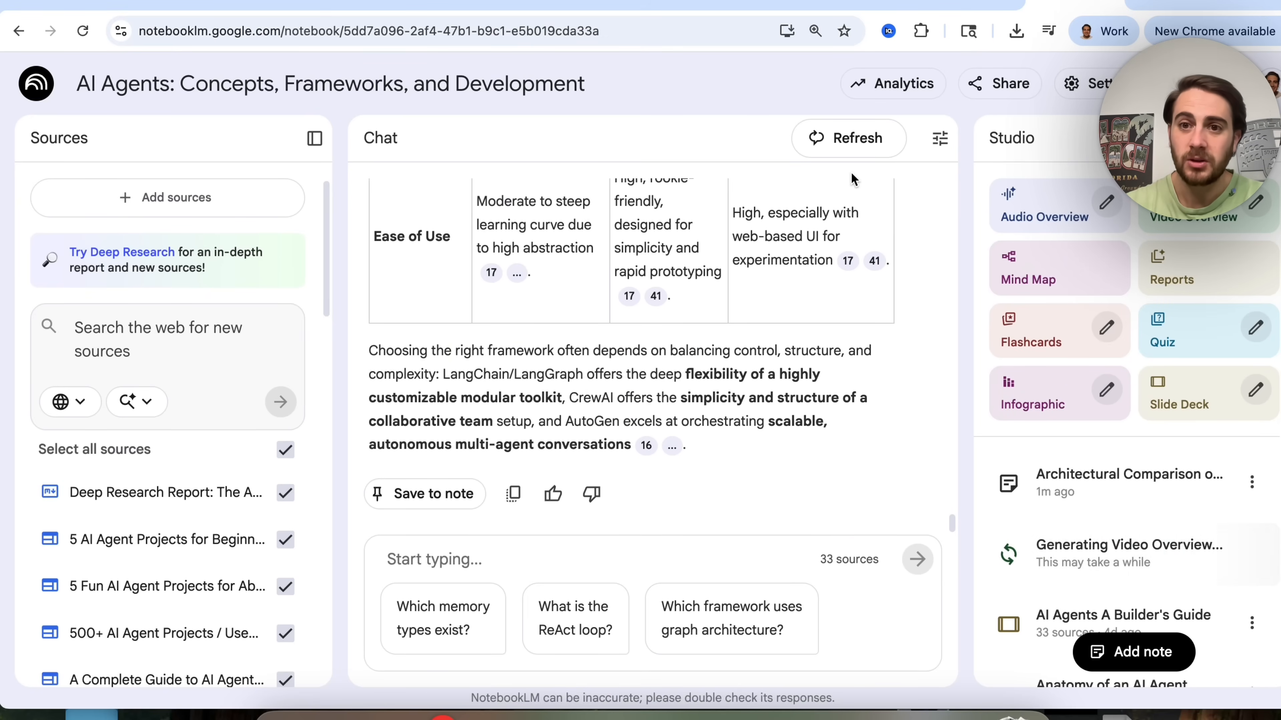
{"action": "left_click", "coordinate": [999, 83]}
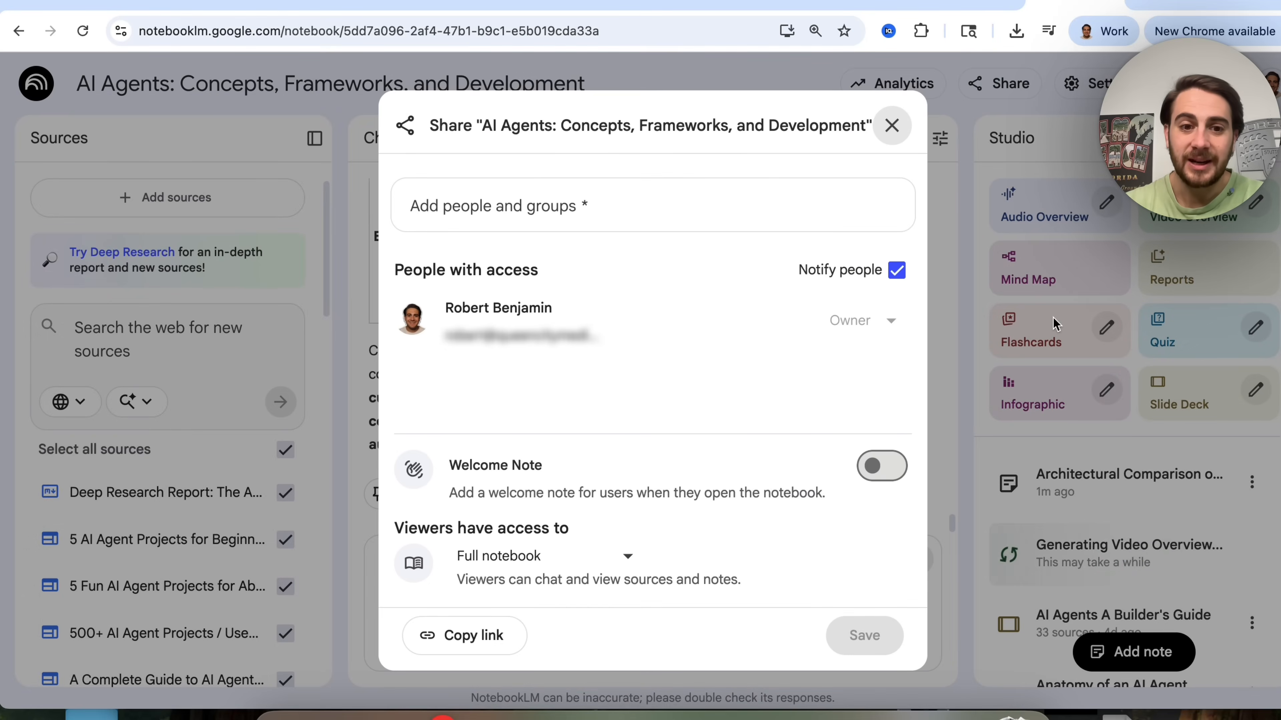
{"action": "left_click", "coordinate": [531, 556]}
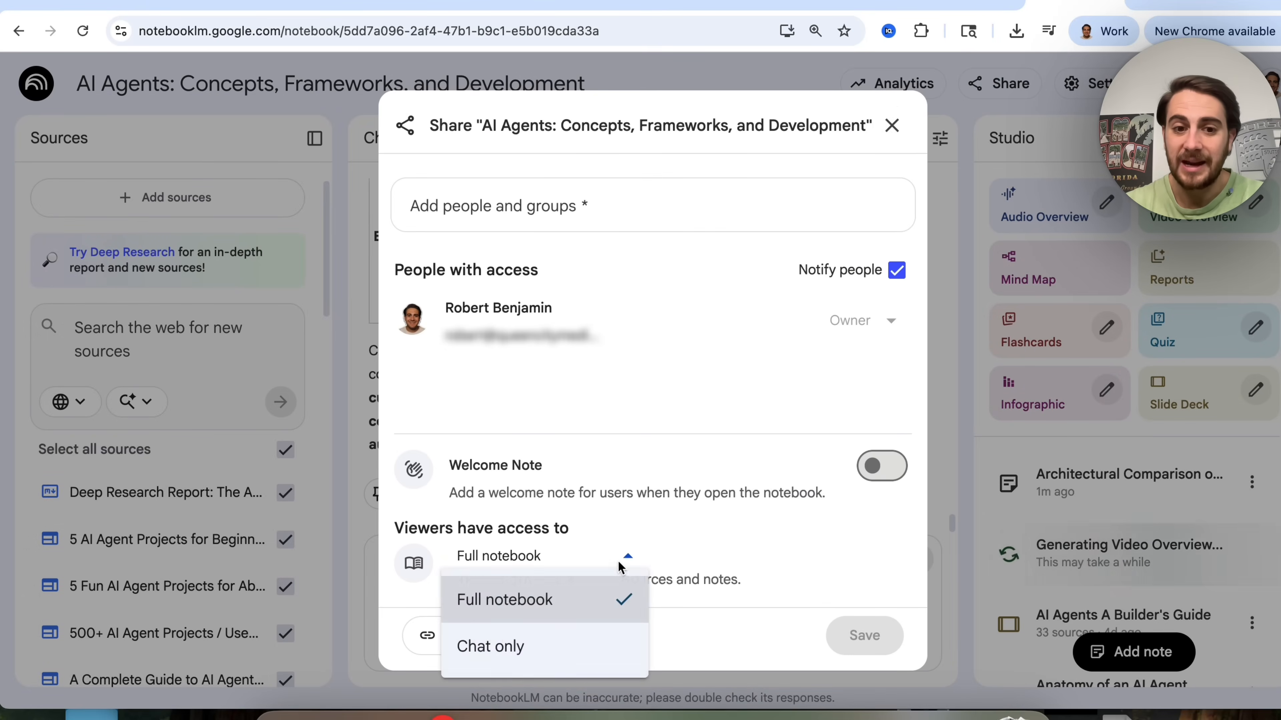
{"action": "mouse_move", "coordinate": [555, 646]}
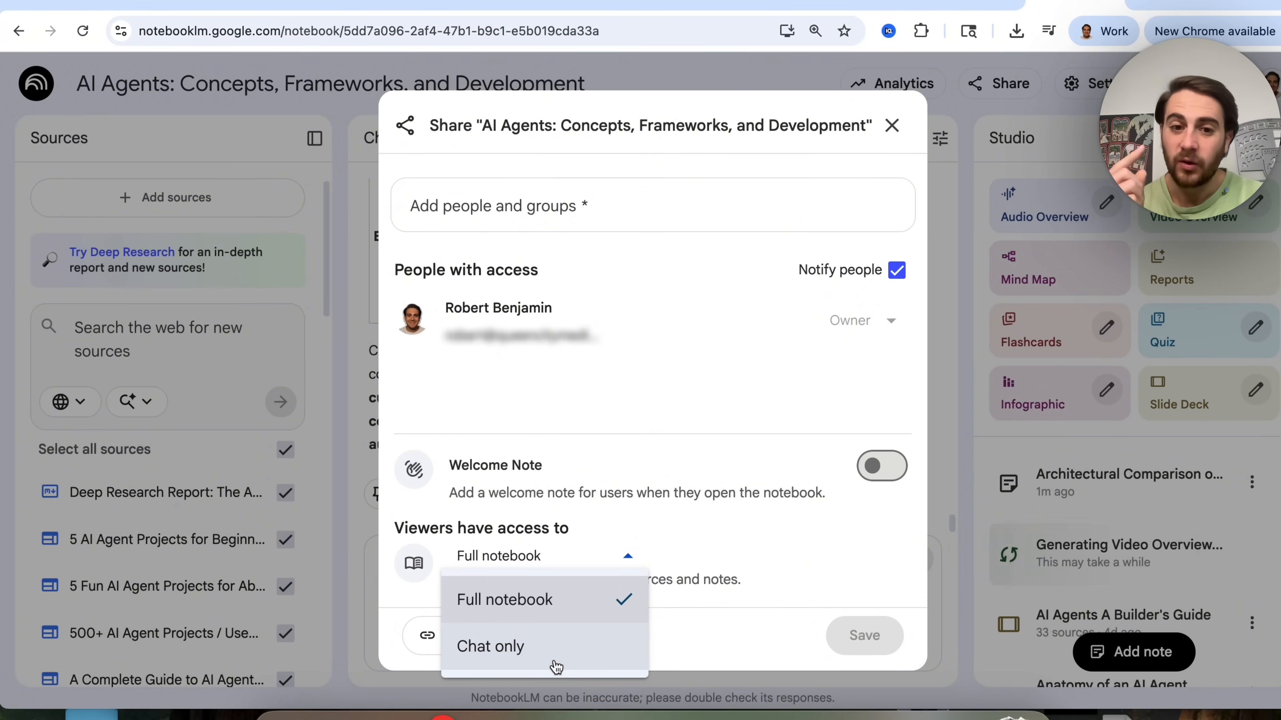
{"action": "left_click", "coordinate": [892, 125]}
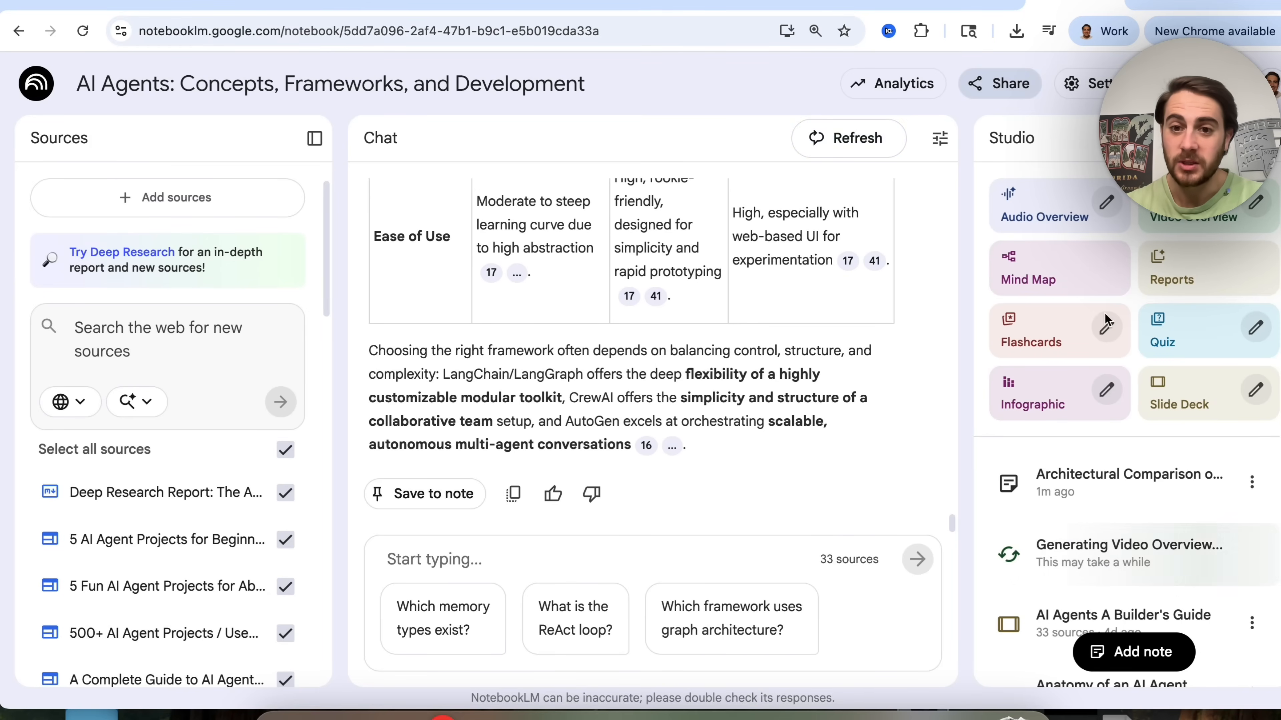
{"action": "mouse_move", "coordinate": [846, 337]}
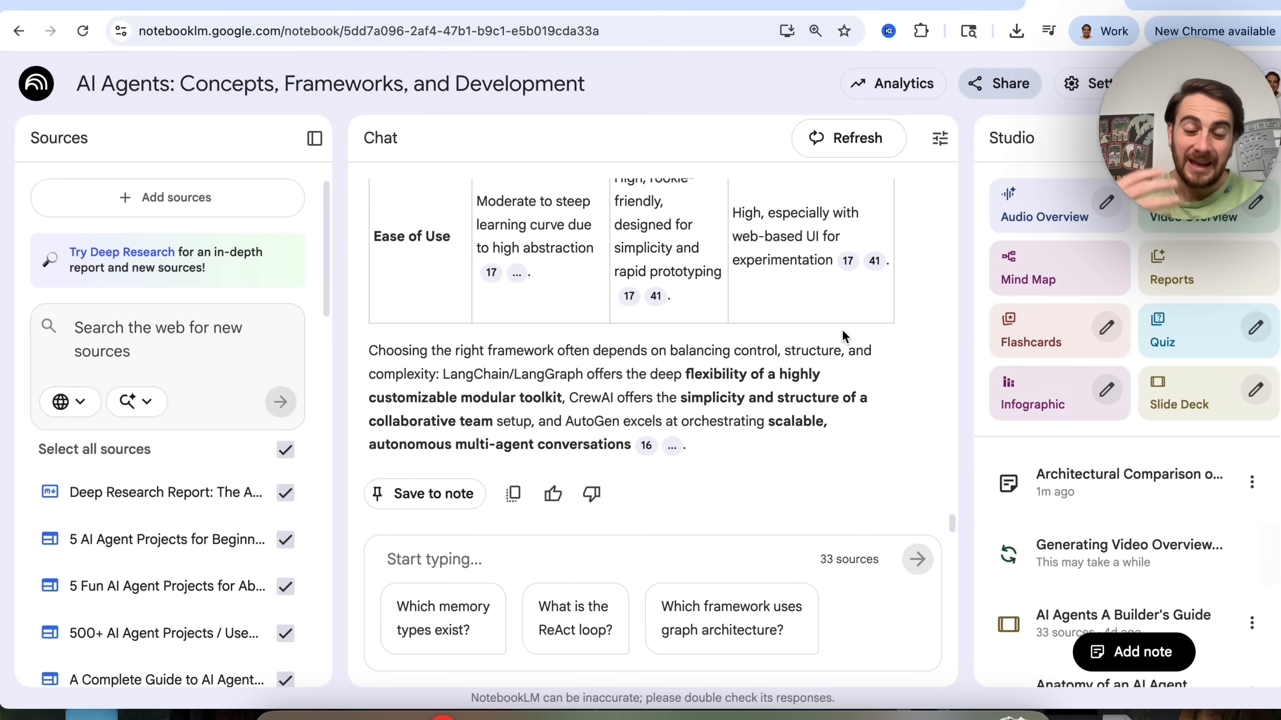